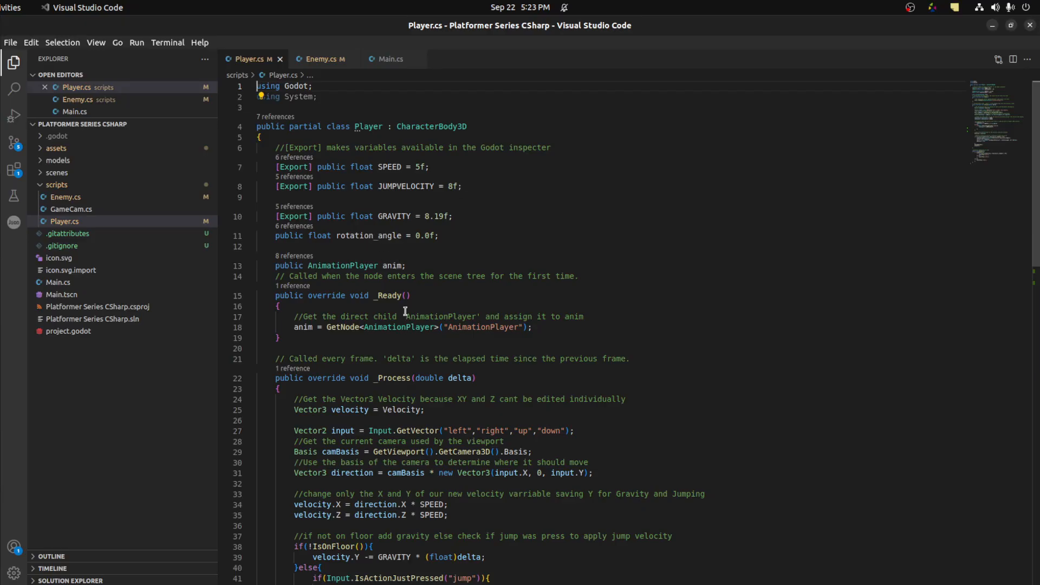
Step: Set Scale = new Vector3(0.5f, 1.5f, 0.5f) under velocity.Y = JUMPVELOCITY and remove the stray blank lines
scroll("down", 3)
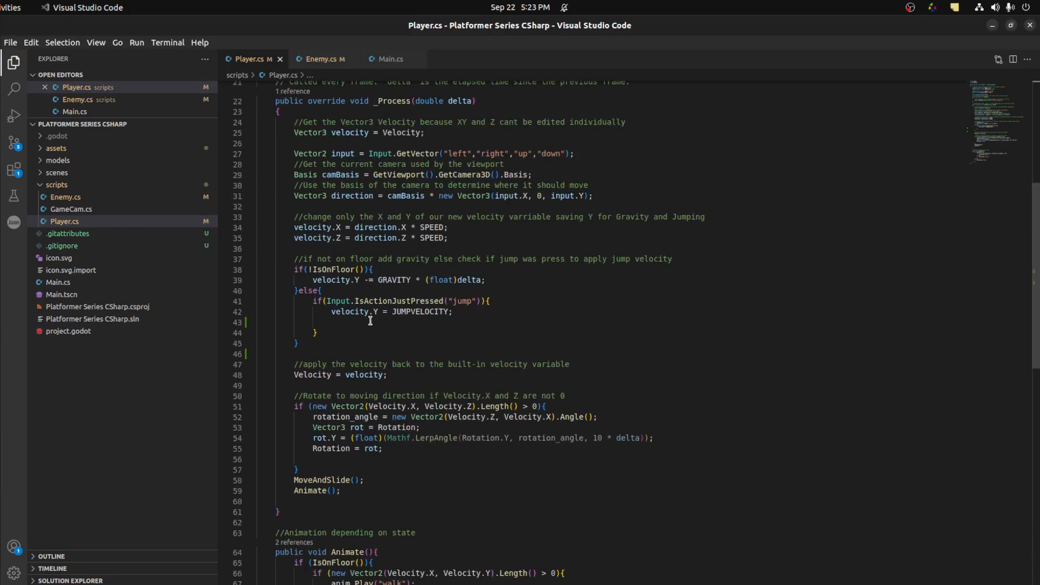
scroll("down", 3)
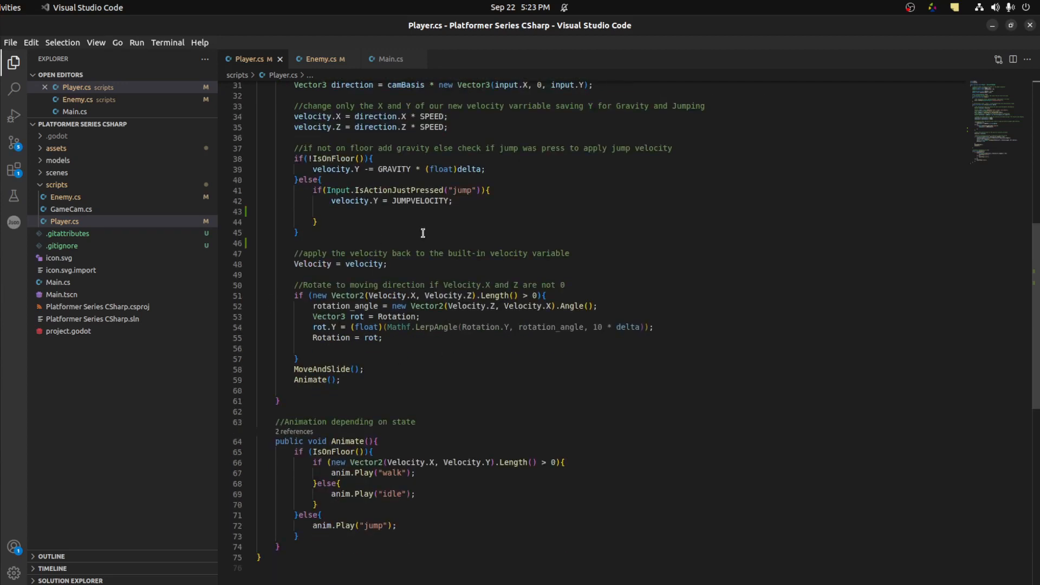
mouse_move(473, 205)
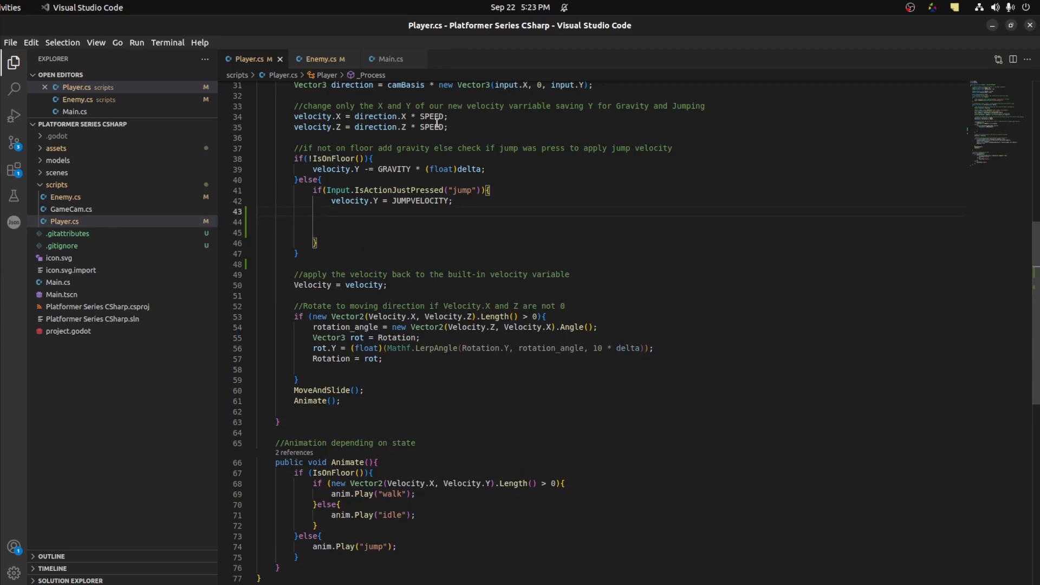
type("Scale =")
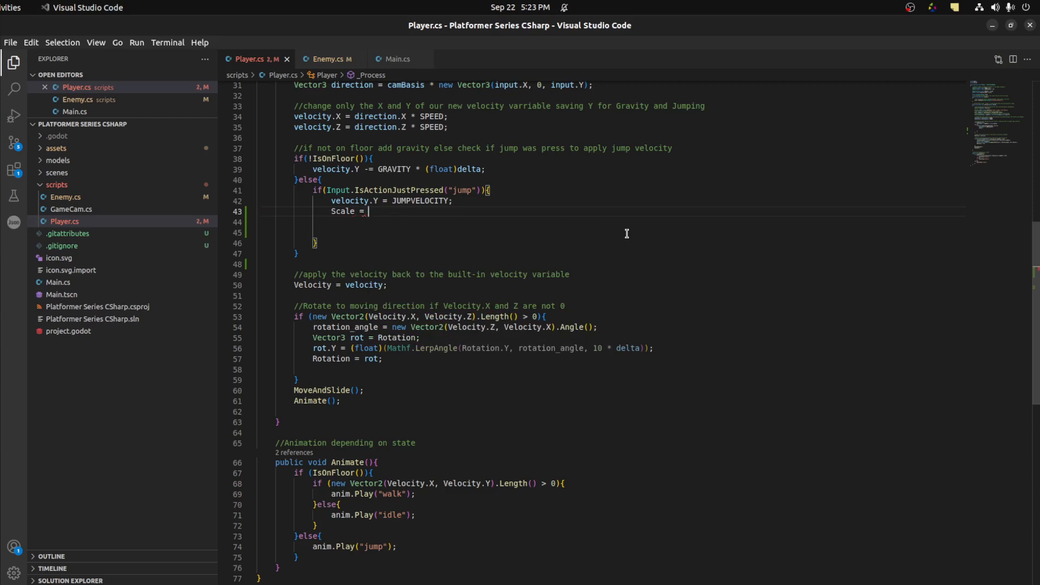
type("new")
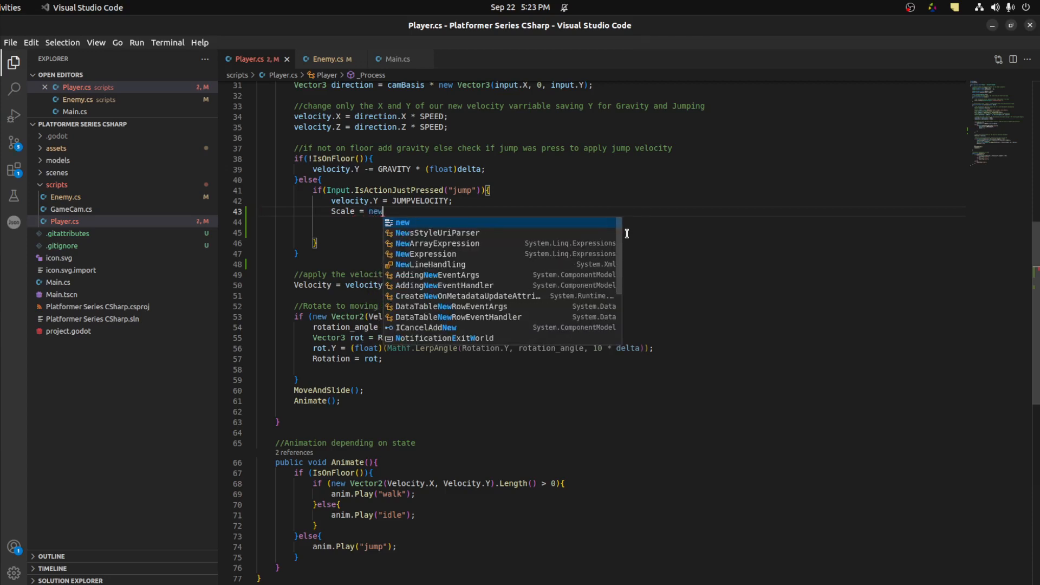
type("Vector3(0.5")
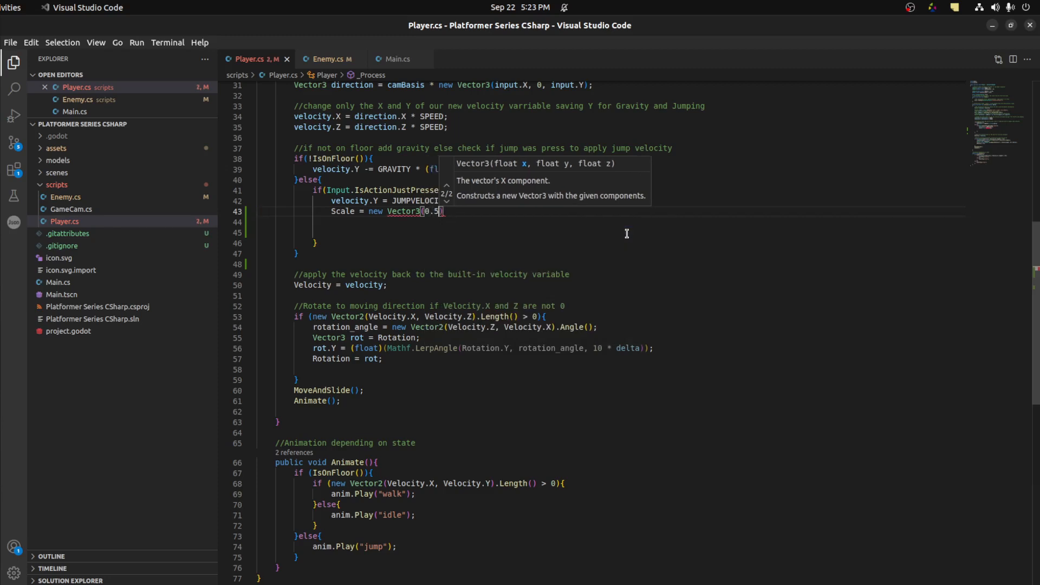
type(", 1.5f,0")
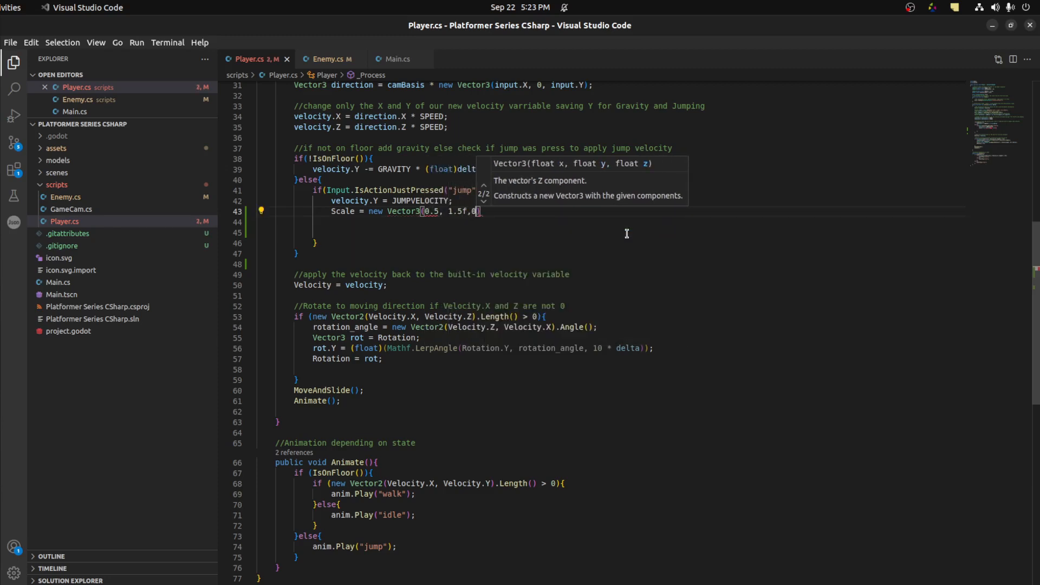
type(".5")
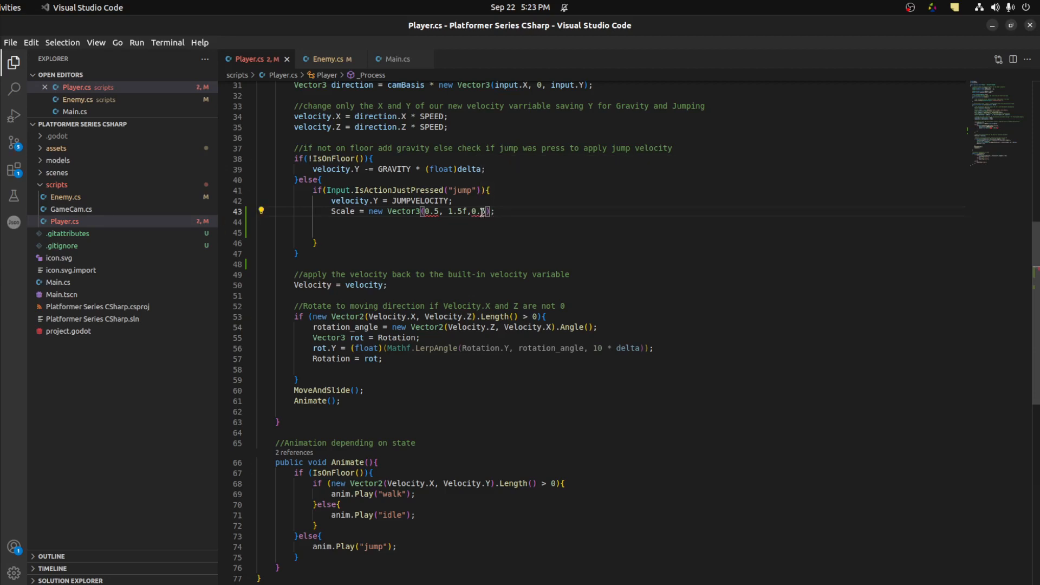
type("f")
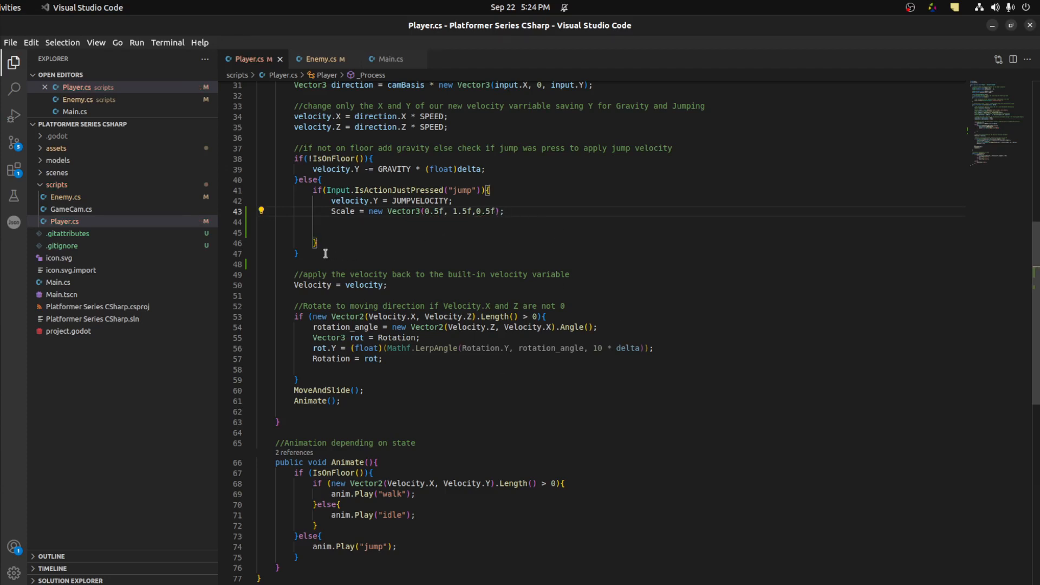
left_click(362, 224)
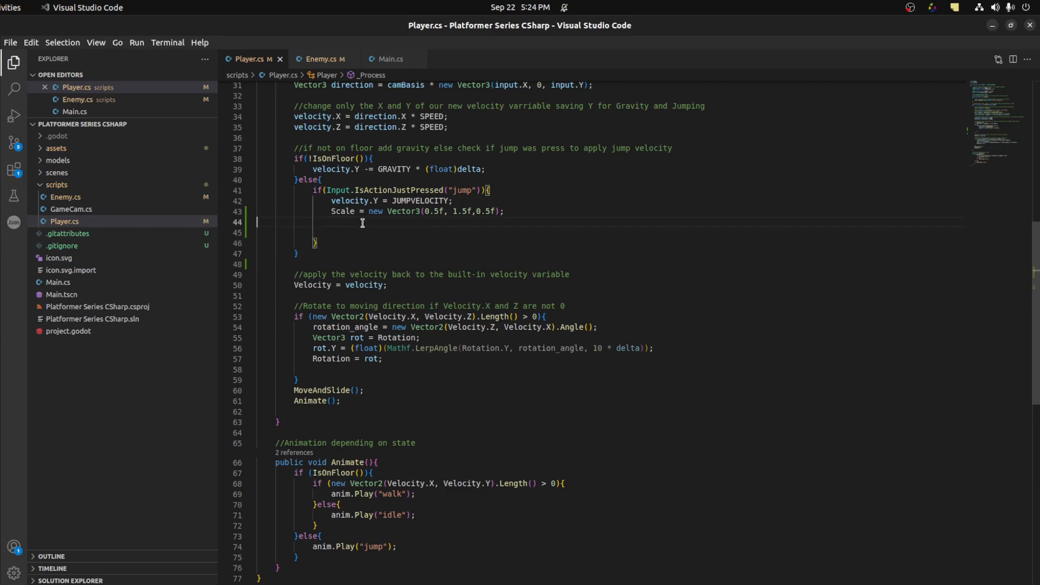
key("Backspace")
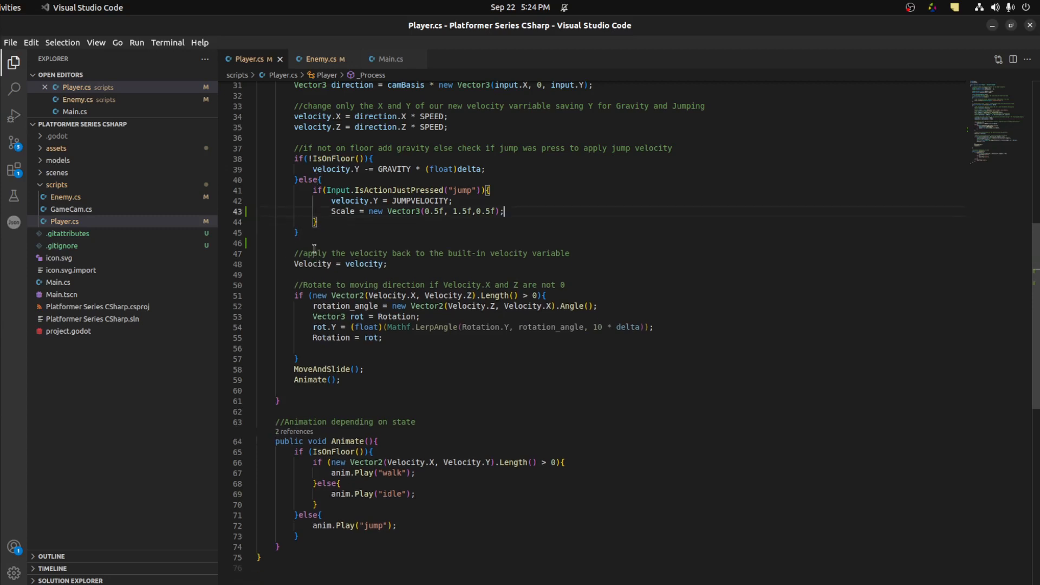
Step: Add Scale = Scale.Lerp(new Vector3(1.0f,1.0f,1.0f), 4 * delta); after the else block
type("Scale =")
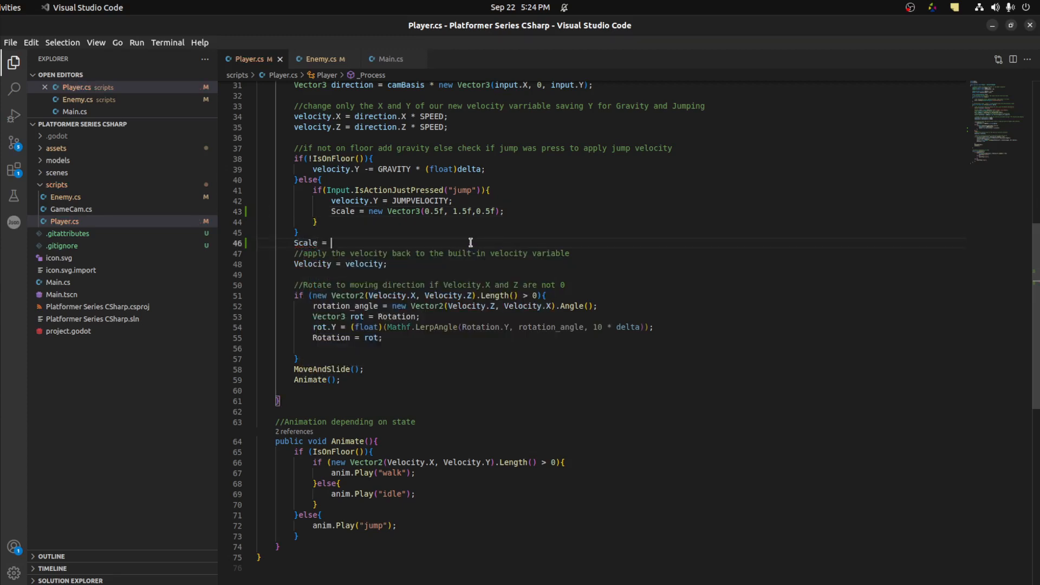
type("Scale")
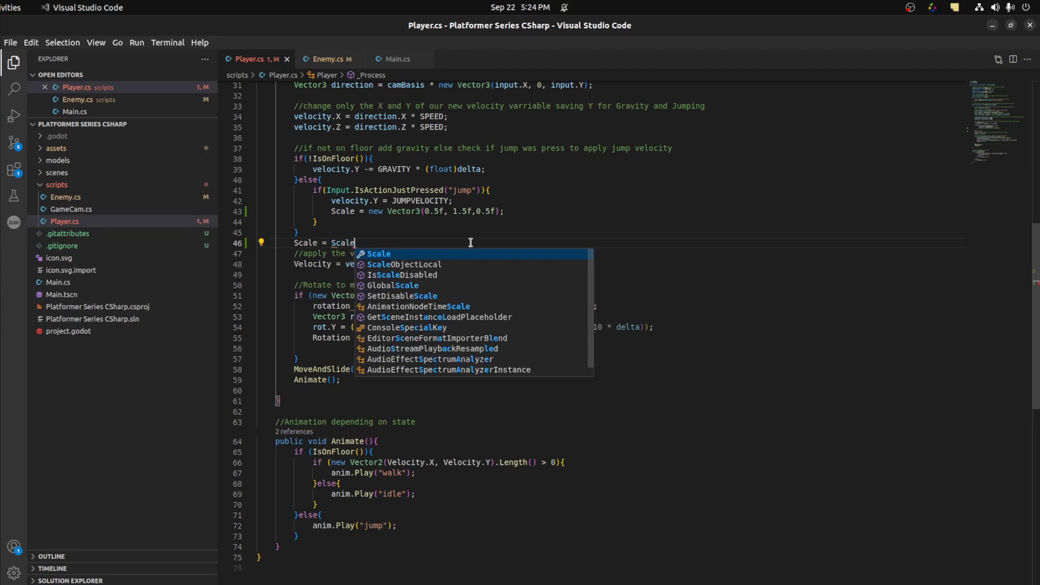
type(".Lerp(nme")
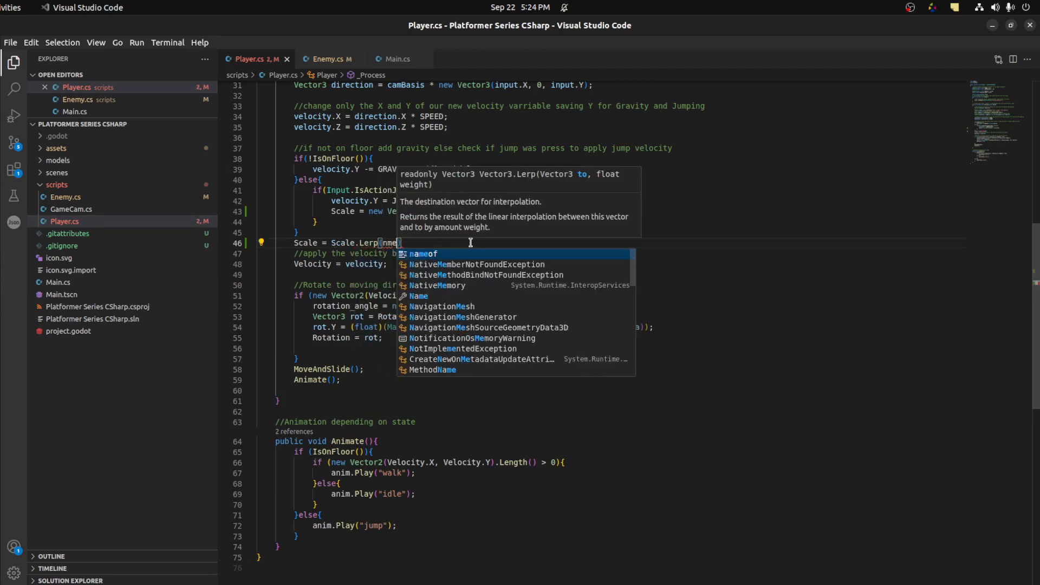
type("new Vector3(")
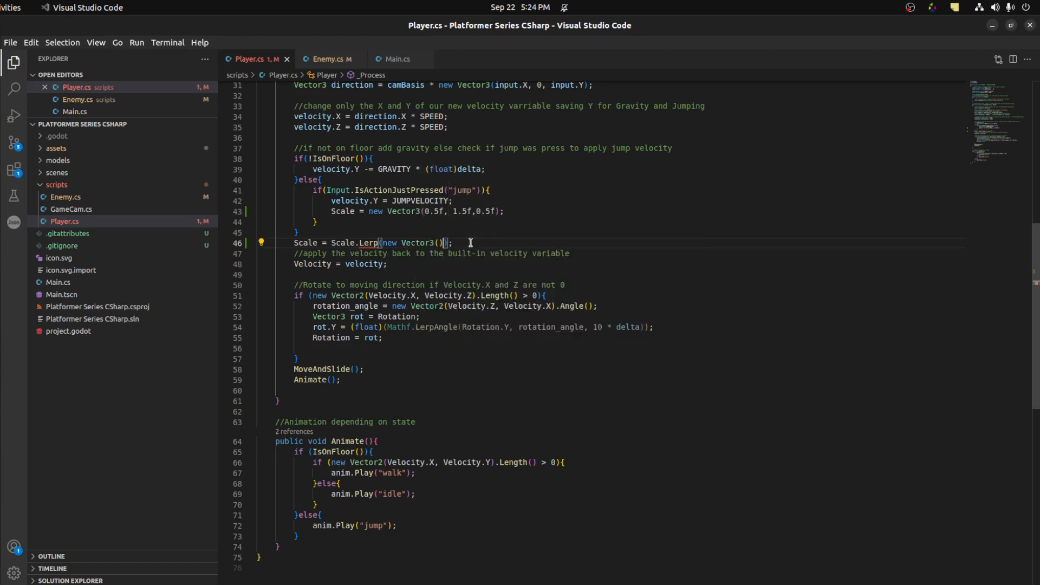
type("1.0f,1.0f,1.0f")
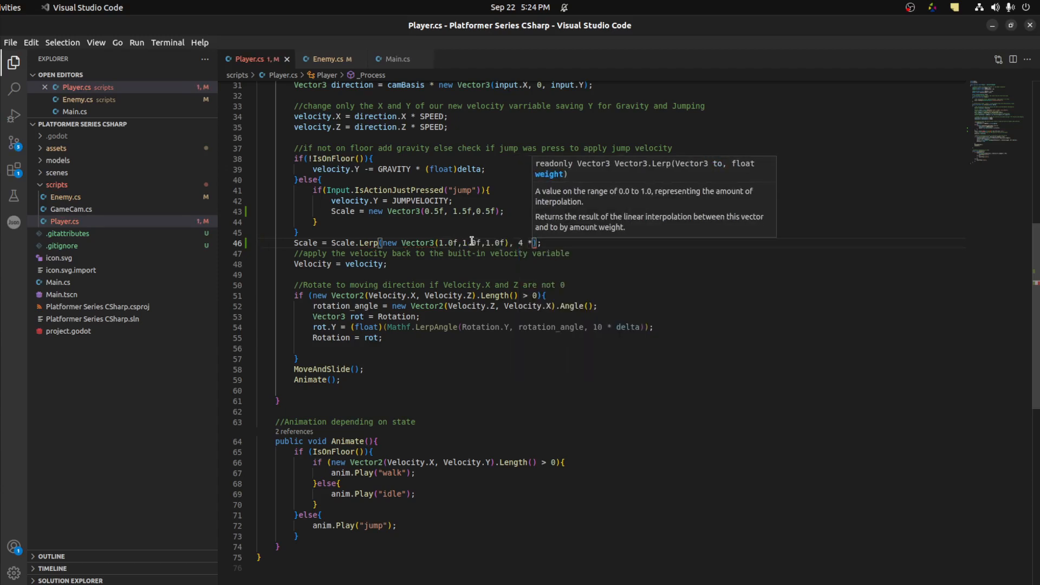
type("delta")
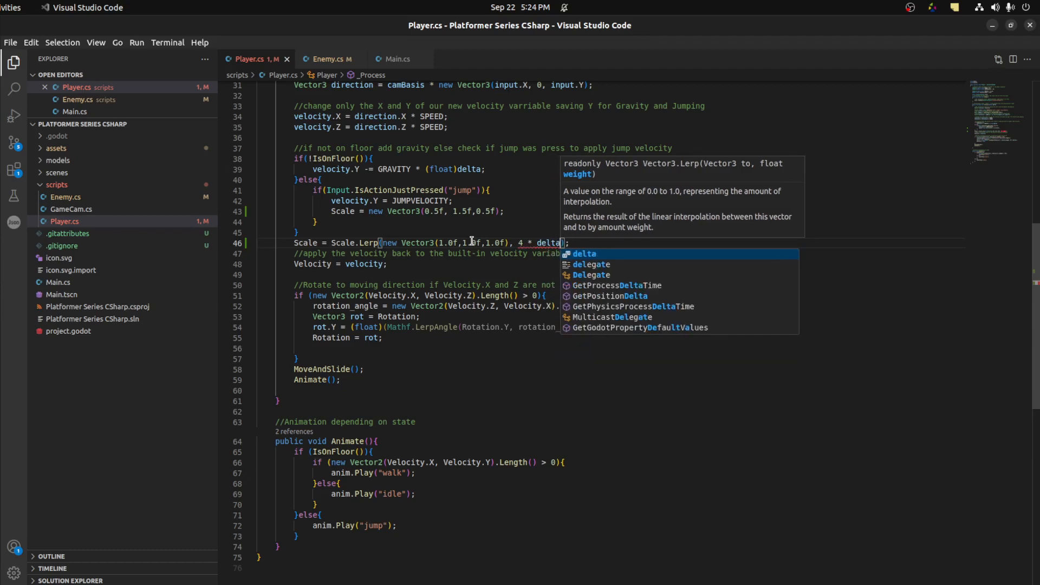
key("Escape")
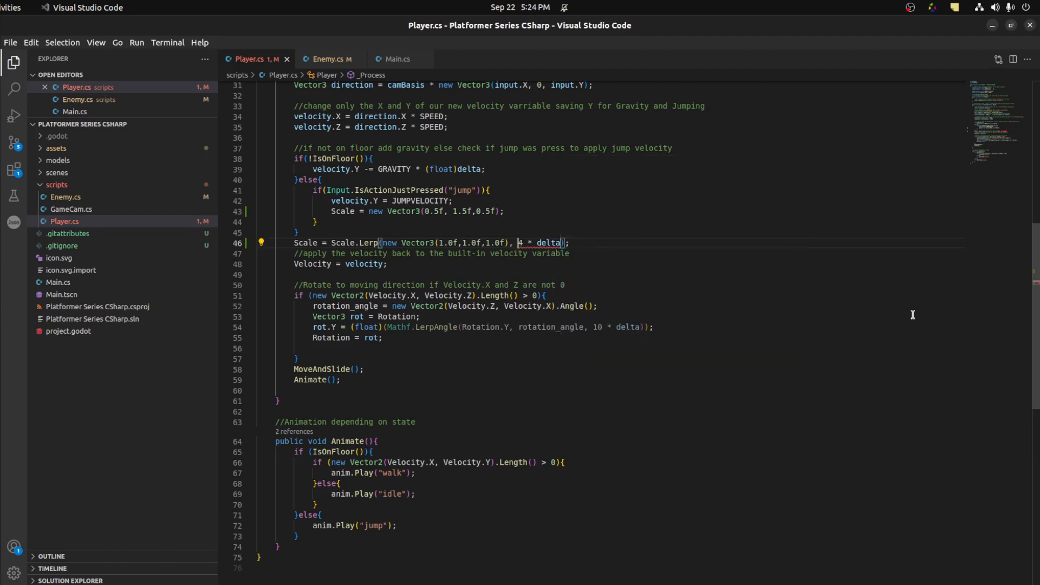
type("f")
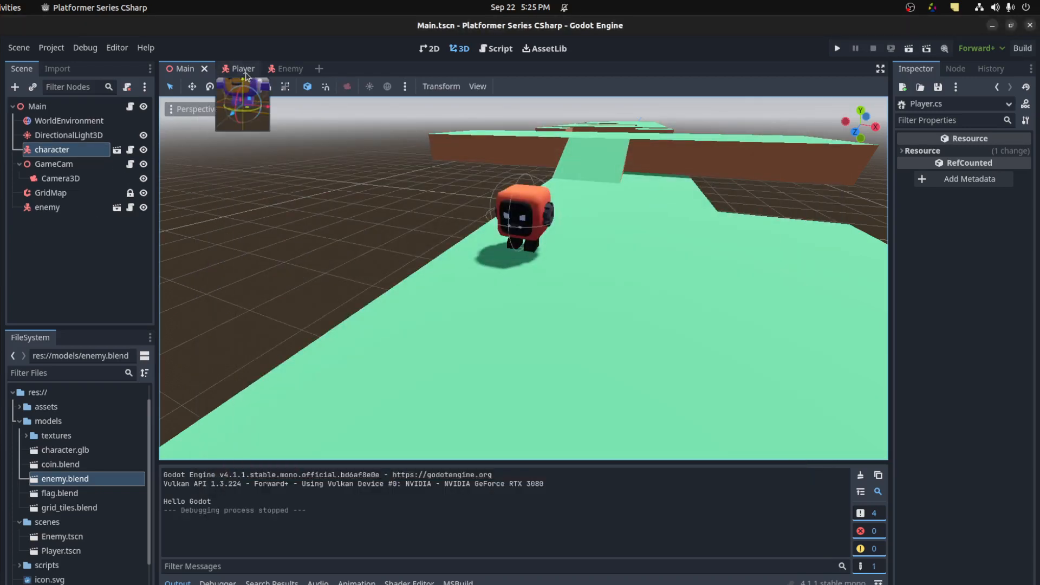
Step: In the Enemy scene's project settings, name 3D physics layer 2 player and layer 3 enemy
left_click(274, 68)
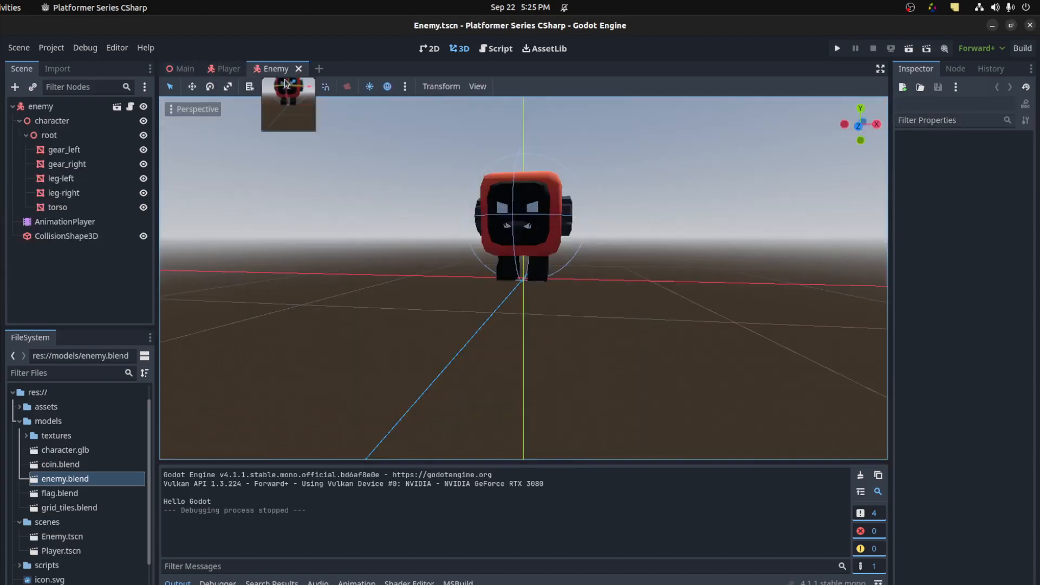
left_click(40, 107)
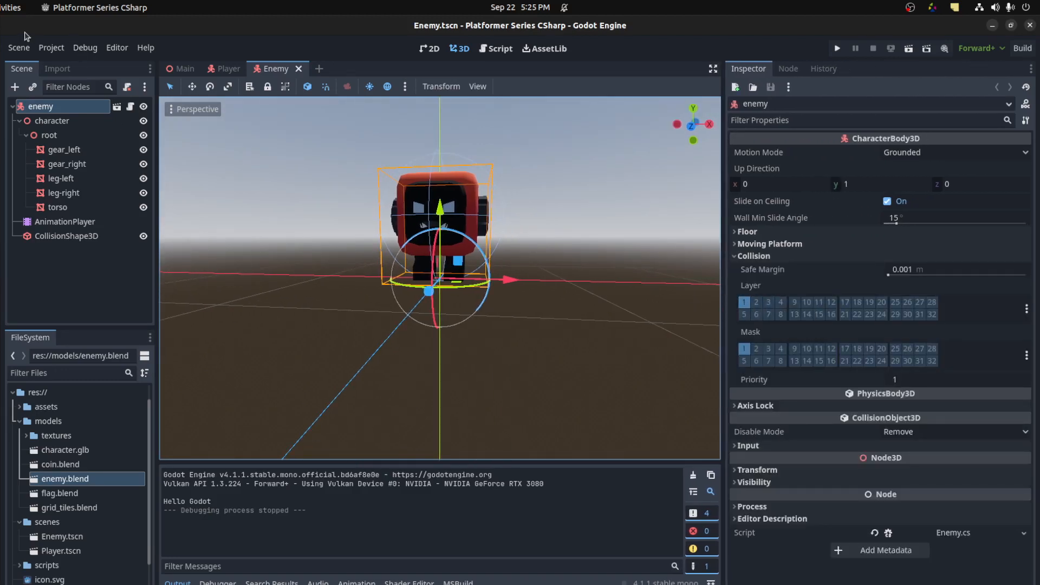
left_click(50, 46)
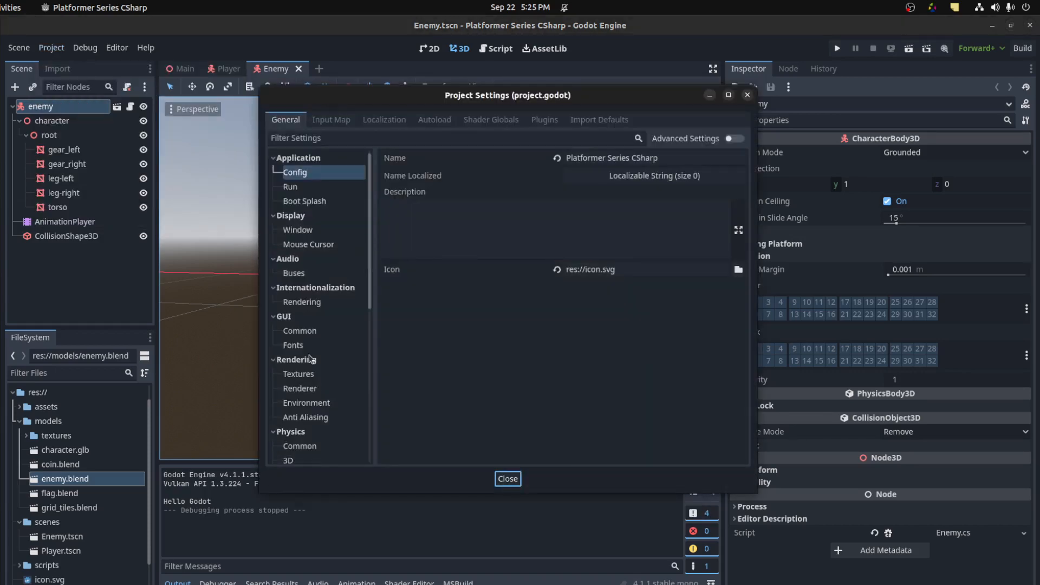
scroll("down", 3)
type("playe")
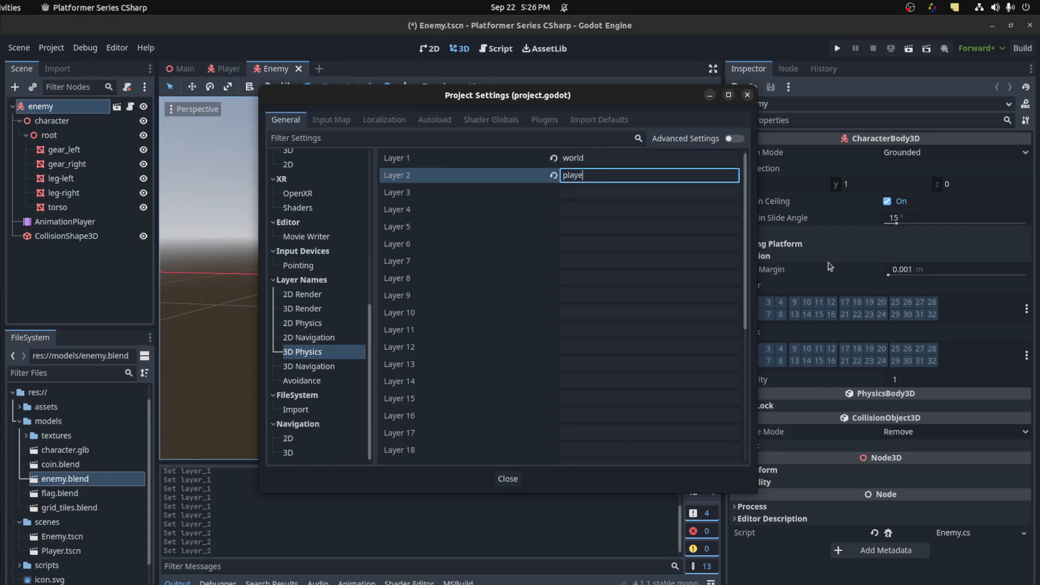
key("Return")
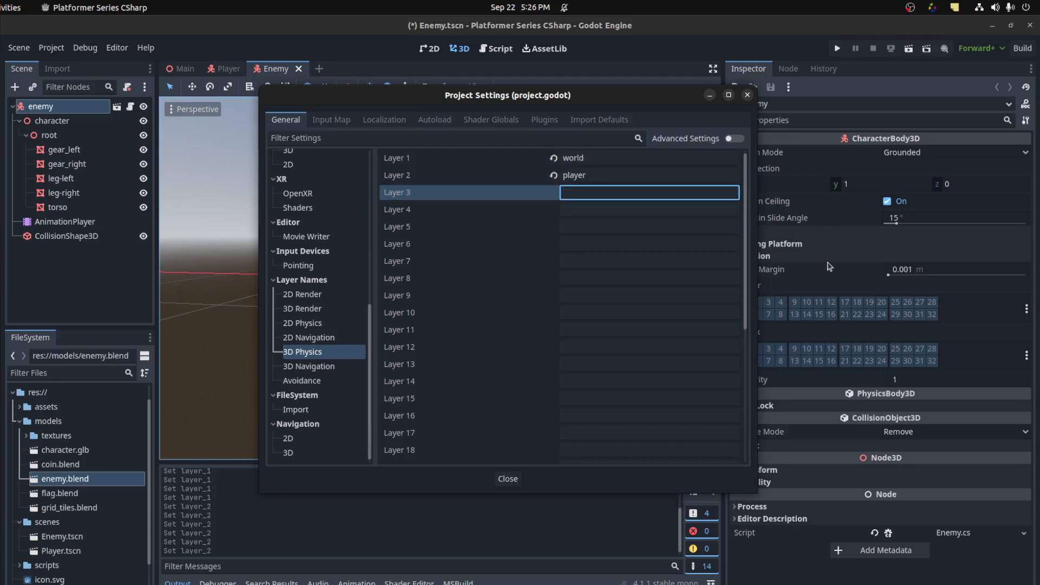
type("enem")
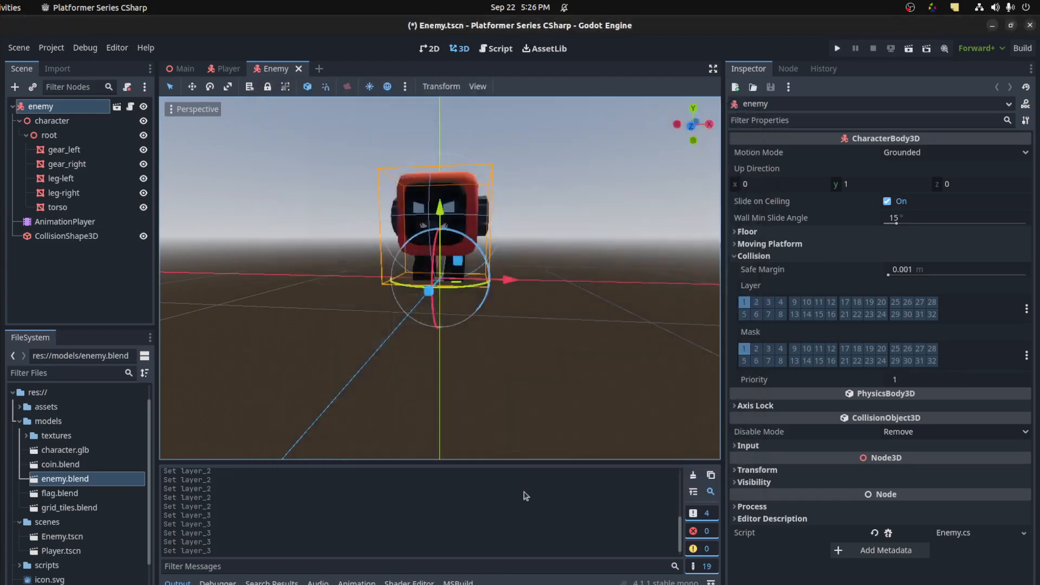
Step: Move the enemy body to collision layer 3 only and extend its mask to layer 3
left_click(768, 302)
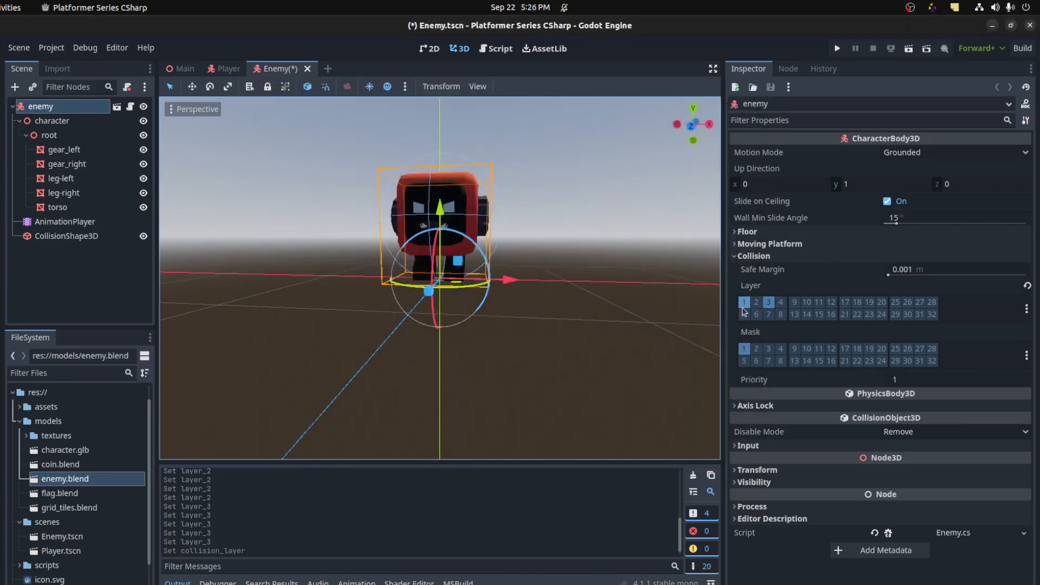
left_click(743, 302)
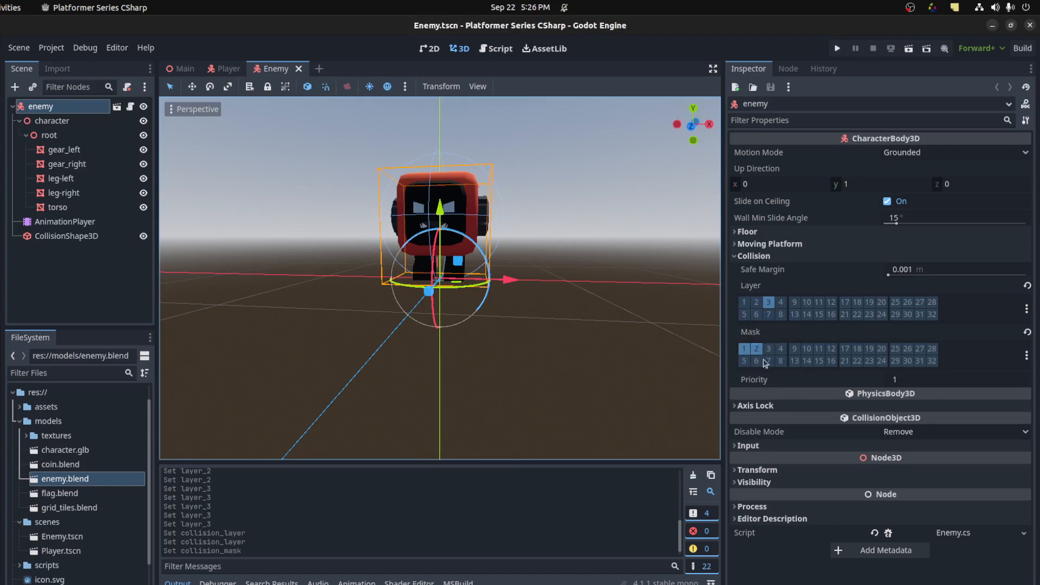
left_click(767, 348)
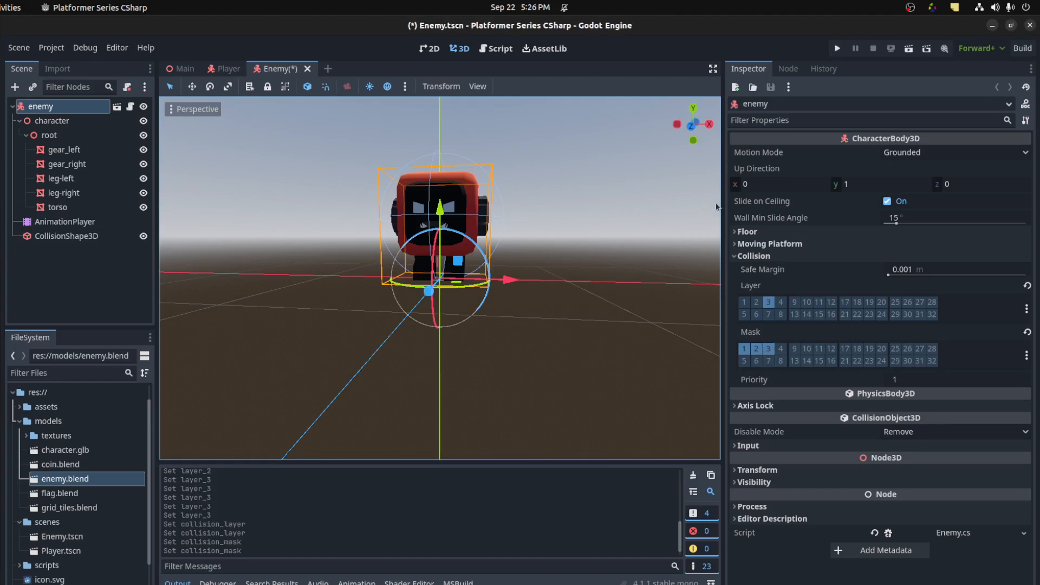
mouse_move(696, 302)
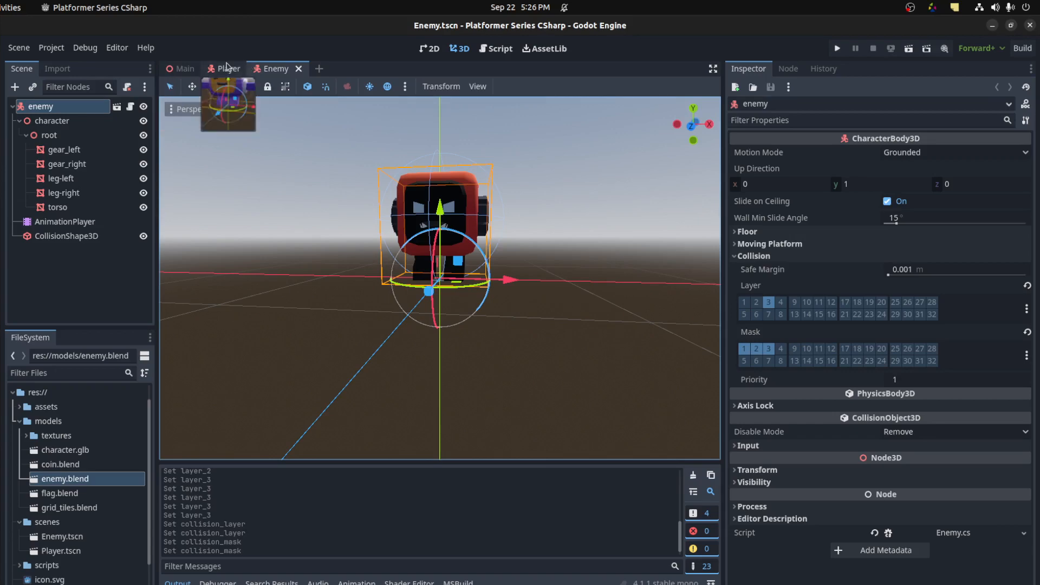
Step: In the Player scene, enable the extra collision mask layer on the character body
left_click(229, 69)
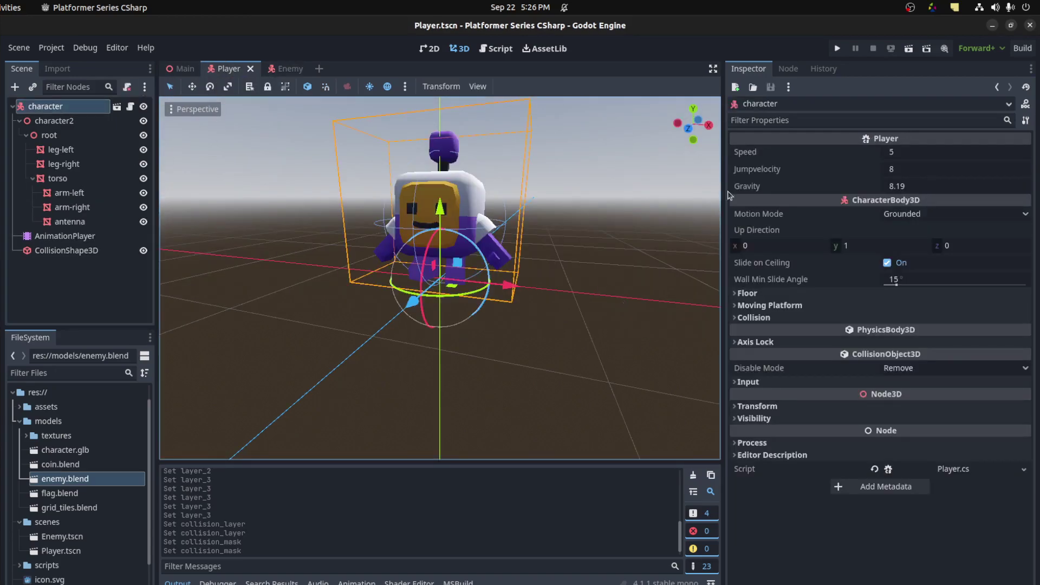
left_click(753, 317)
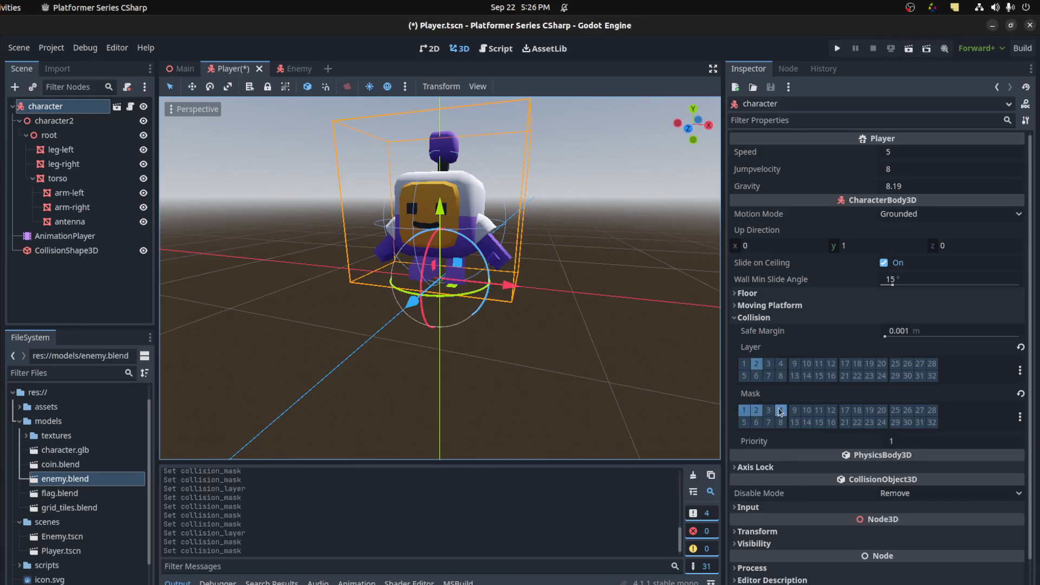
left_click(755, 409)
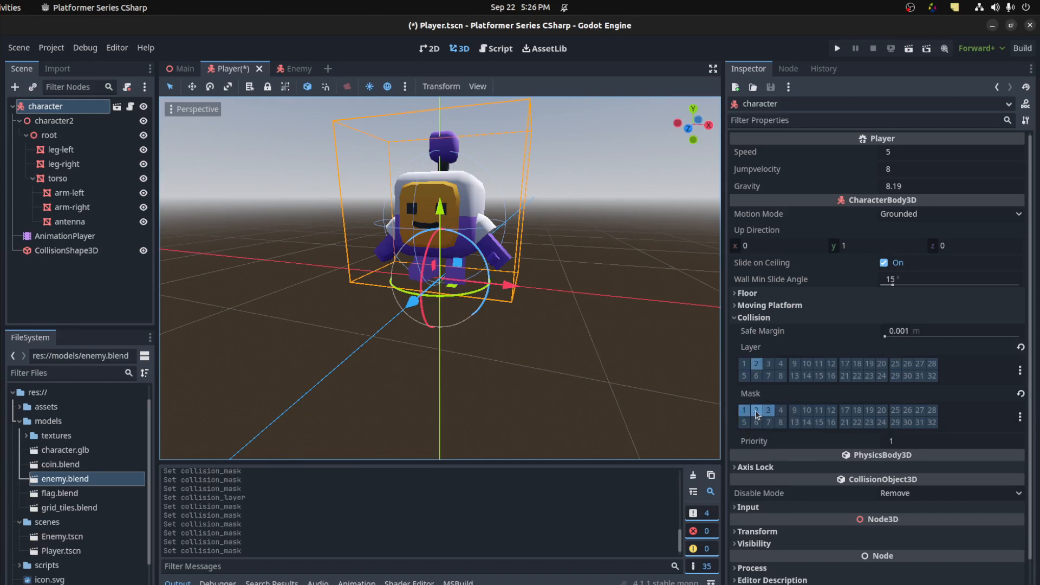
left_click(755, 409)
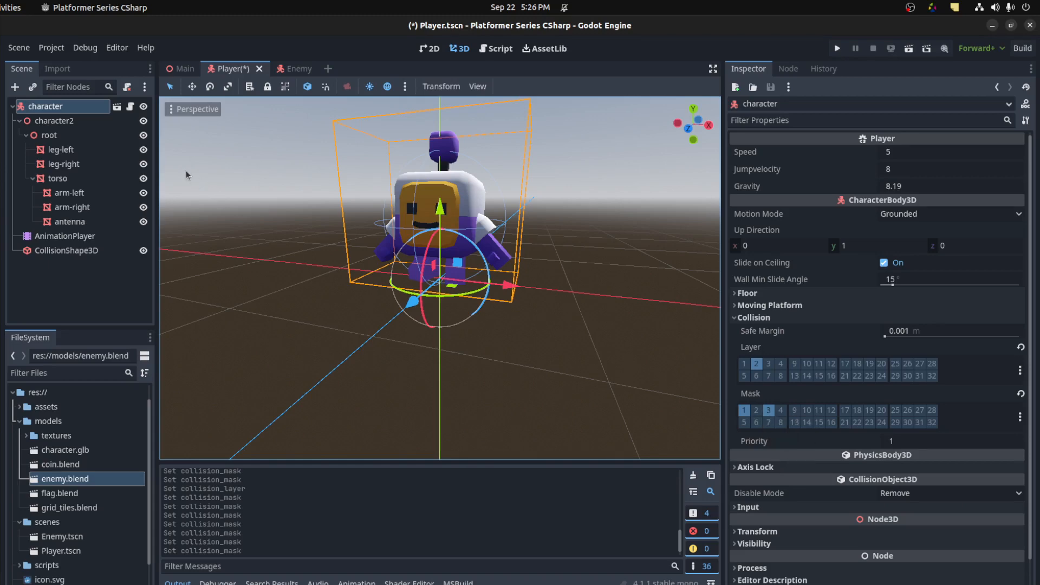
Step: Add an Area3D child to the character with a CollisionShape3D using a SphereShape3D
right_click(46, 107)
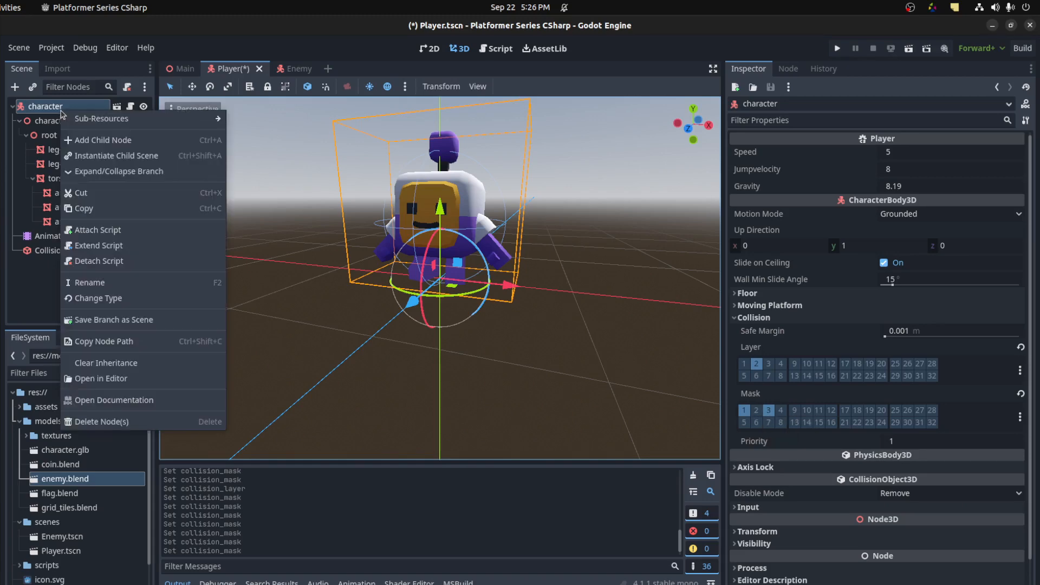
left_click(103, 140)
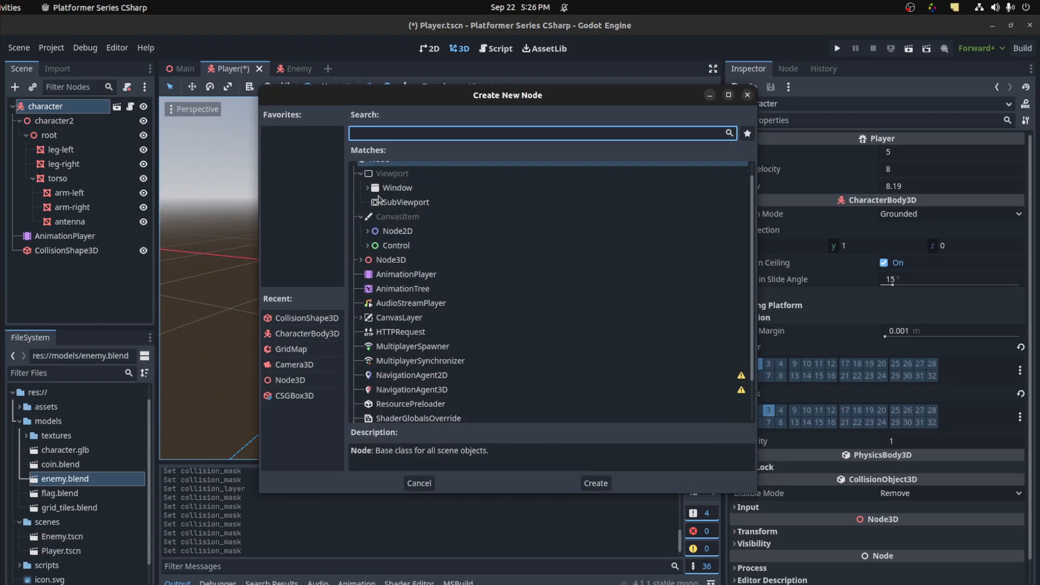
mouse_move(363, 347)
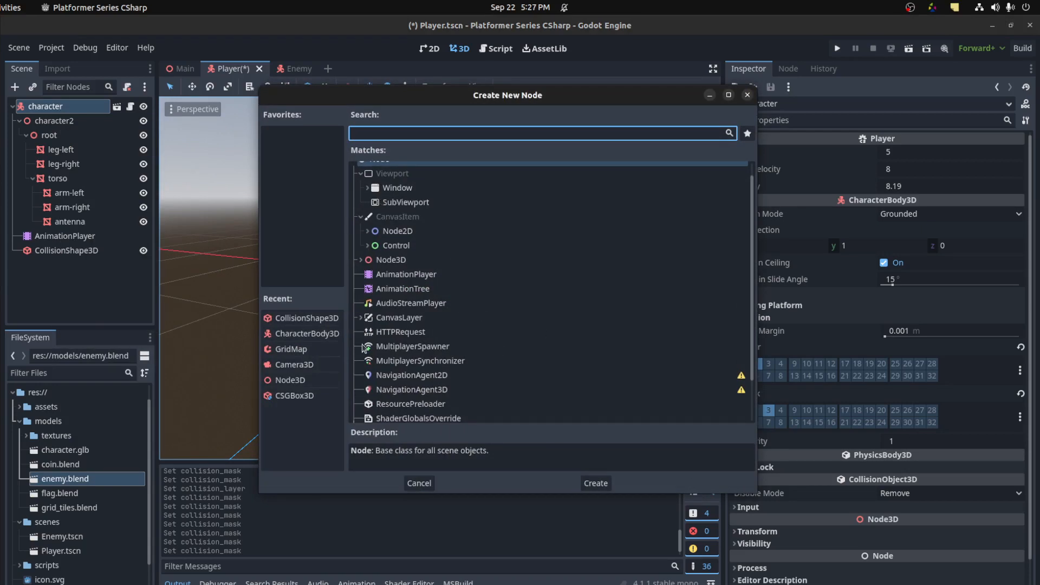
mouse_move(507, 369)
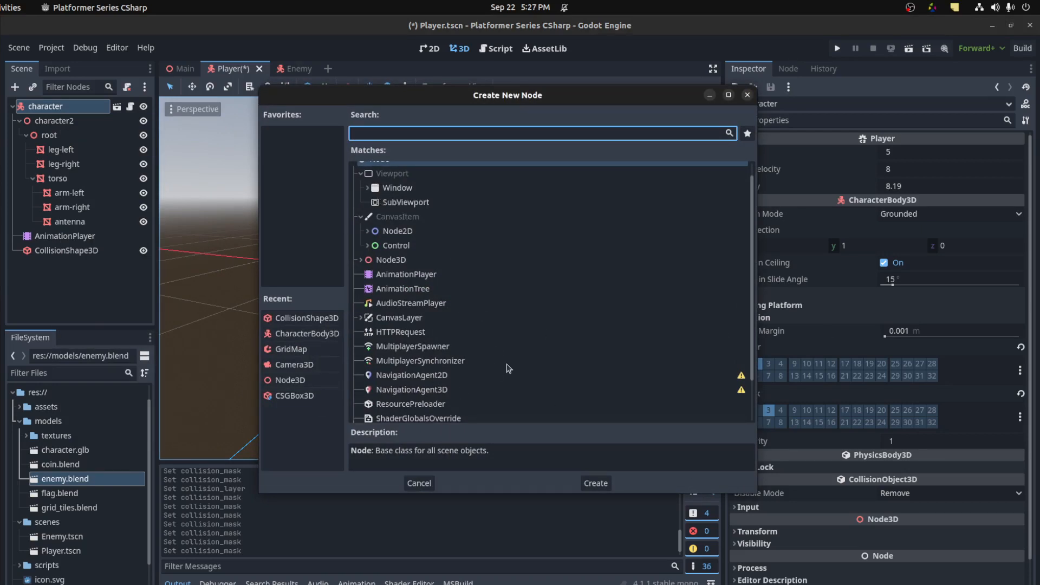
type("Ar")
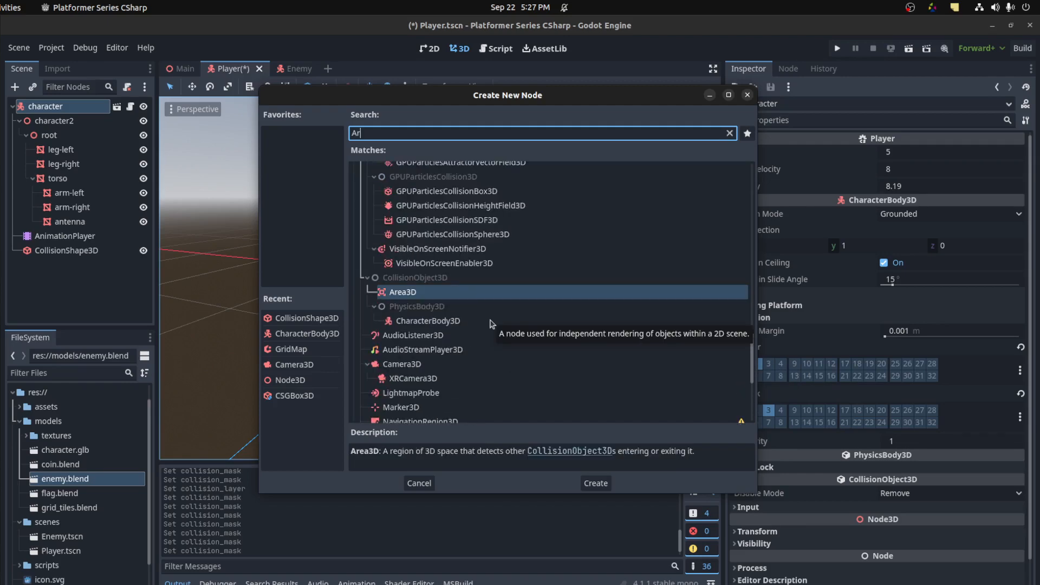
left_click(594, 483)
type("Col")
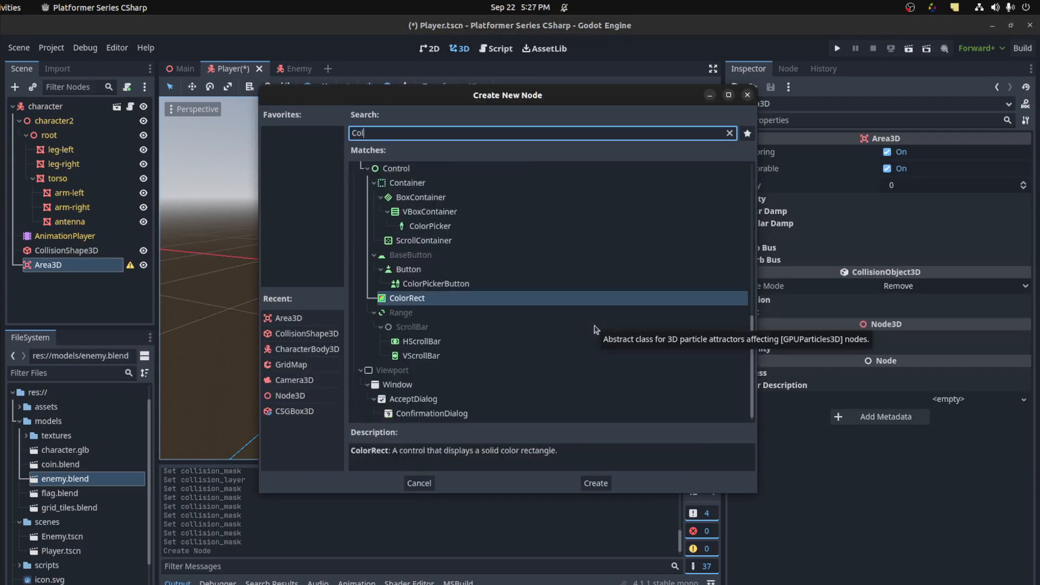
left_click(594, 483)
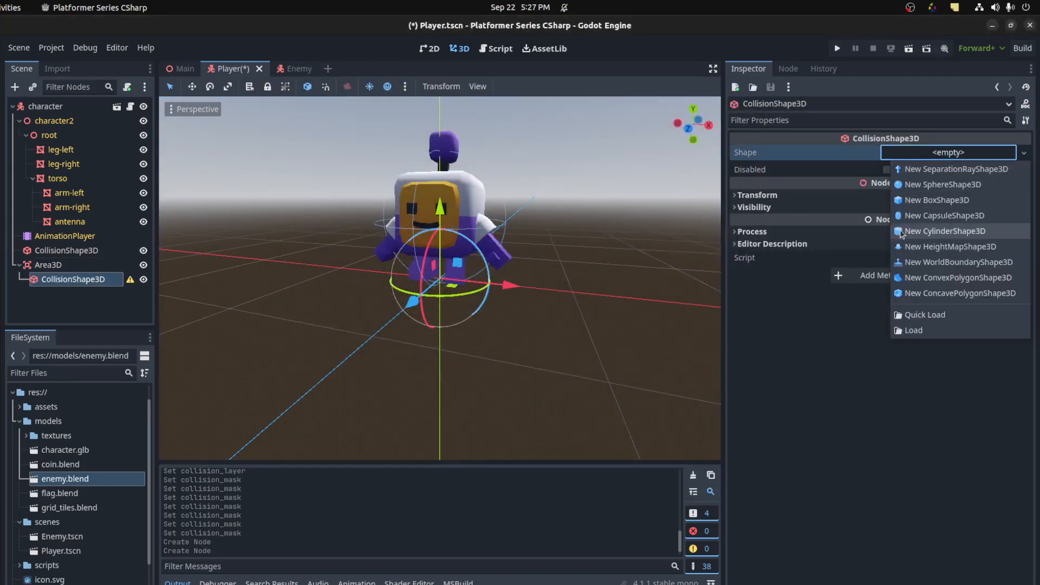
left_click(942, 184)
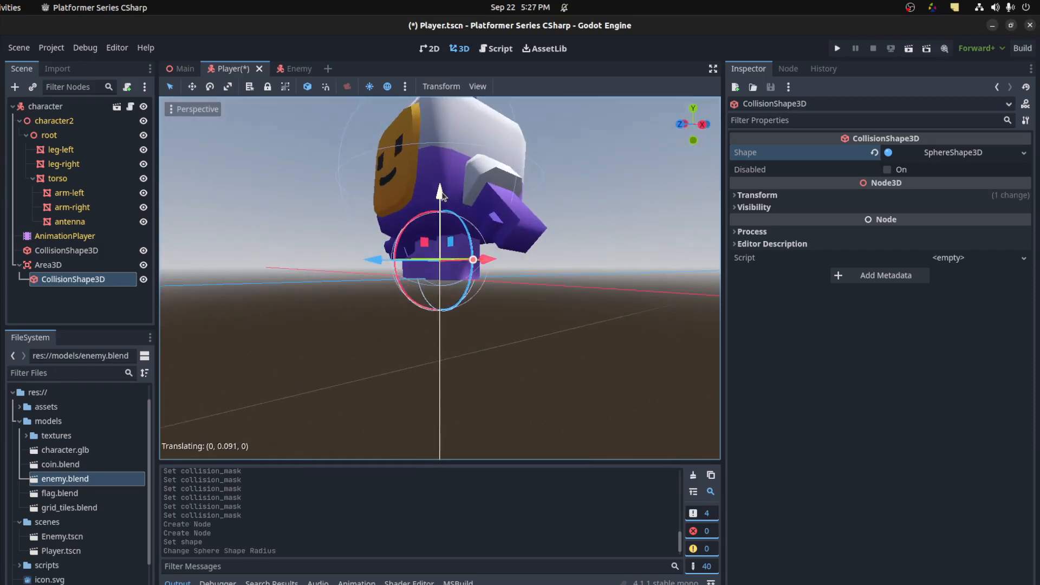
Step: Rename the new area enemy_hit_area and save the Player scene
left_click(48, 264)
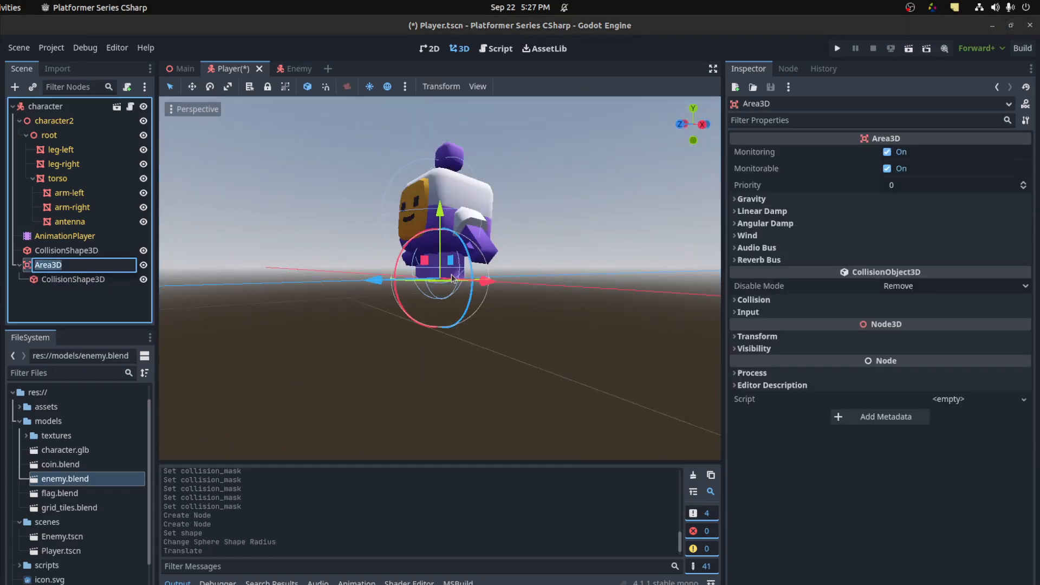
type("enemy_h")
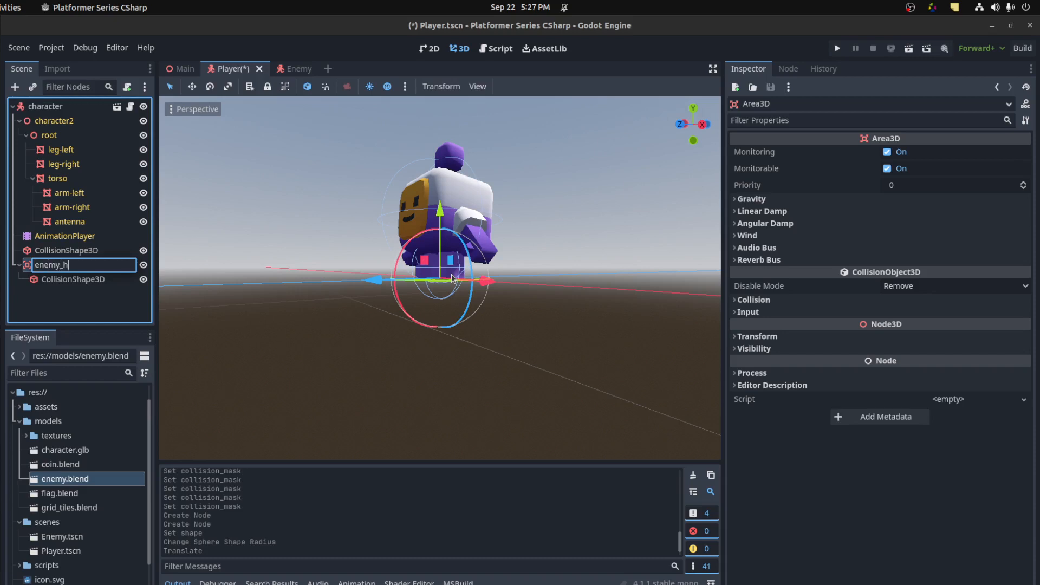
type("it_area")
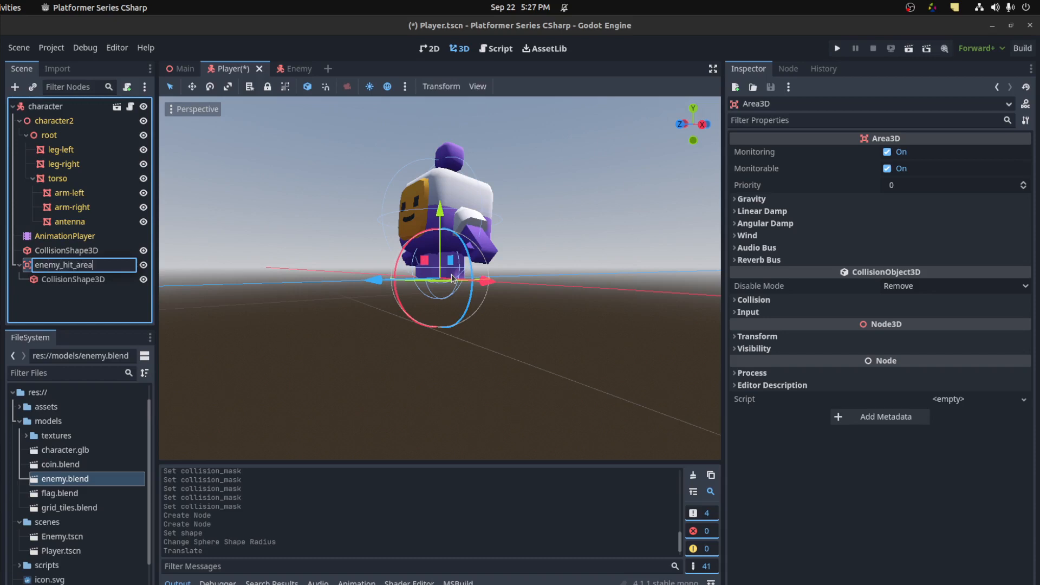
key("Return")
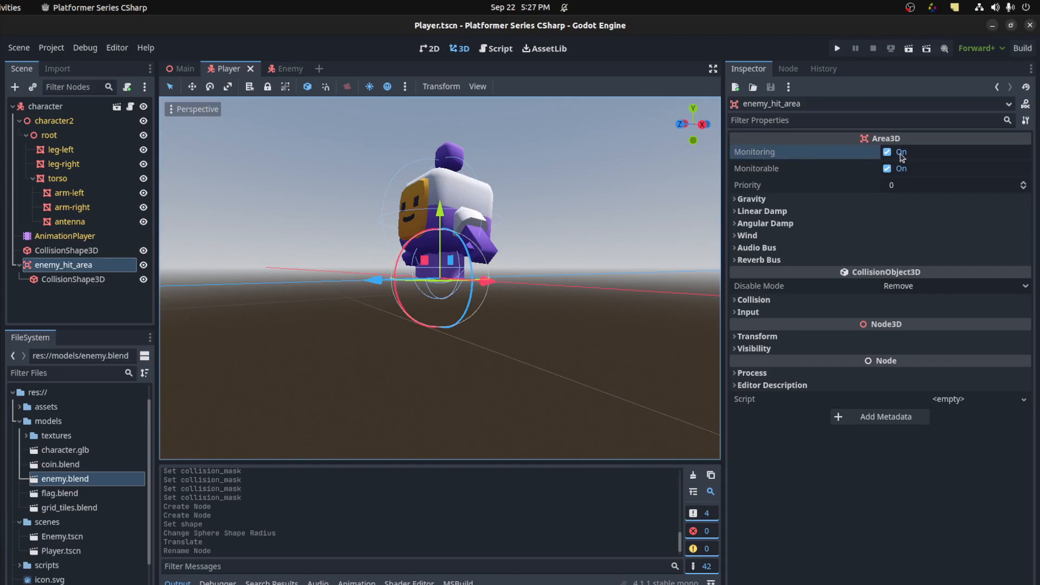
left_click(887, 152)
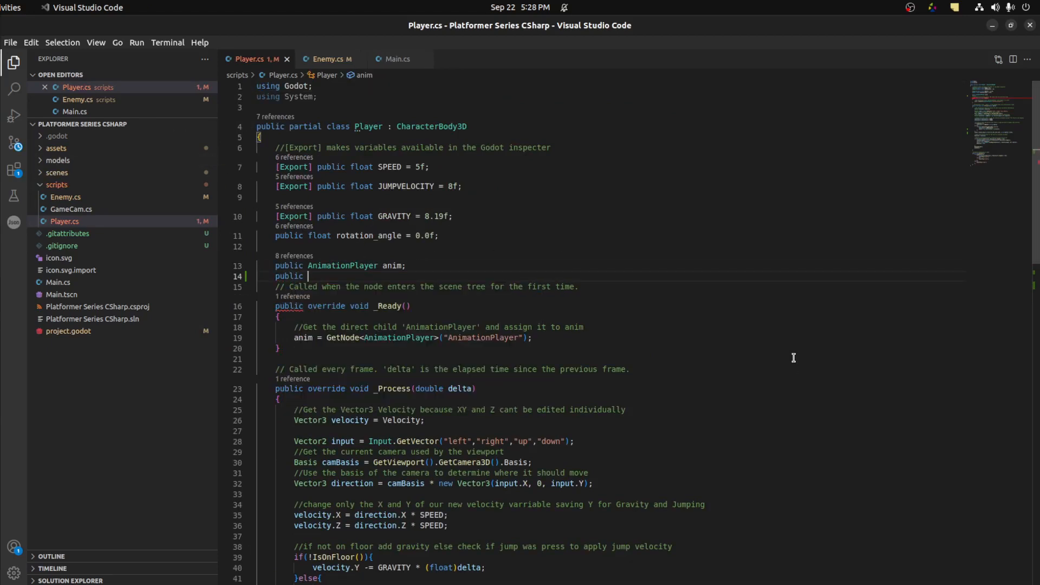
Step: Declare public Area3D EnemyHitArea and assign it in _Ready via GetNode<Area3D>("enemy_hit_area")
type("Area3D enemyhit")
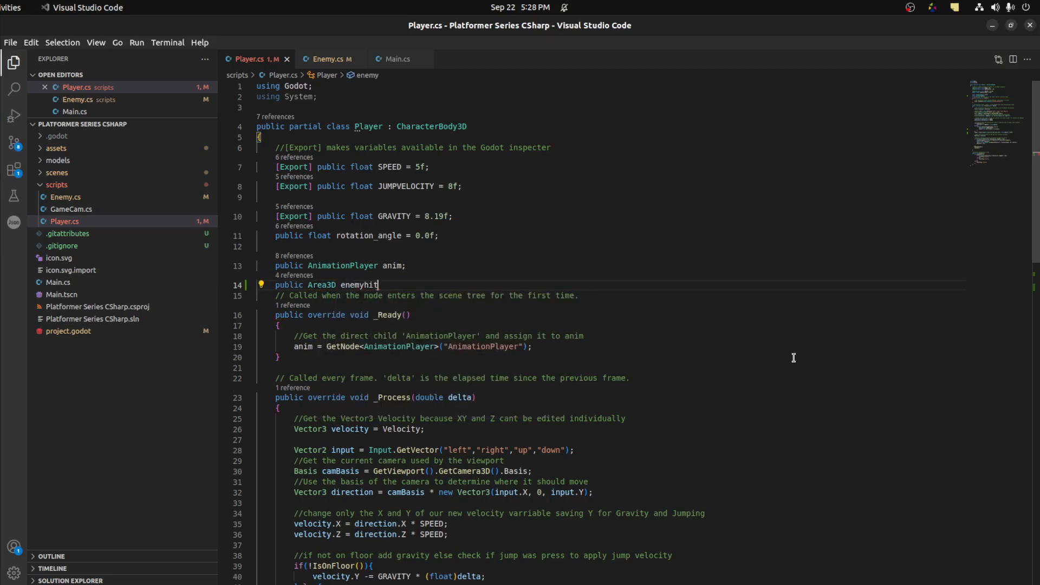
type("HitArea;")
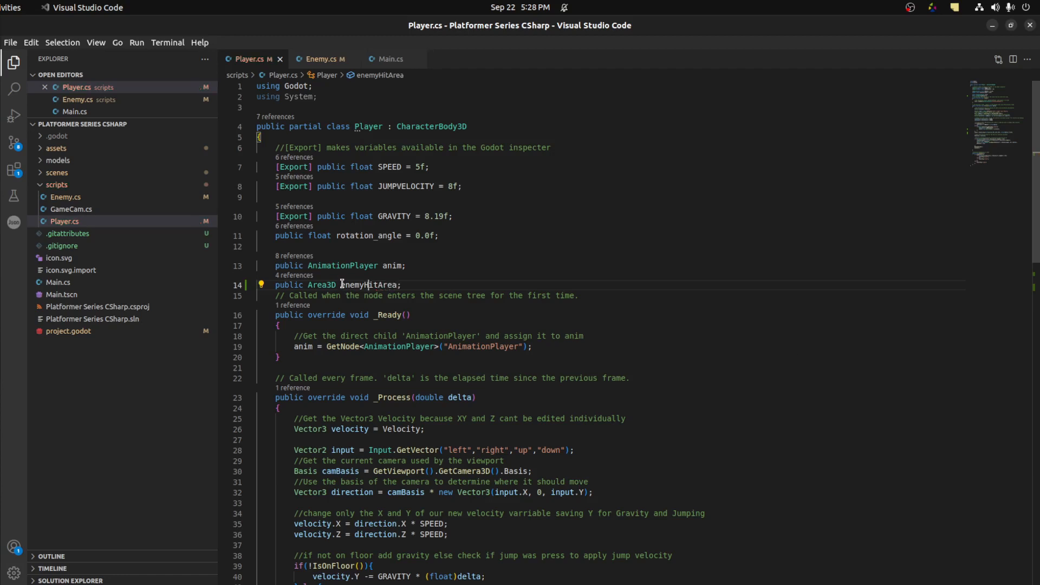
type("E")
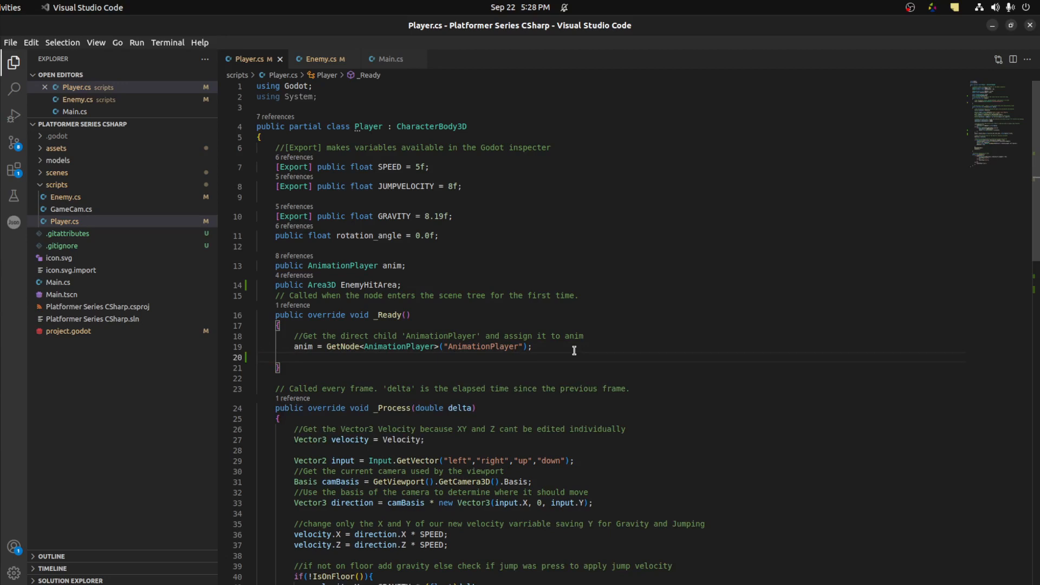
type("EnemyHitArea =")
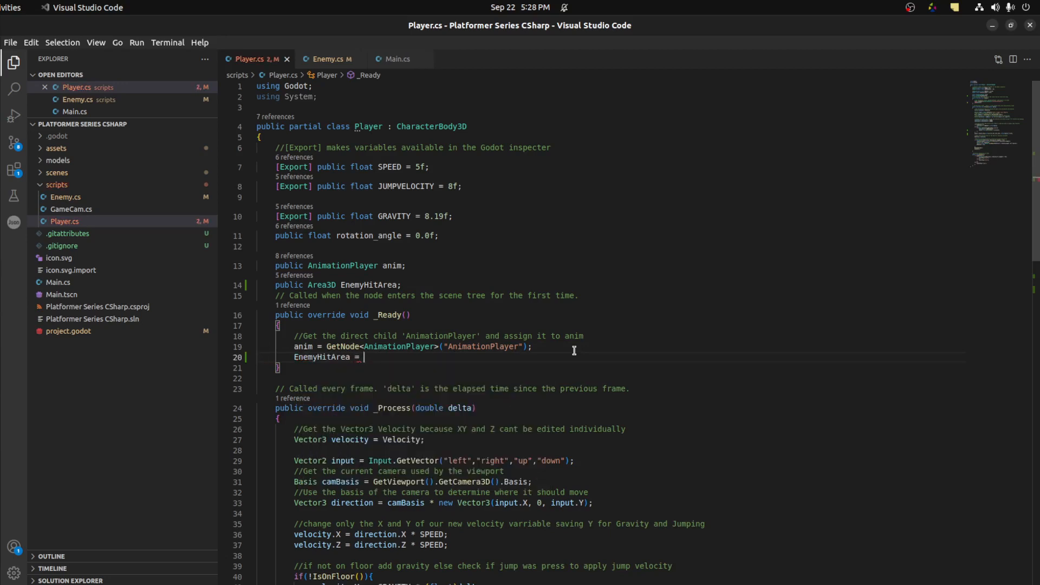
type("GetNode<Area3D>()")
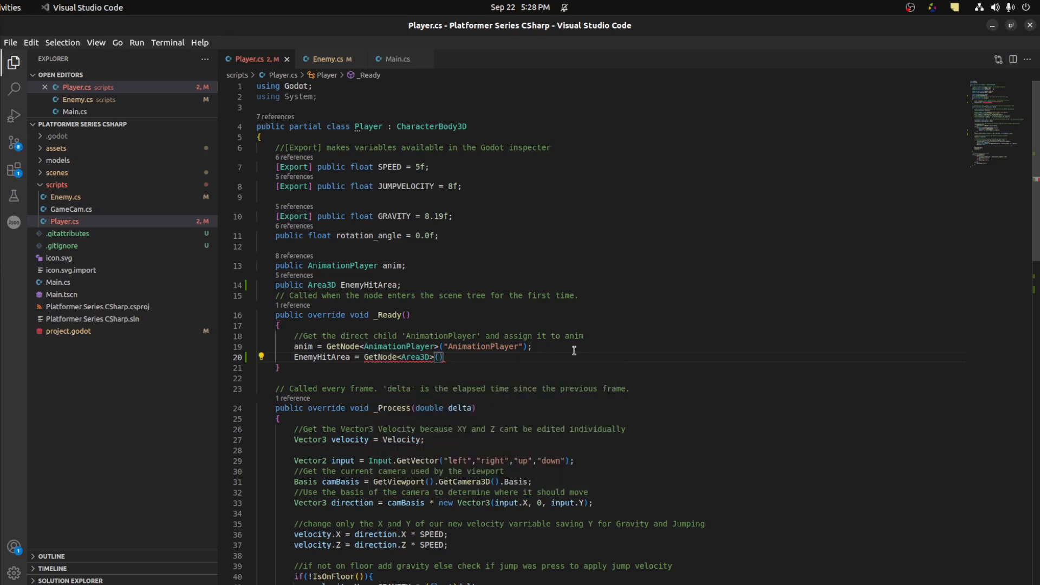
type("\"enemy\"")
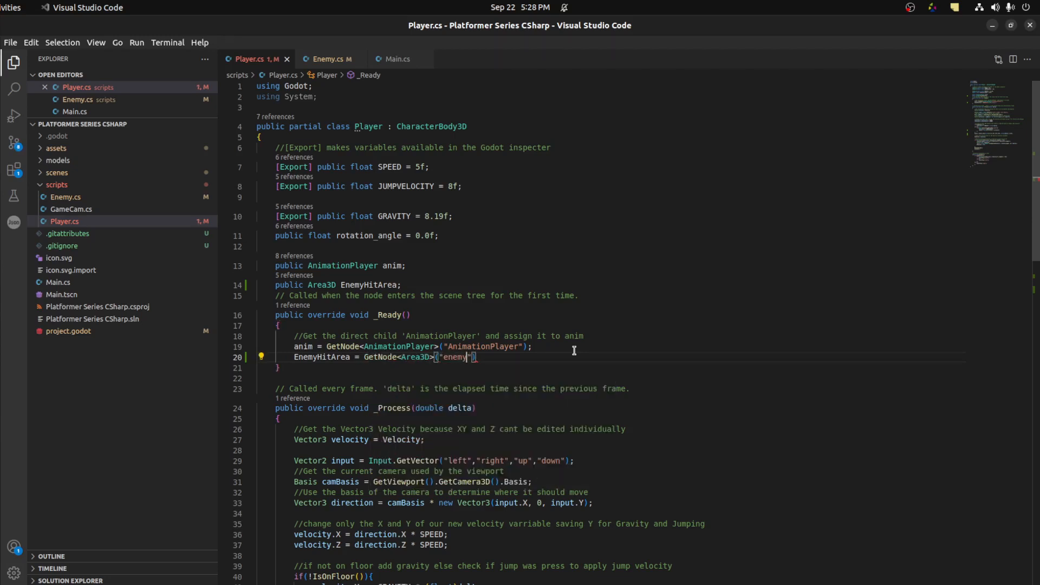
type("_hit_area")
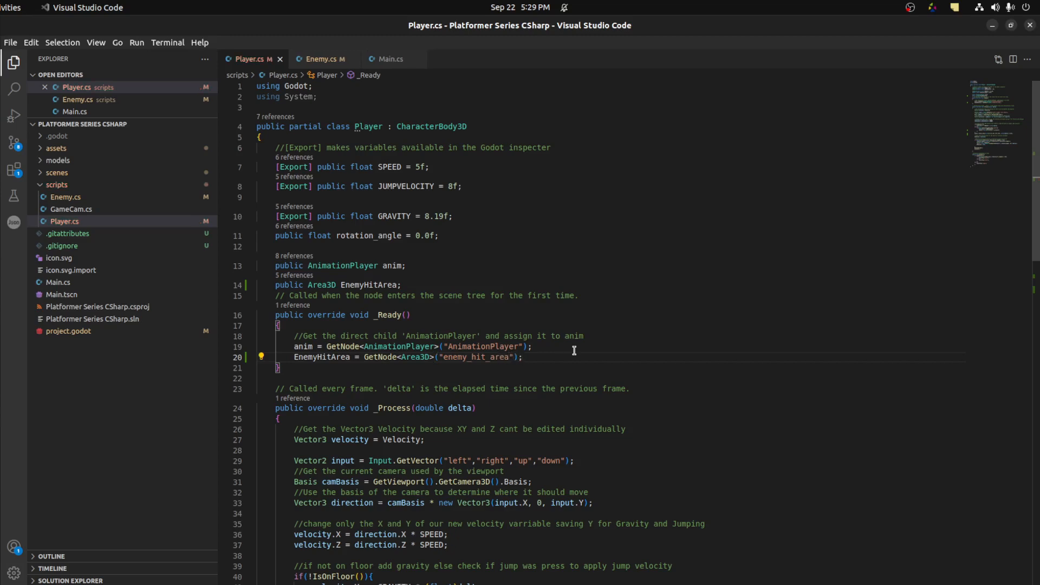
scroll("down", 3)
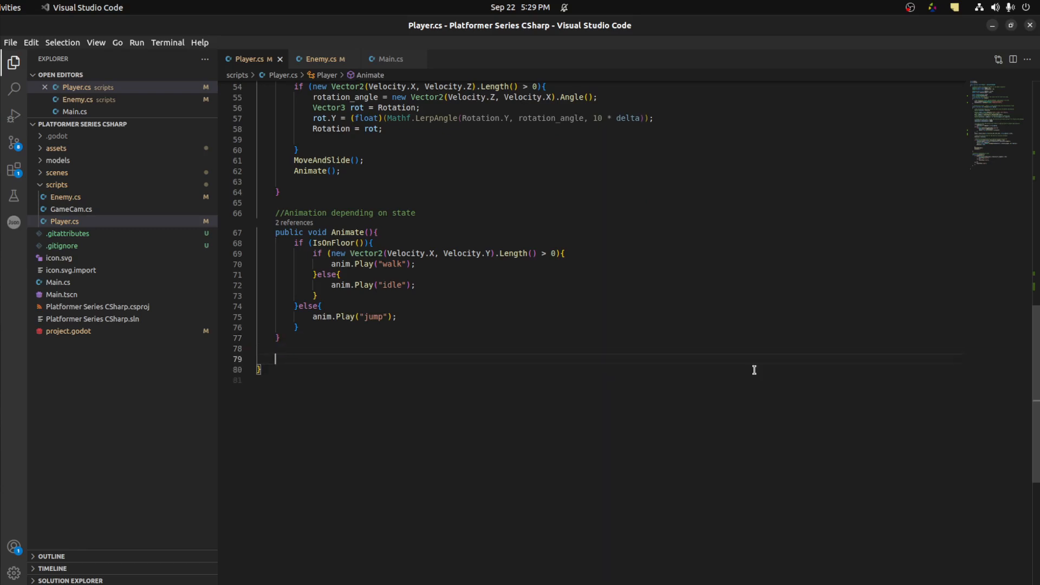
Step: Write a HitEnemy method whose body checks if (body.HasMethod("Die")) and calls body.Die()
type("public")
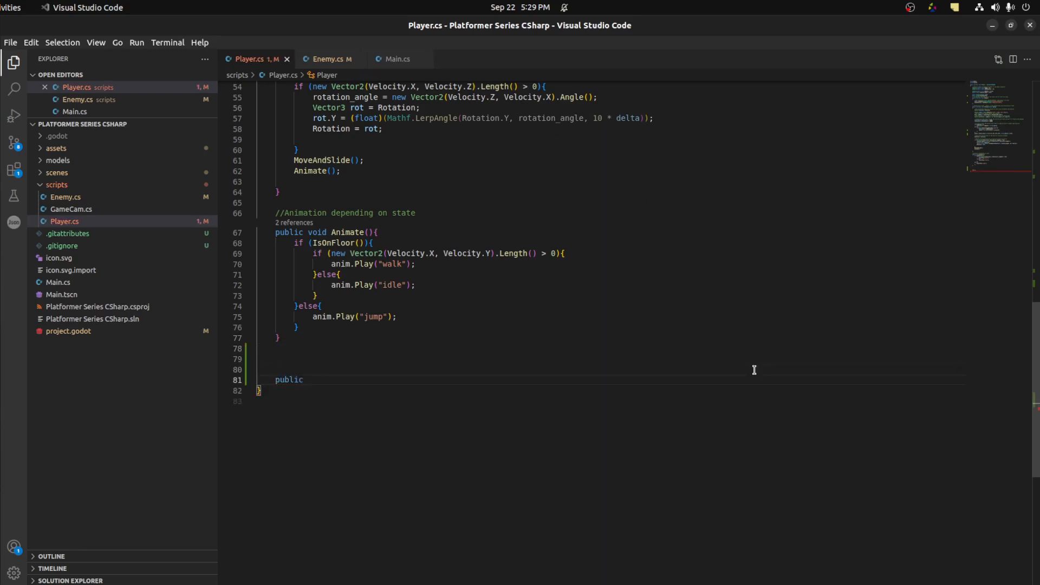
type("hit")
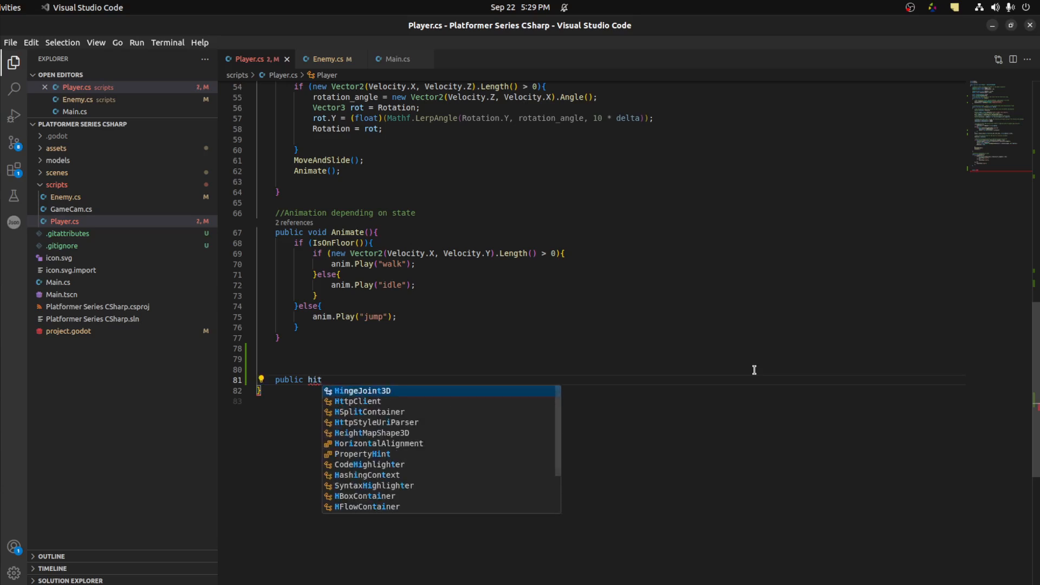
type("e")
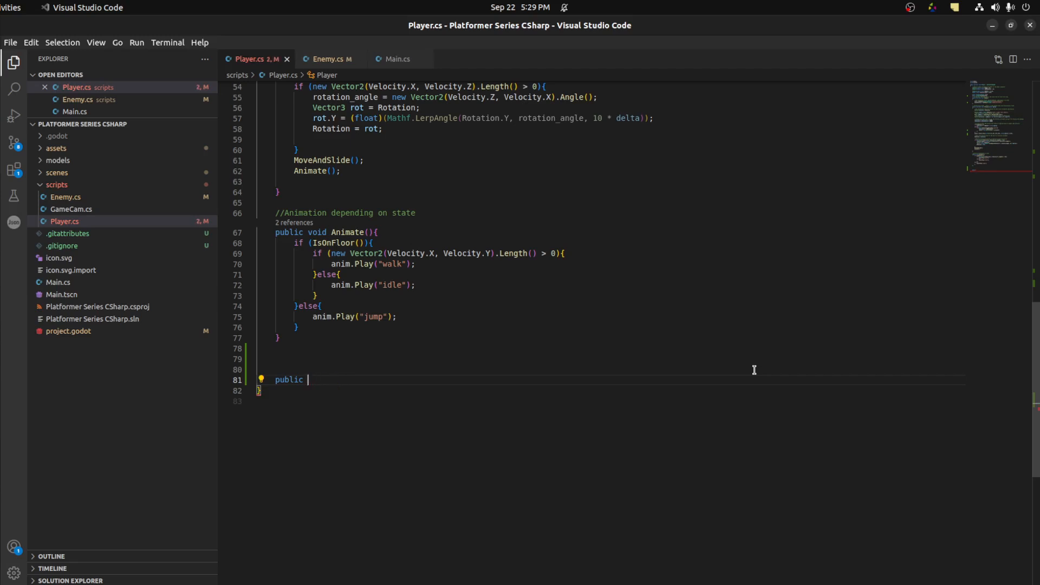
type("HitEnemy(")
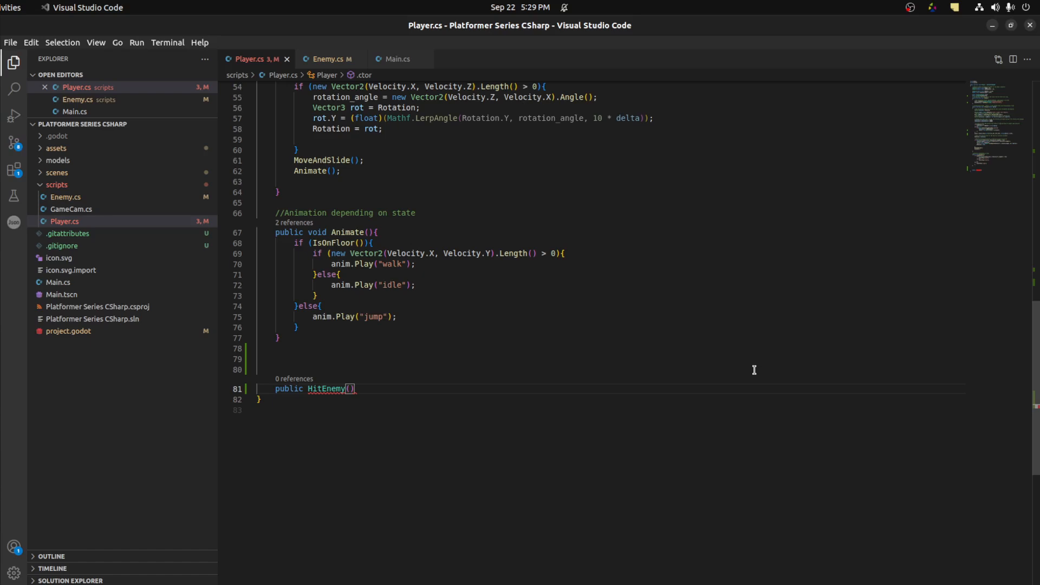
type("Phys")
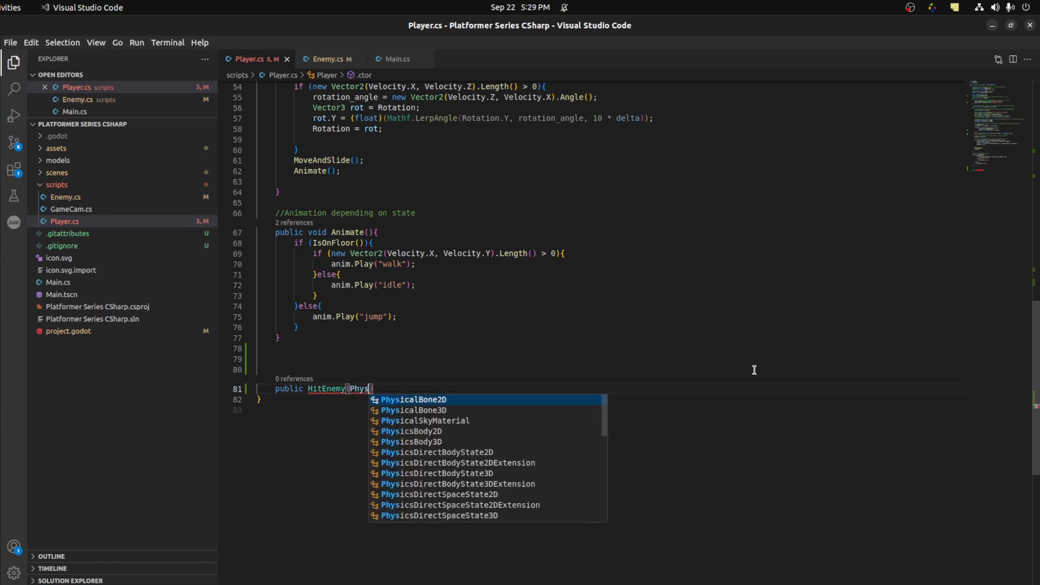
type("icsBody3D body")
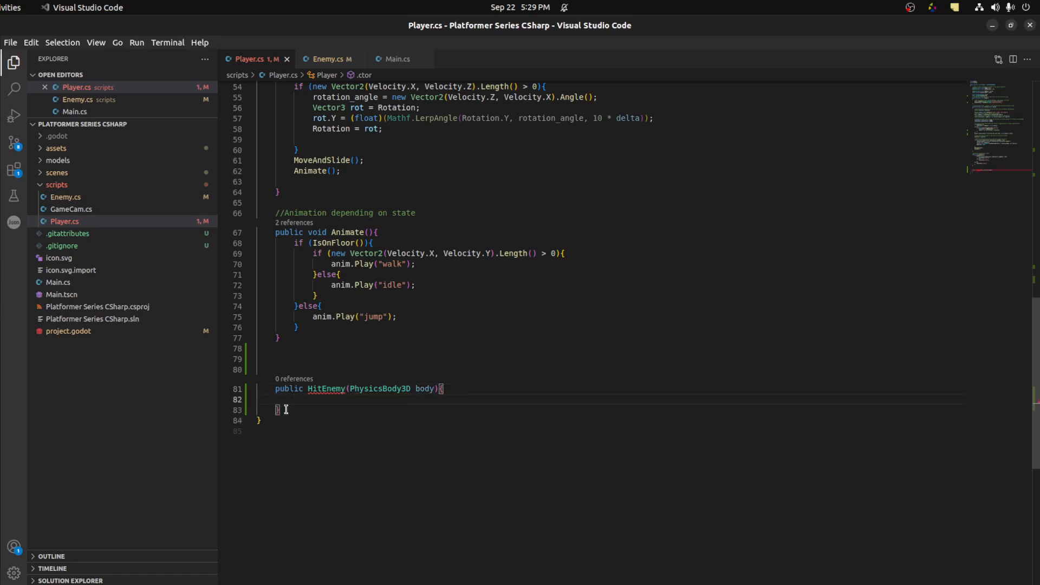
type("b")
type(" void")
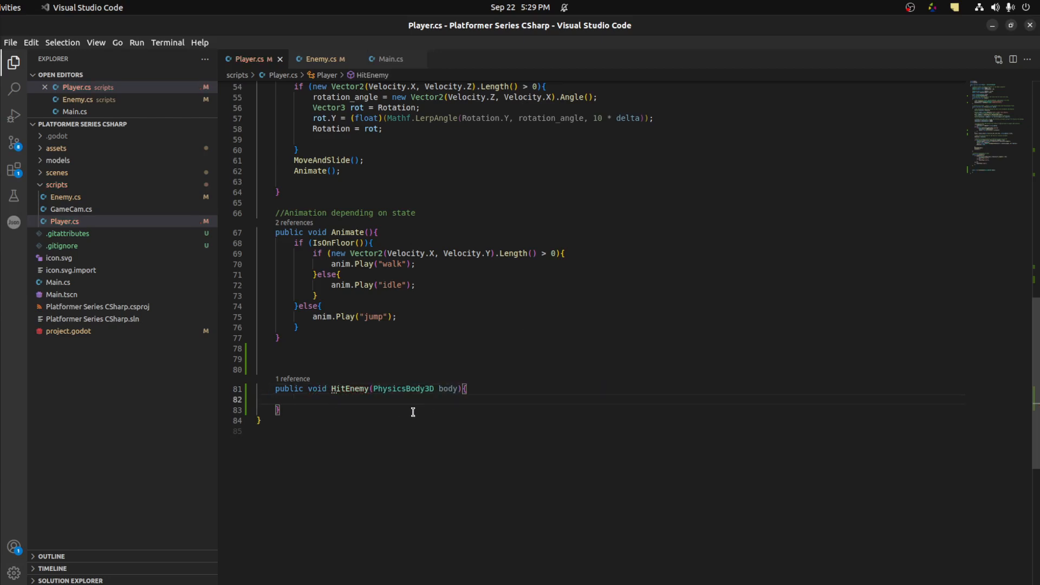
type("if body")
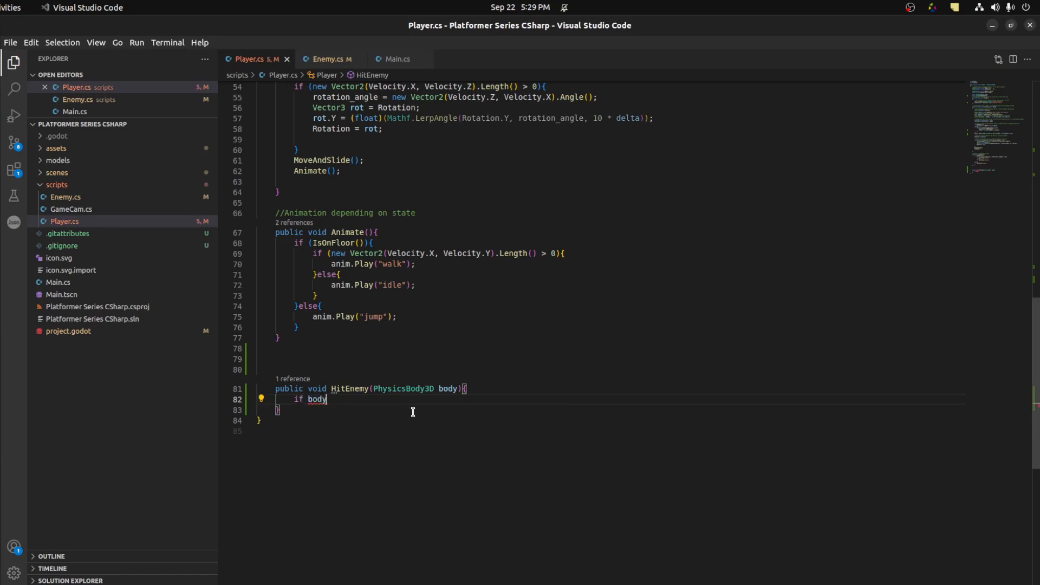
type(".")
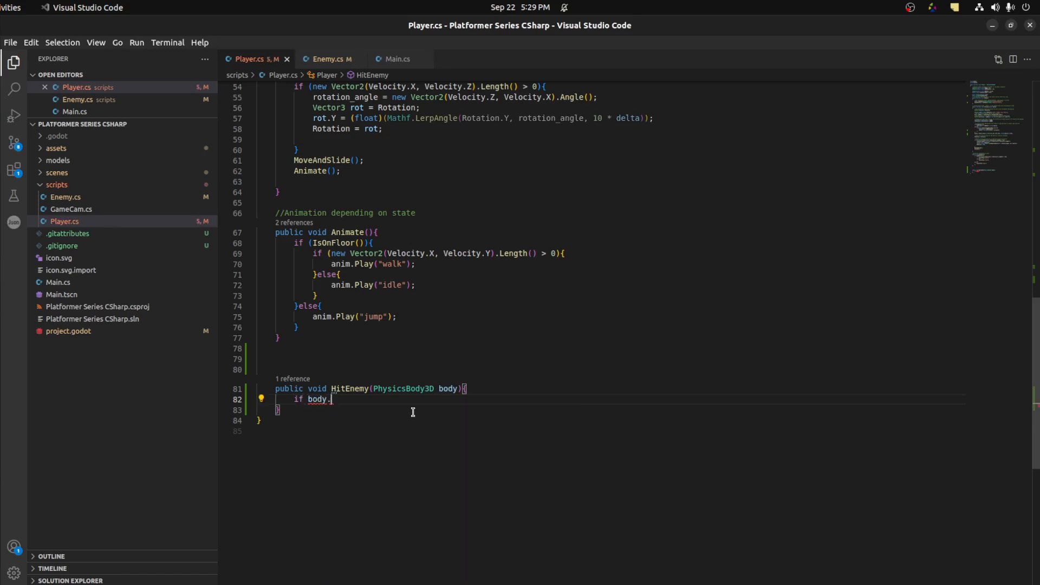
type("HasMer")
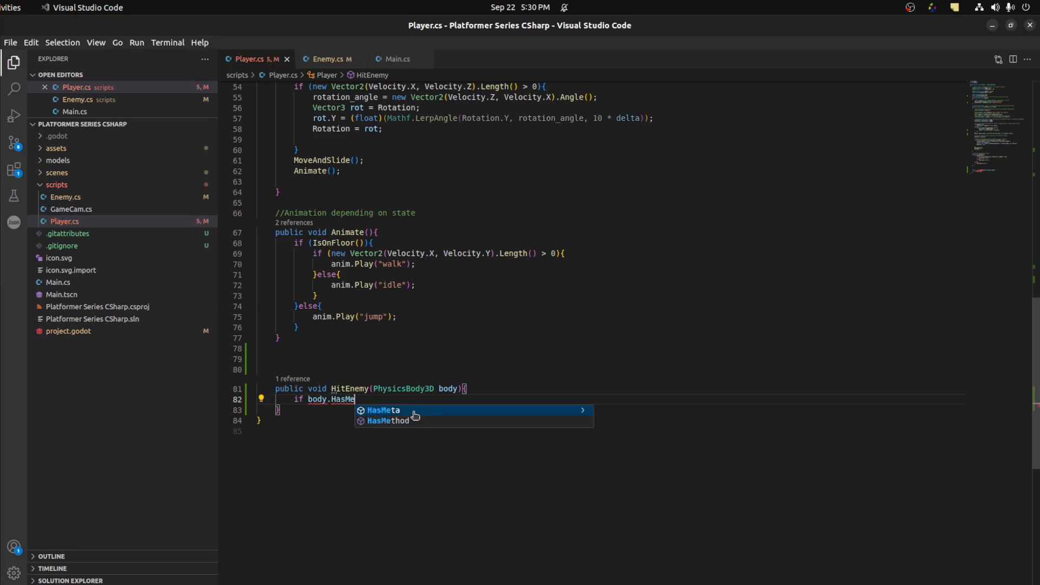
left_click(388, 420)
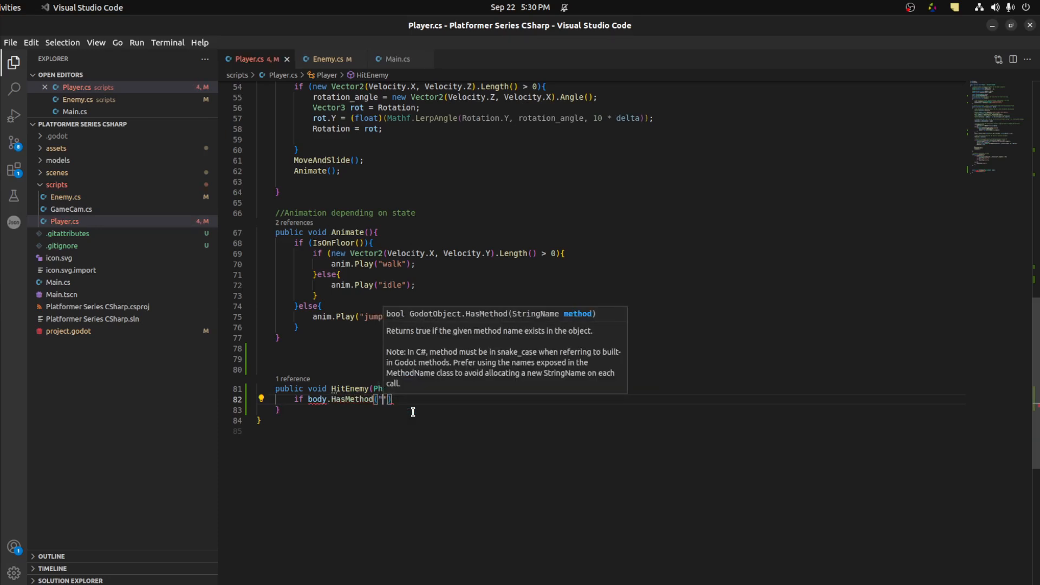
type("Die")
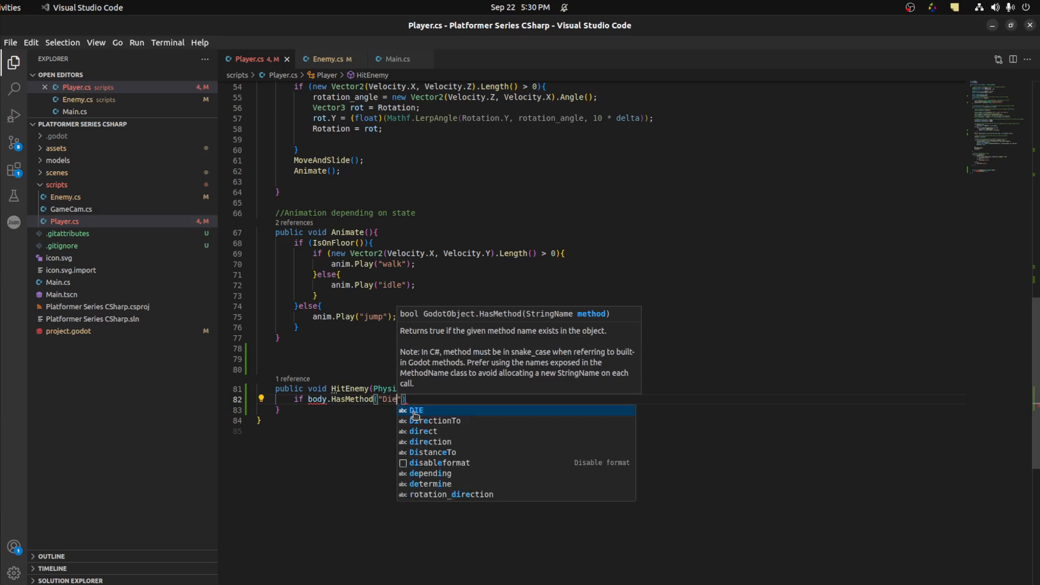
key("Escape")
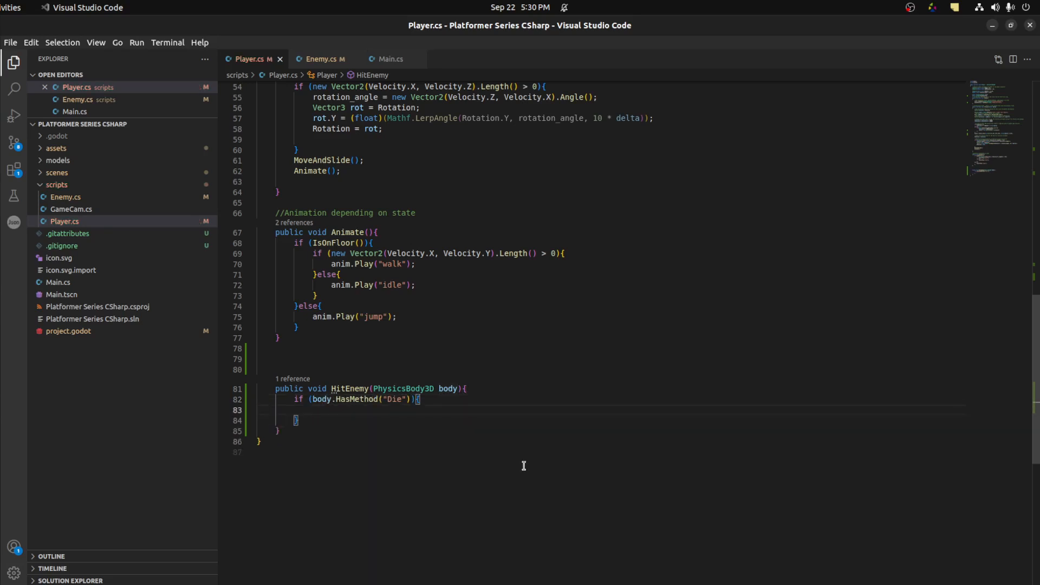
Step: Change the HitEnemy parameter to Enemy body
type("body.Die();")
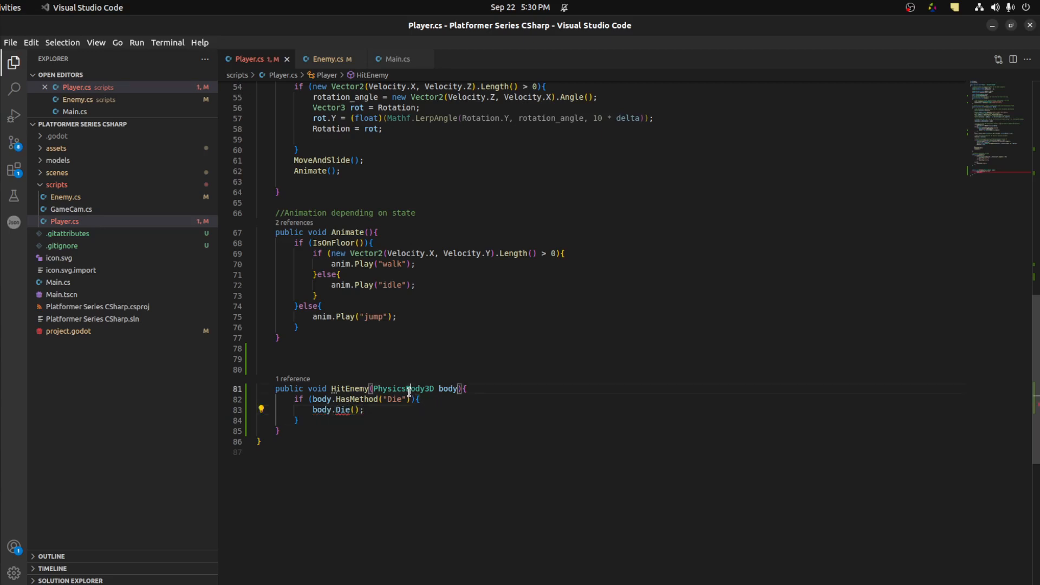
type("Enem")
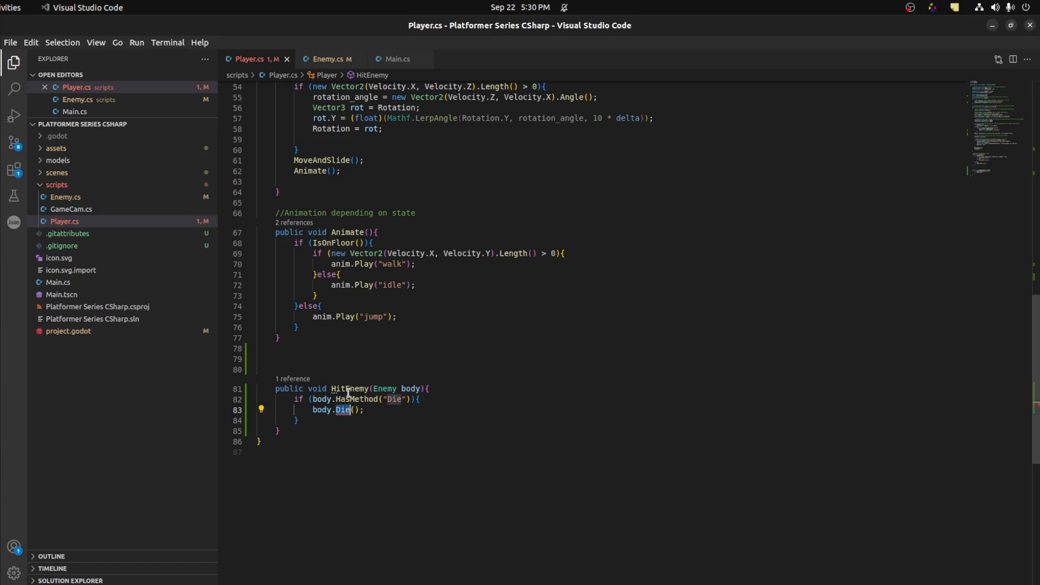
double_click(383, 389)
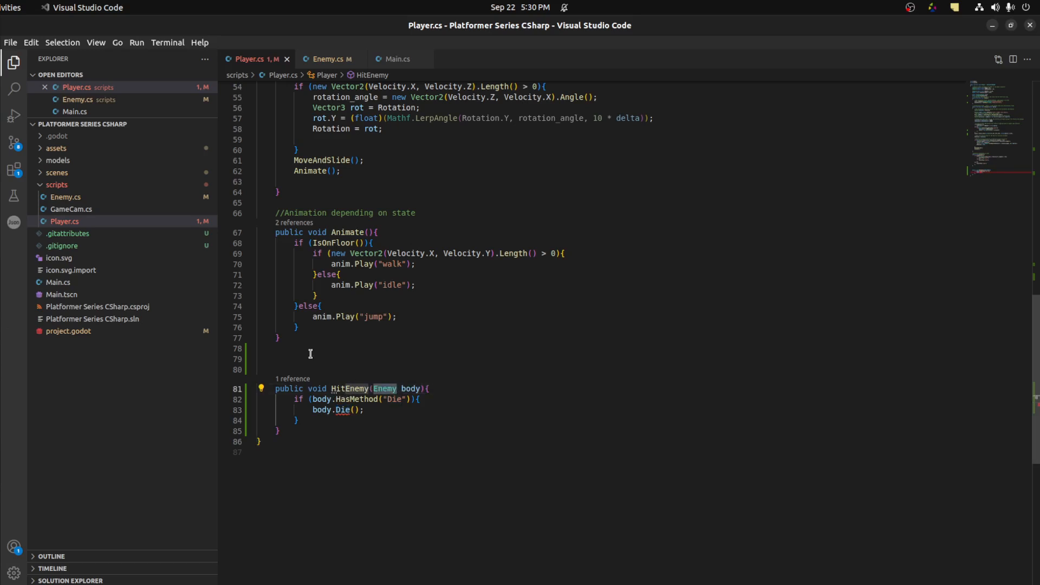
mouse_move(71, 270)
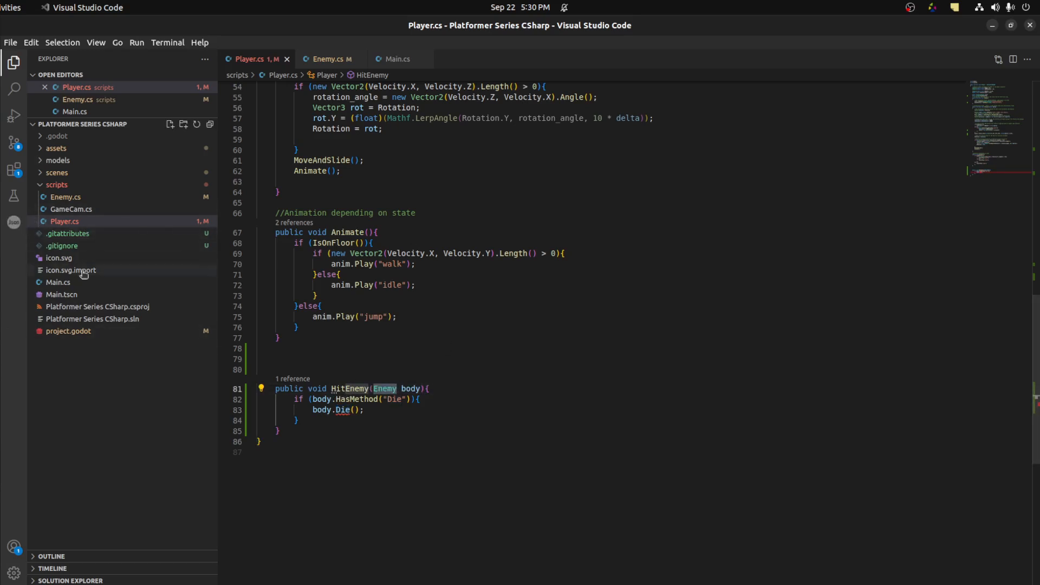
mouse_move(269, 415)
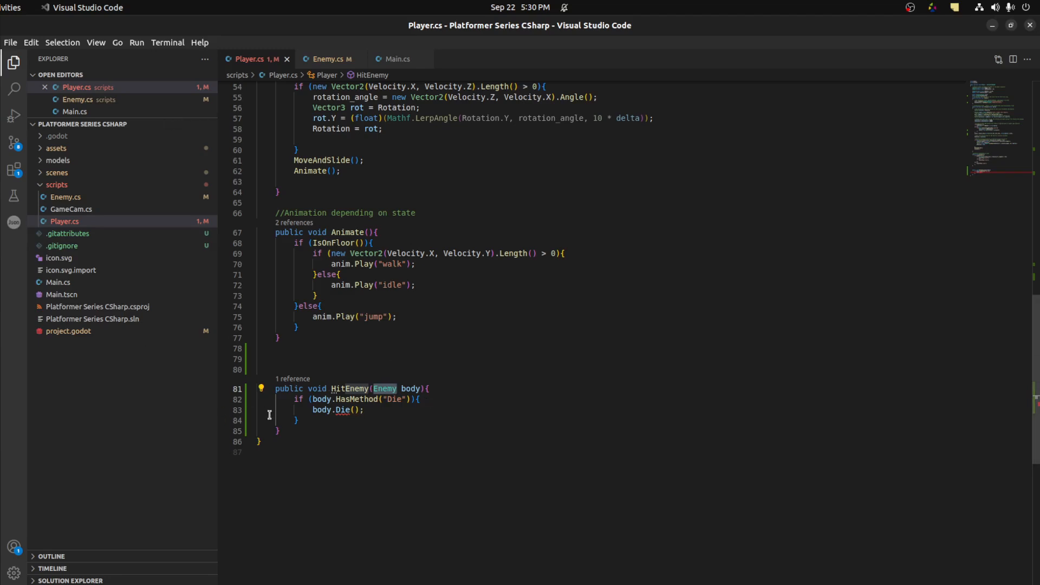
Step: In Enemy.cs add public void Die() setting CurrentState = State.DIE
left_click(322, 59)
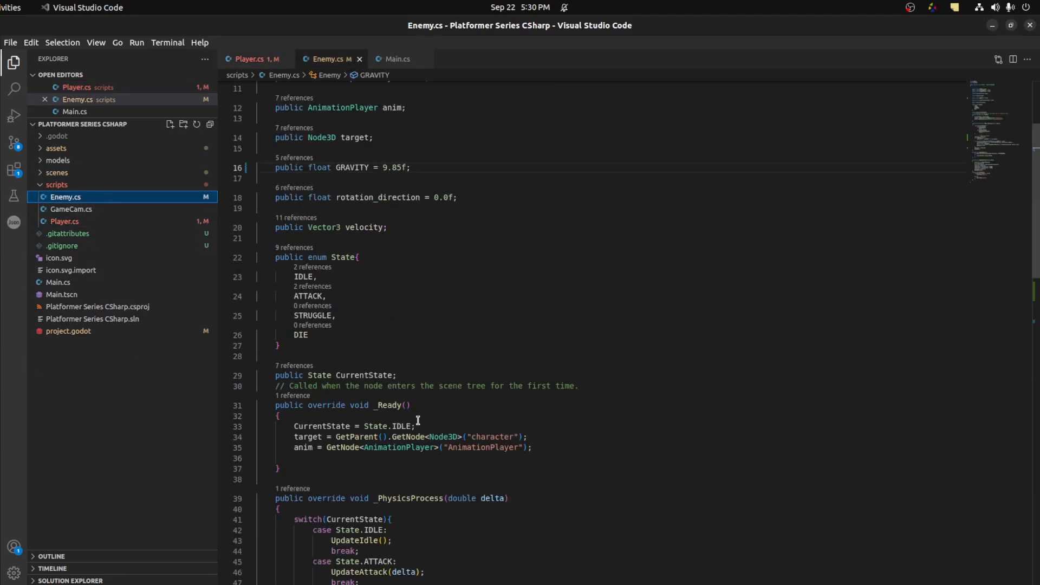
scroll("down", 3)
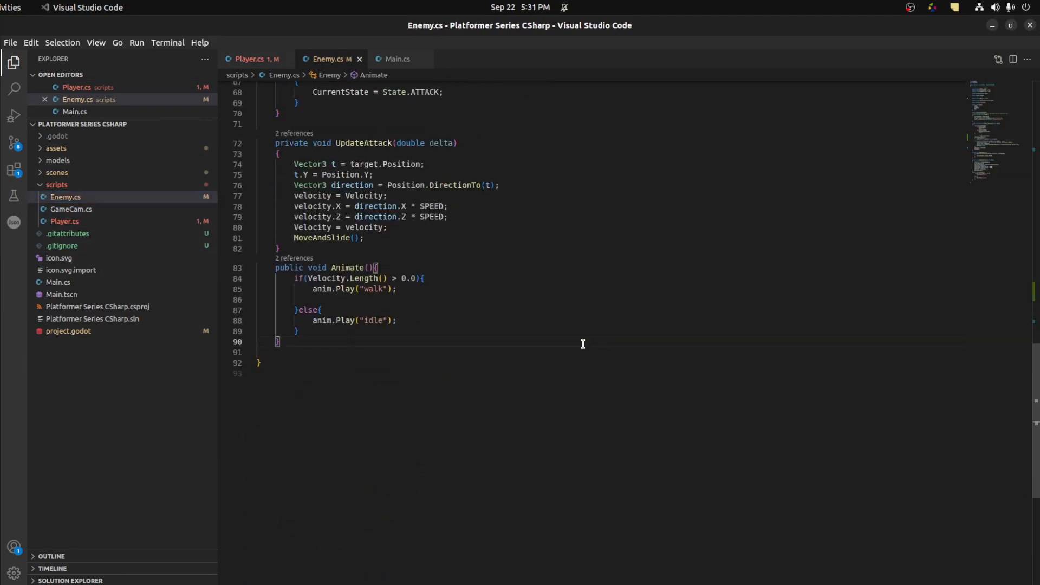
type("p")
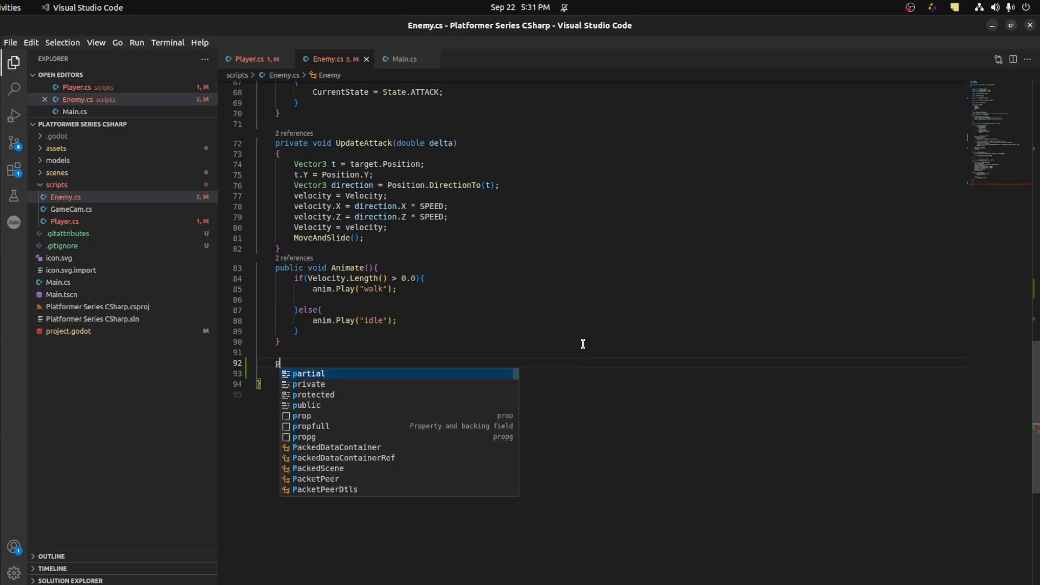
type("ublic void Die(){")
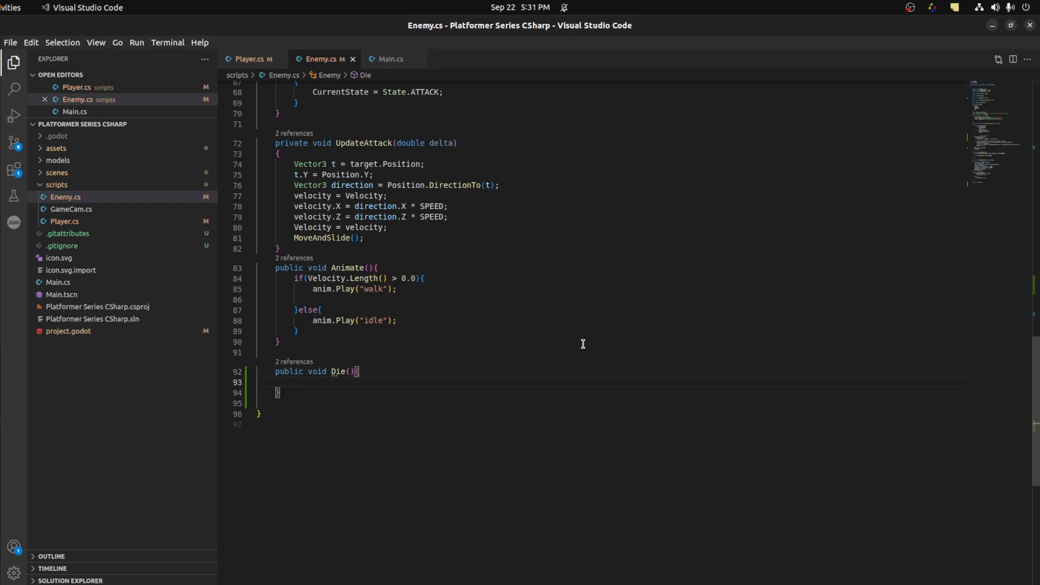
mouse_move(389, 420)
type("CurrentState")
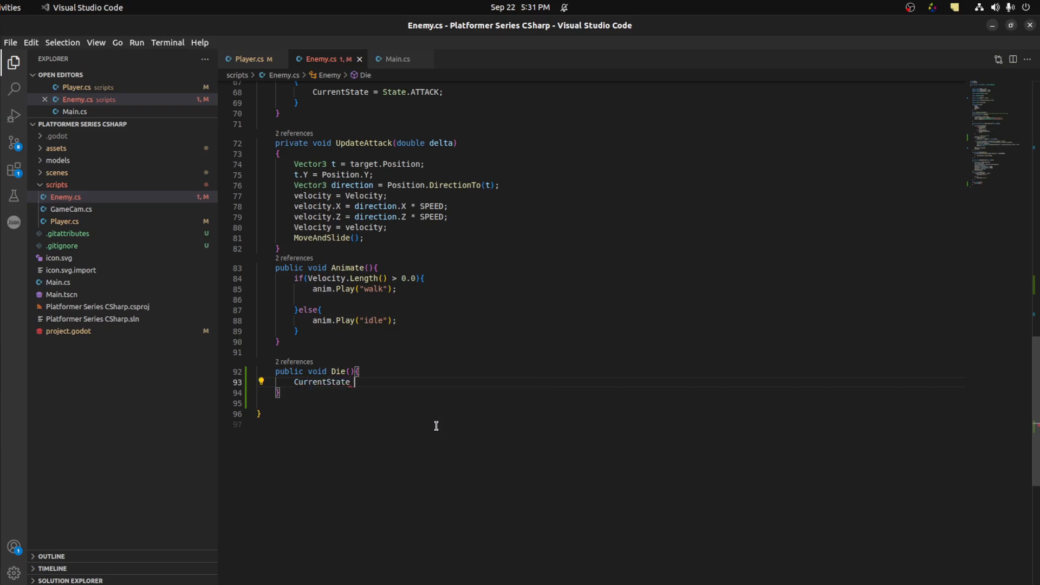
type("=")
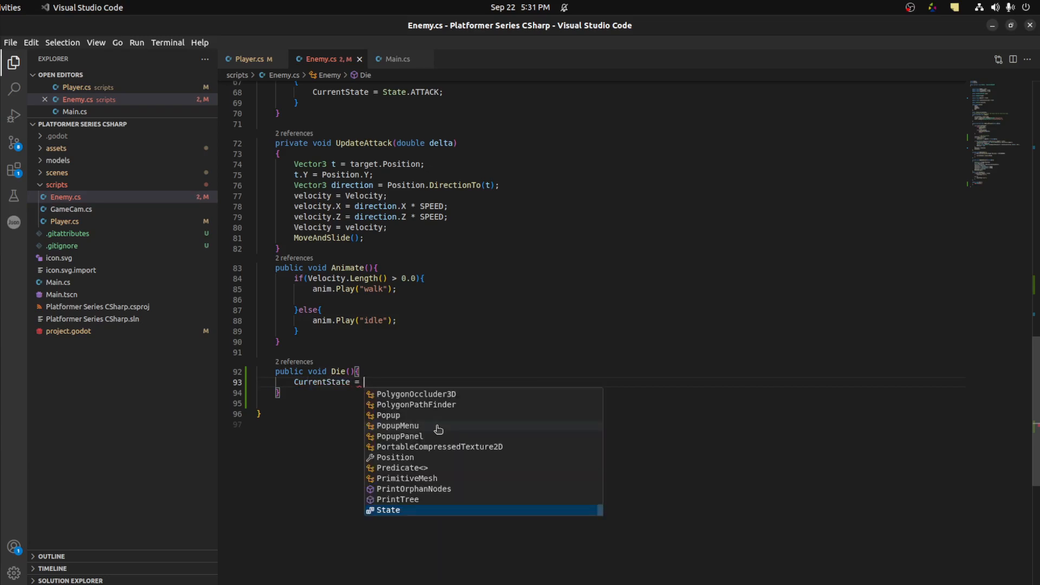
type("State.DIE;")
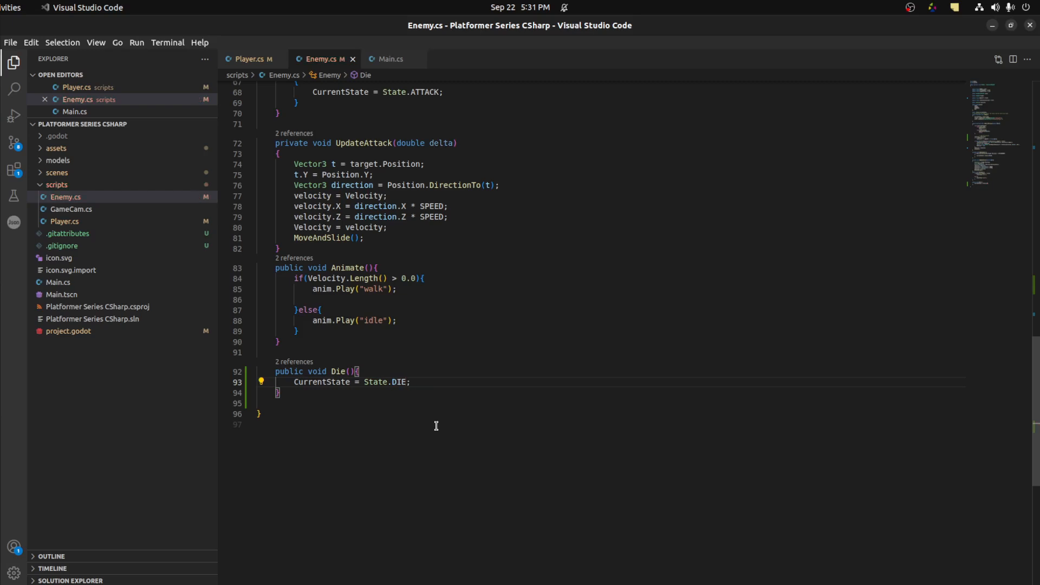
mouse_move(290, 351)
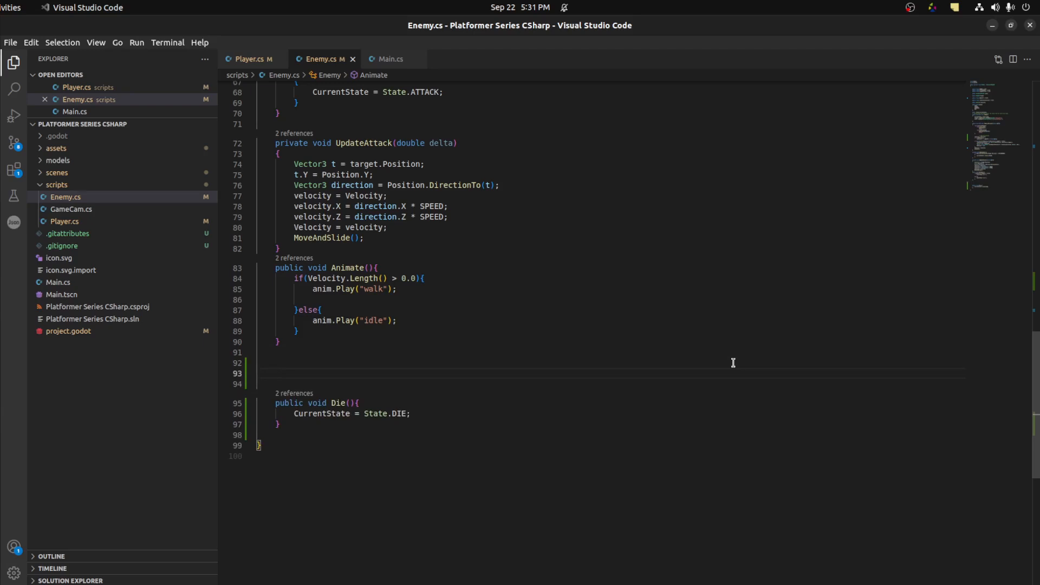
Step: Add an UpdateDie method and a DIE case in the state switch, referencing QueueFree
type("public")
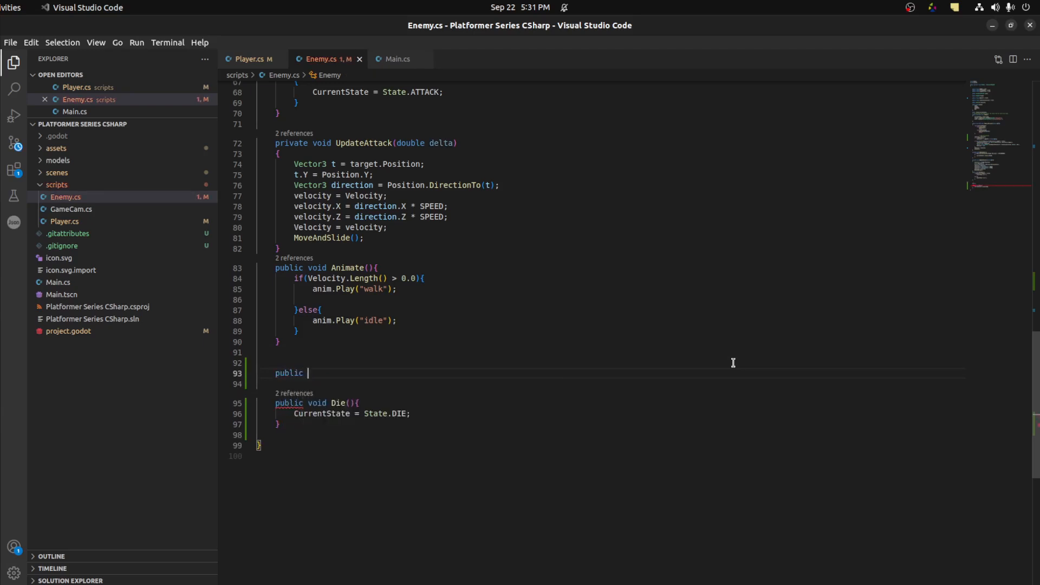
type("vi")
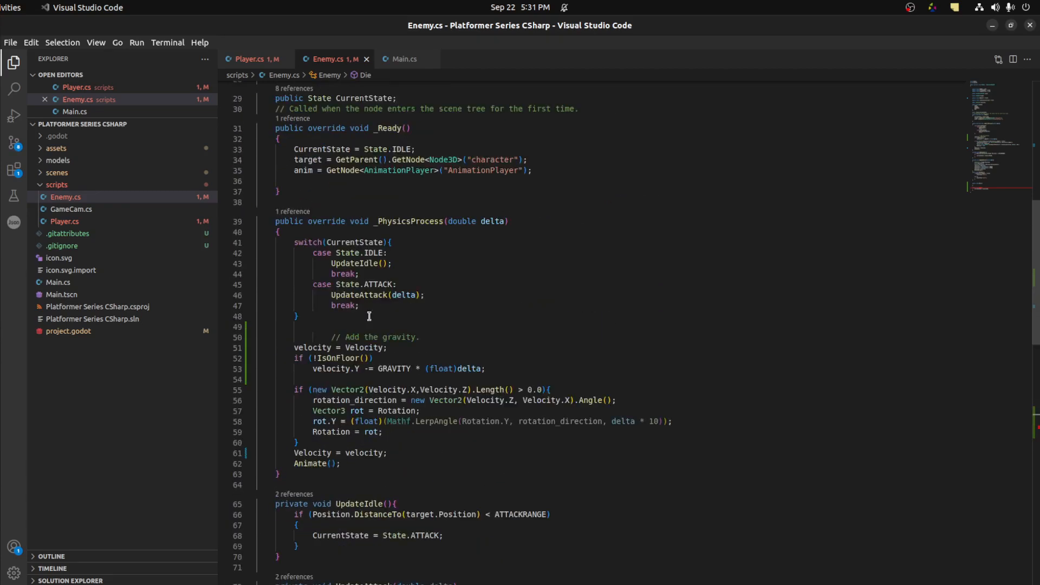
type("ca")
type("public void UpdateDie(){")
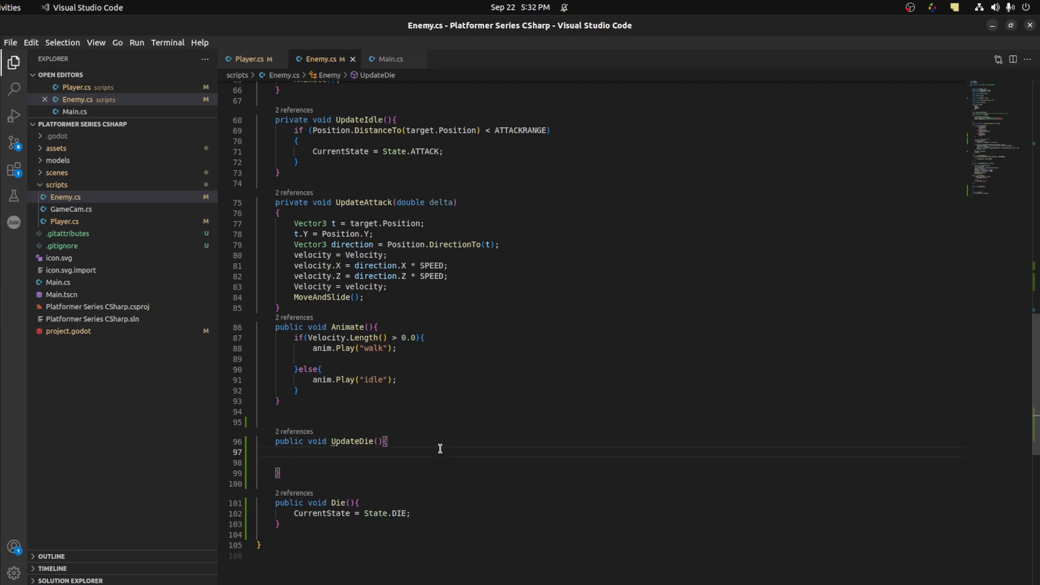
type("QueueFree")
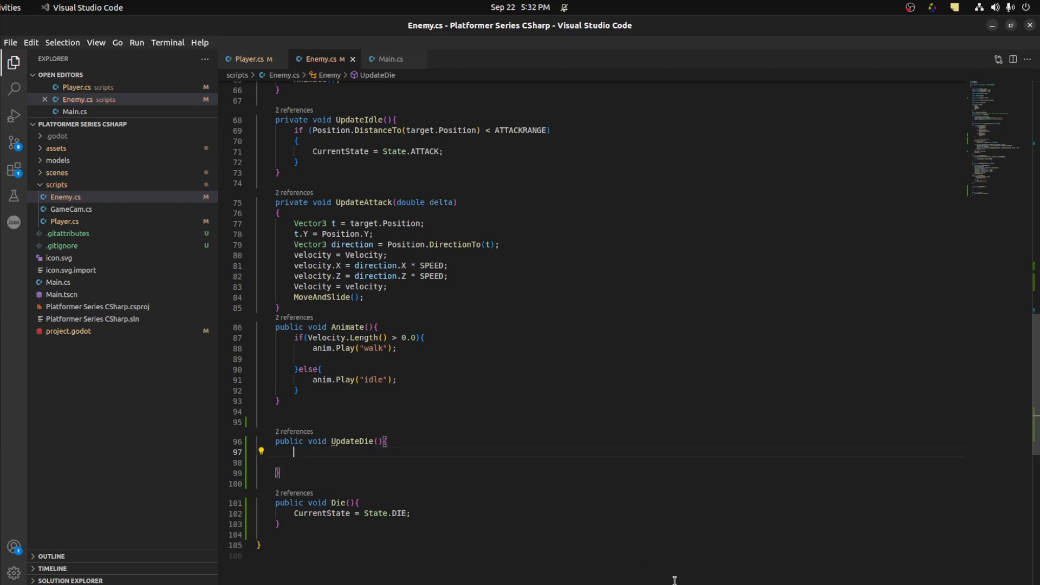
Step: In UpdateDie, create a tween and tween scale to new Vector3(1.5f,0.25f,1.5f) over 0.2f
type("Tween =")
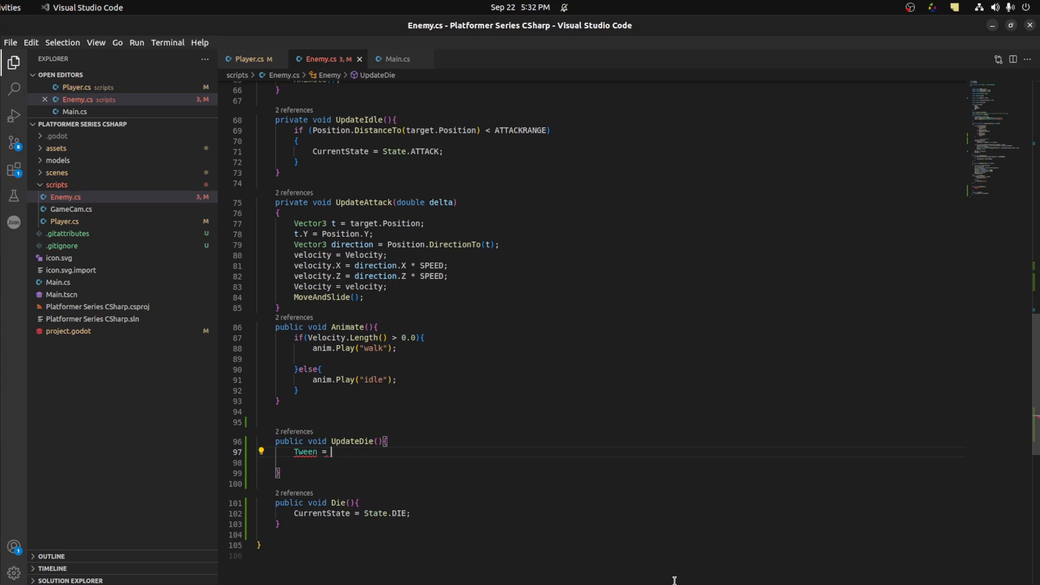
type("CreateTween();")
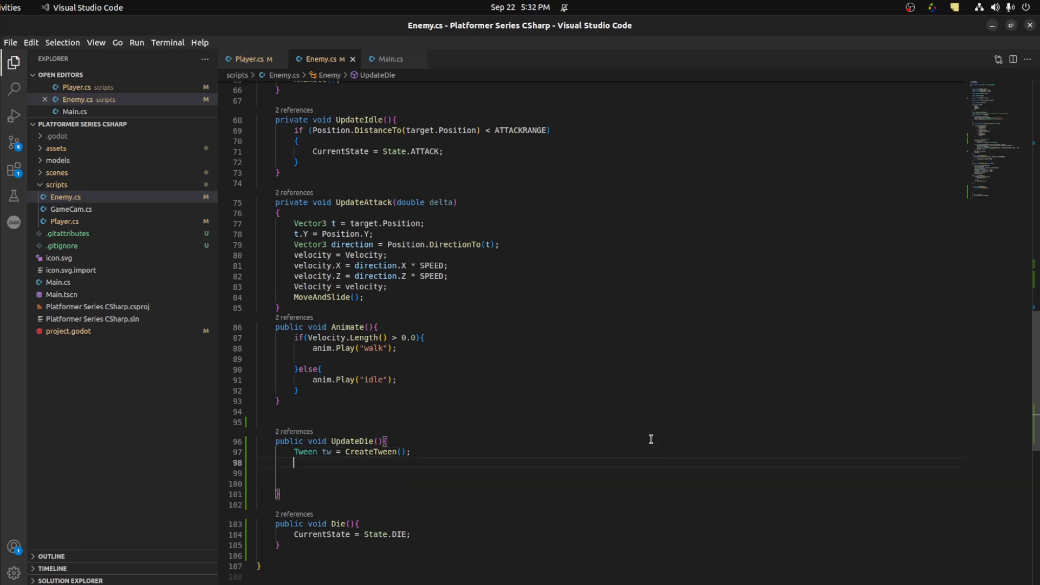
type("tw.TweenProperty(")
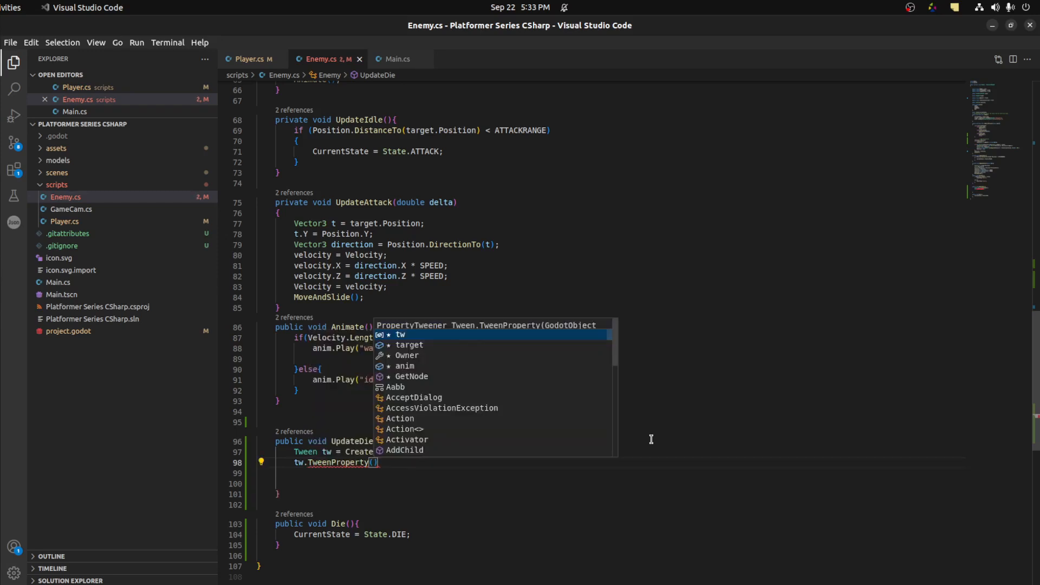
type("this, \"scale\",")
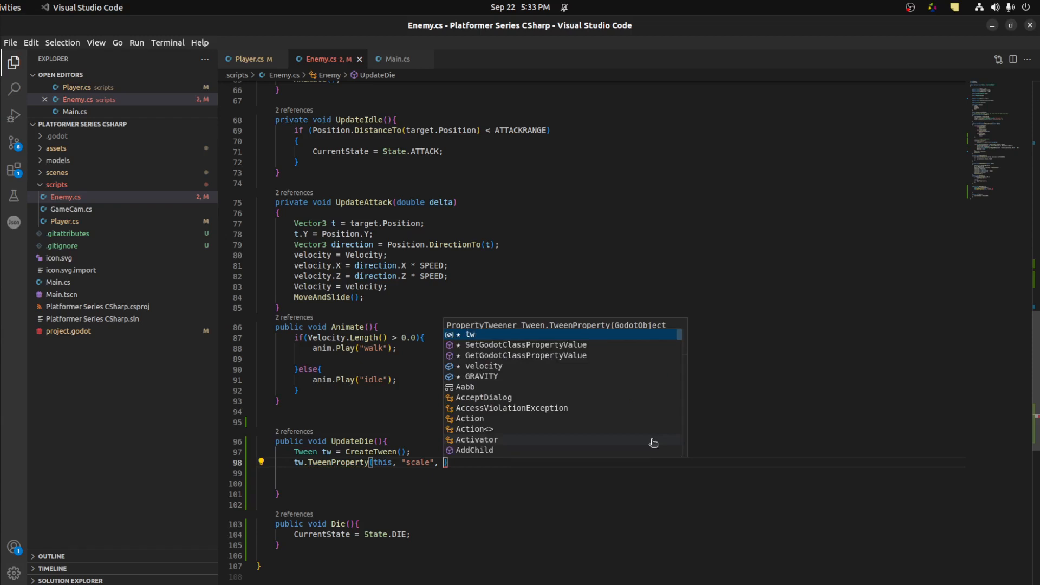
type("new")
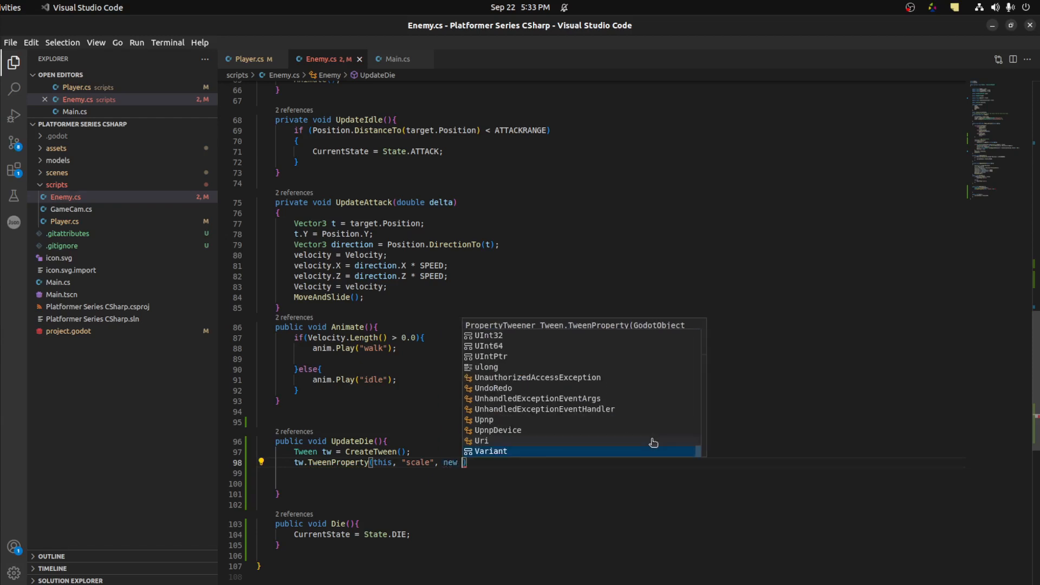
type("Vector3")
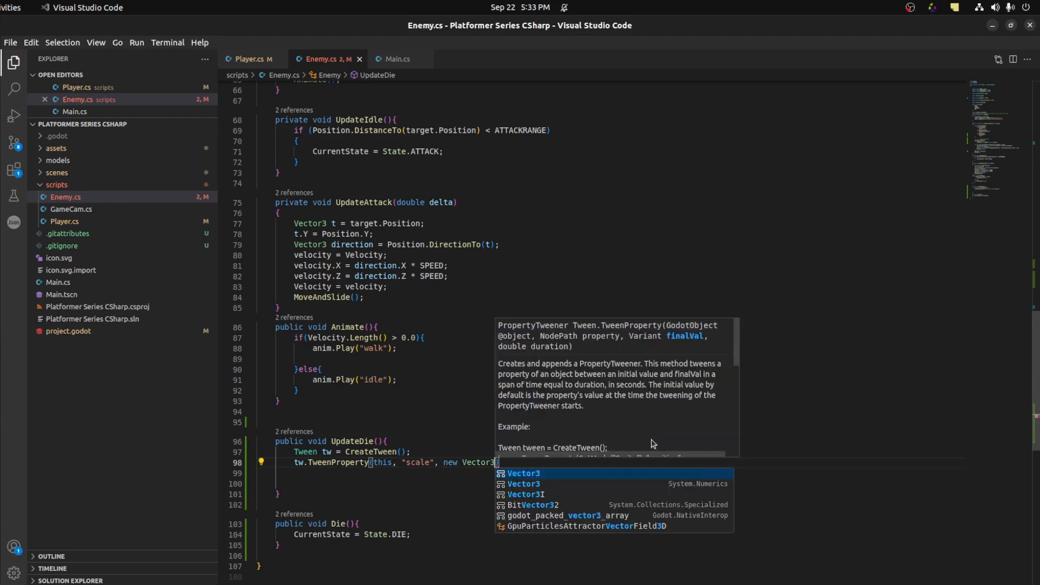
type("()")
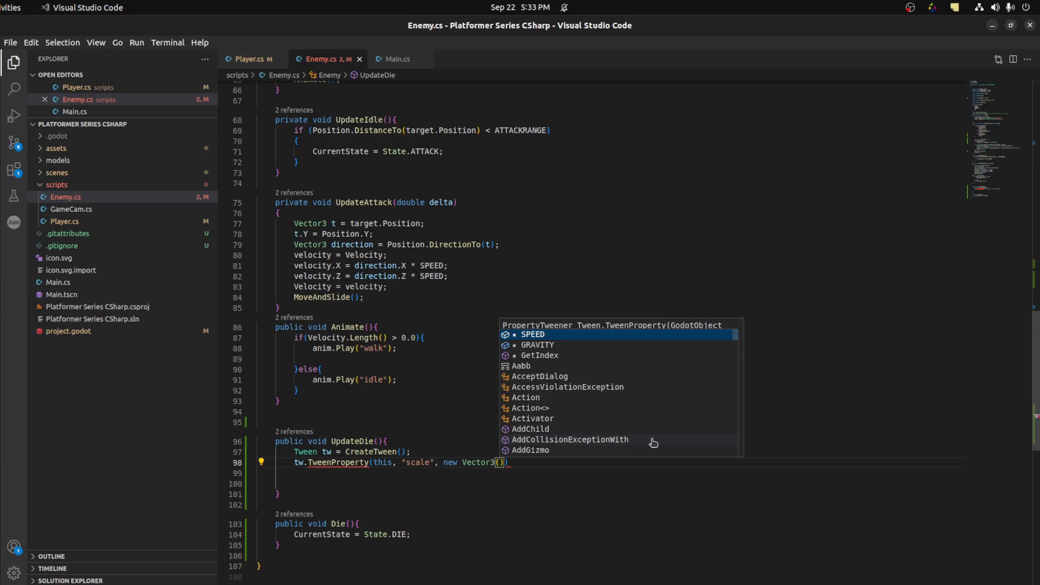
type("0.")
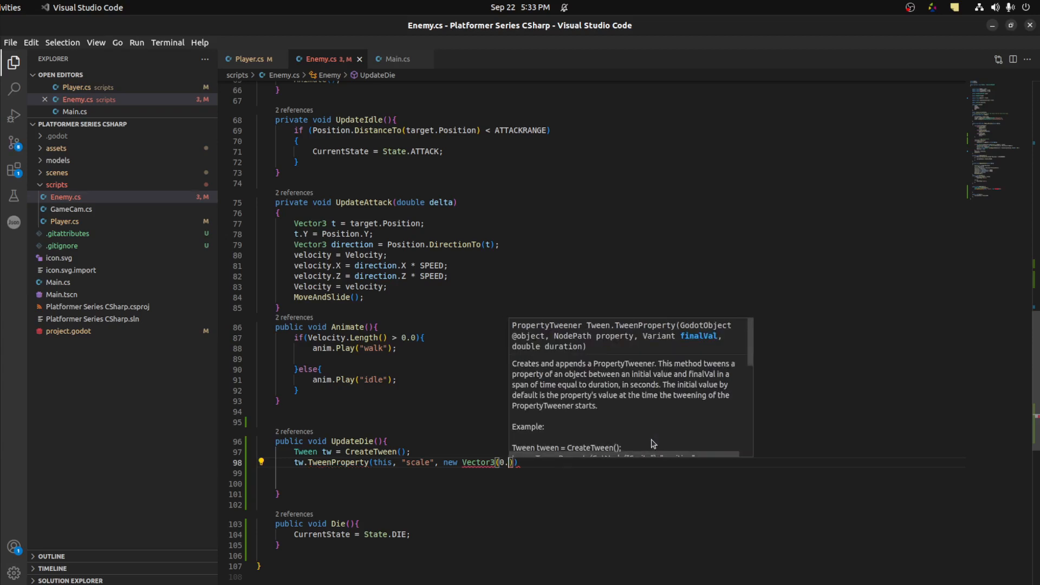
type("25")
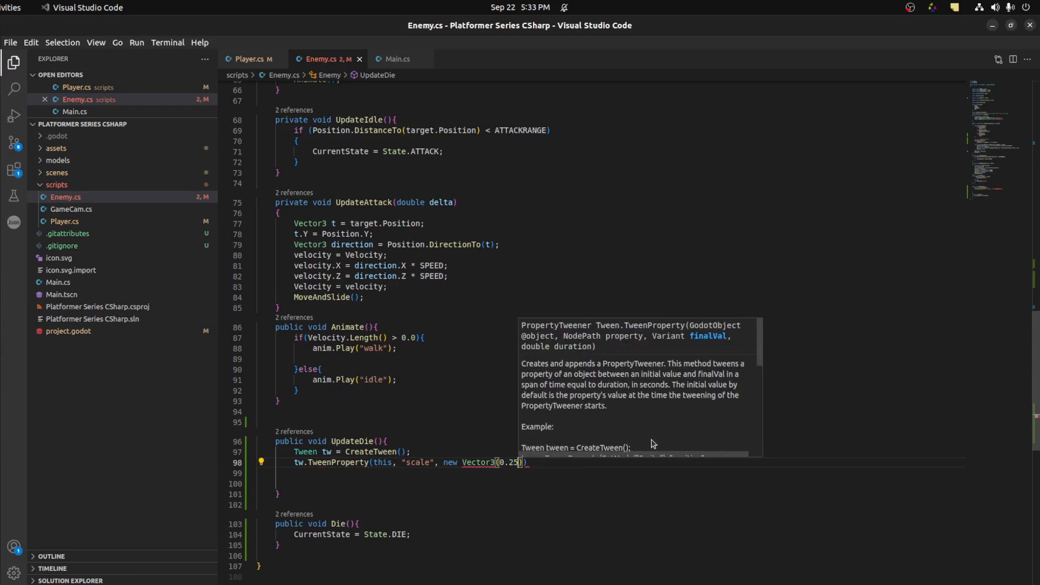
key("BackSpace")
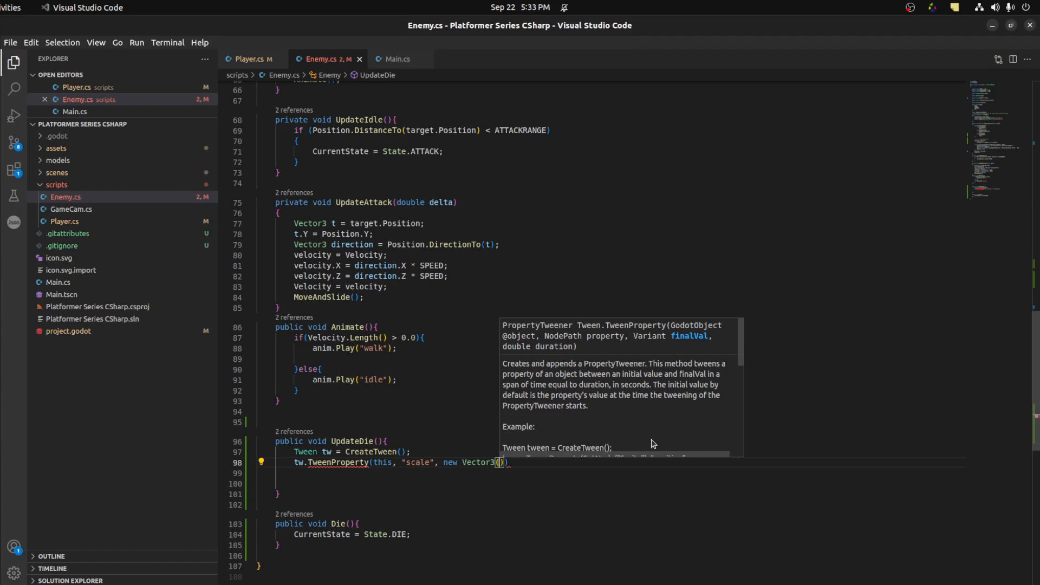
type("1.5")
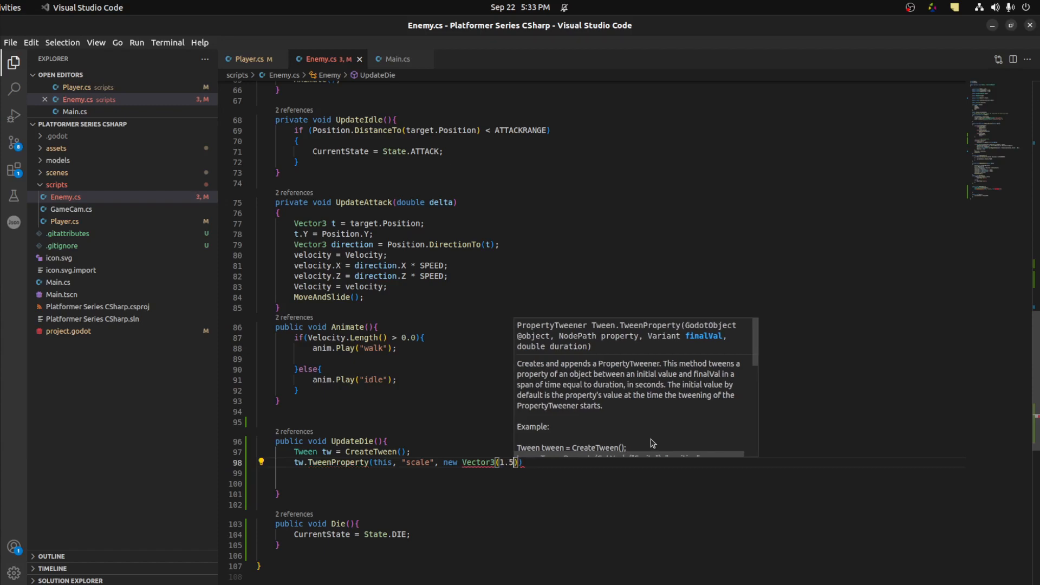
type("f,")
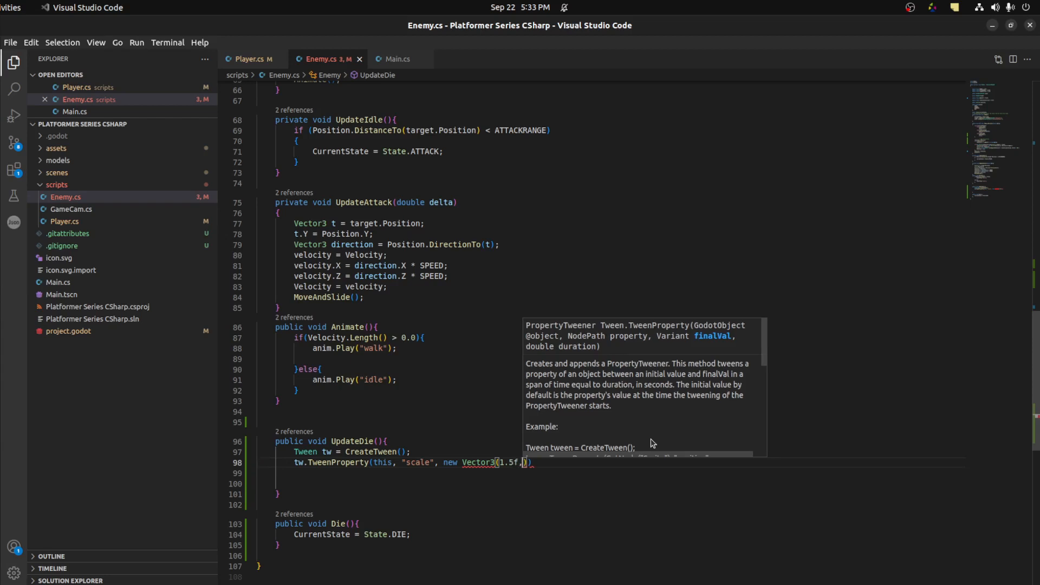
type("0.25f,")
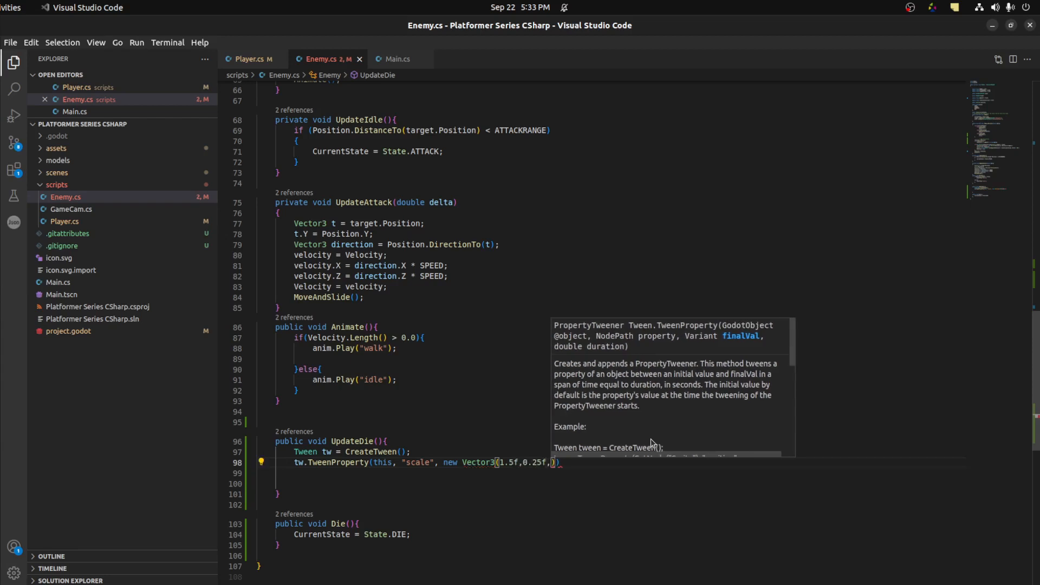
type("1.5")
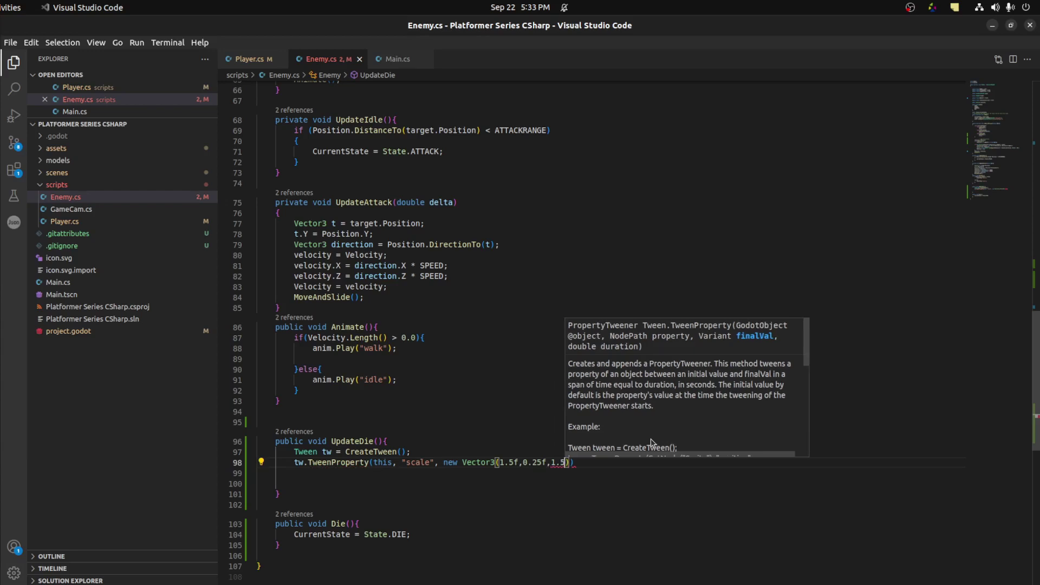
type("f), 0")
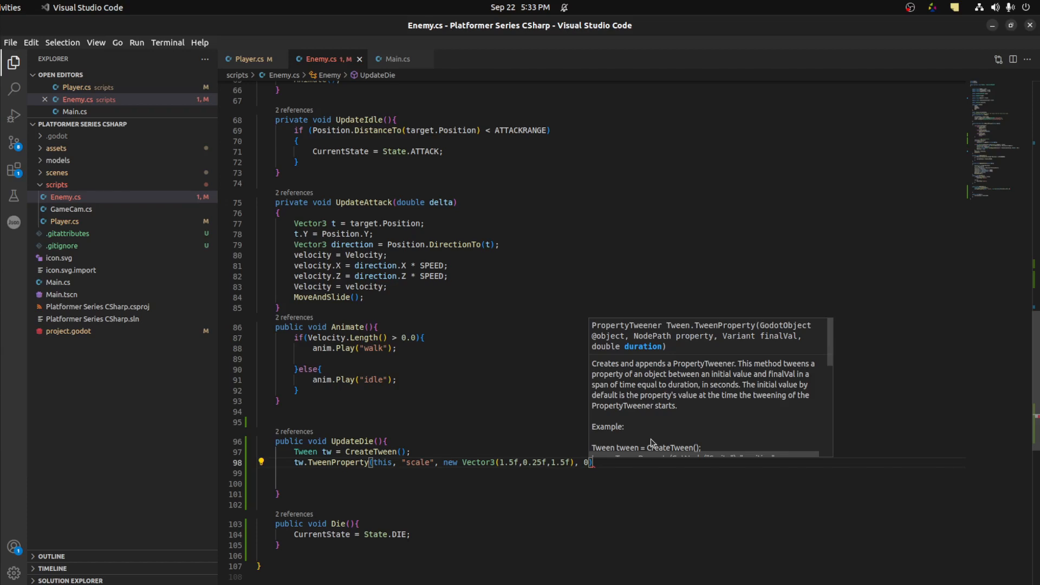
type(".2f")
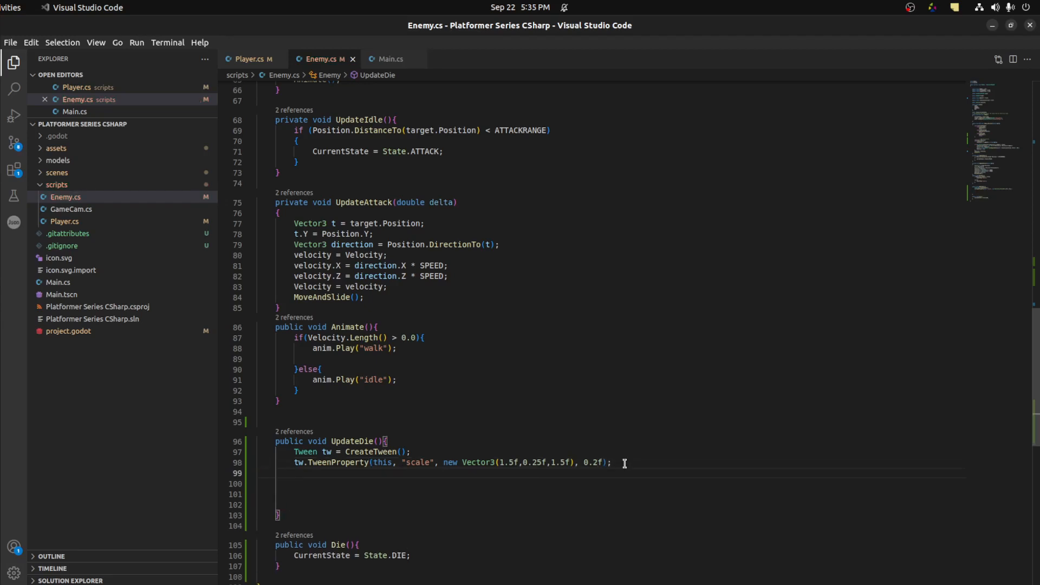
Step: Add tw.TweenCallback(Callable.From(() => QueueFree())) so the enemy frees after the squish
type("tw.TweenCallback")
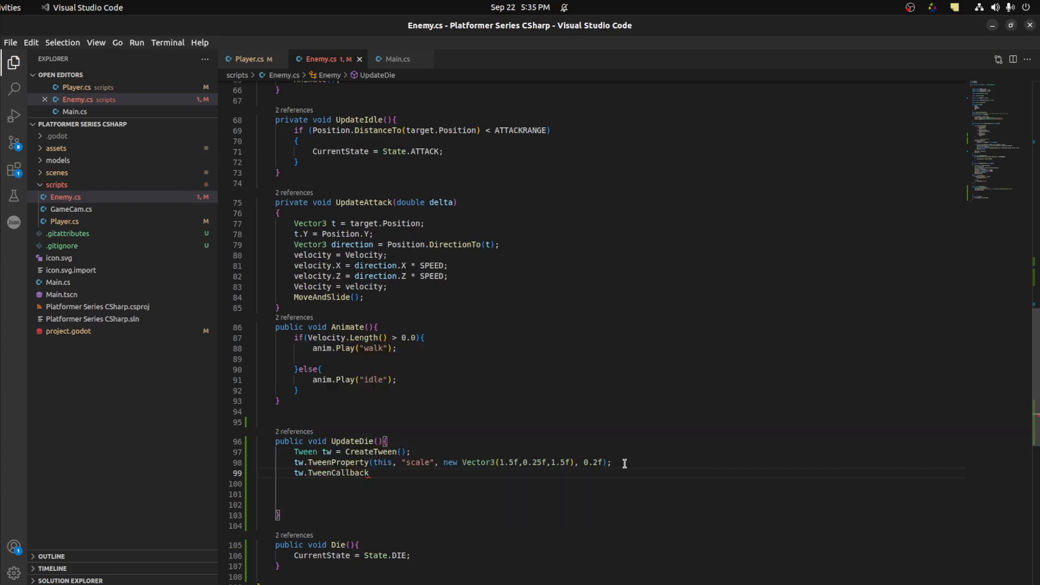
type("()")
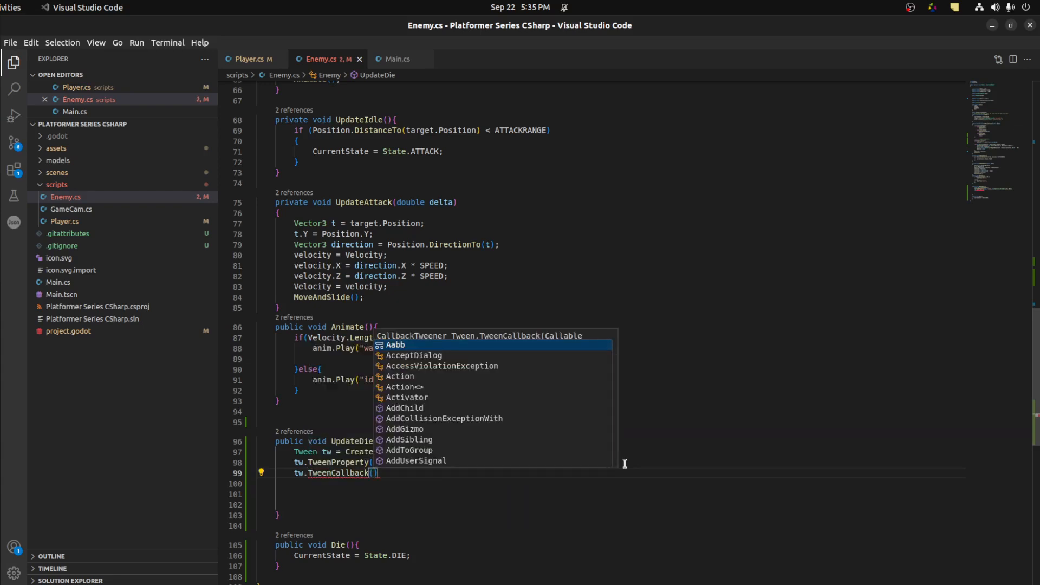
type("Callable.From((")
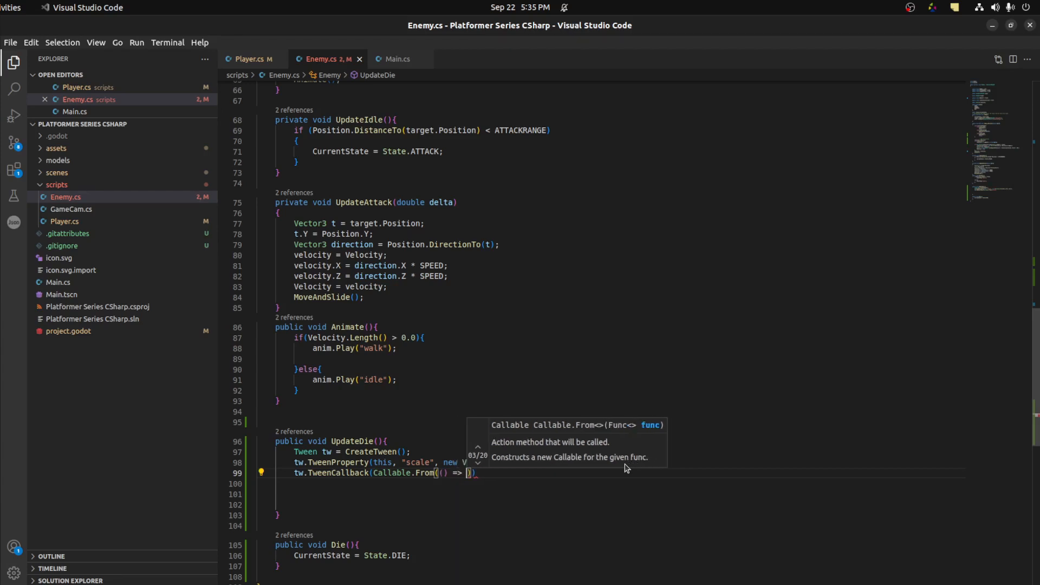
type("QueueFree(")
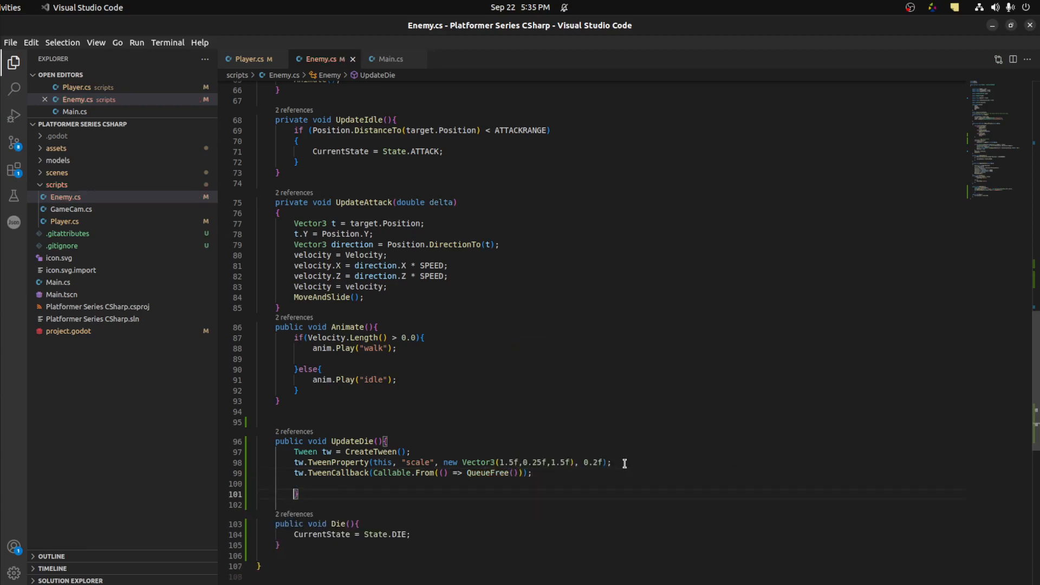
mouse_move(404, 331)
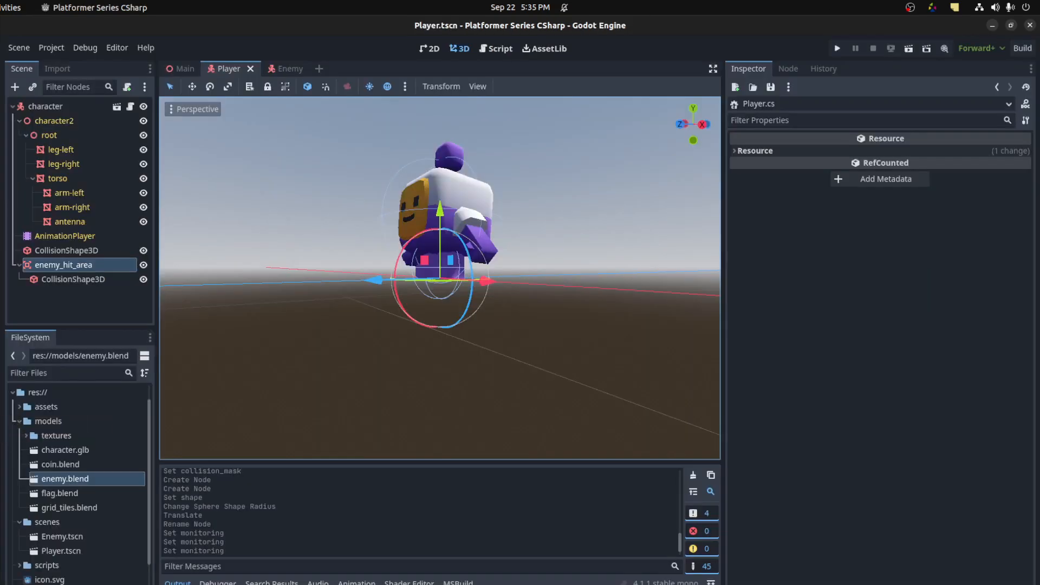
left_click(184, 69)
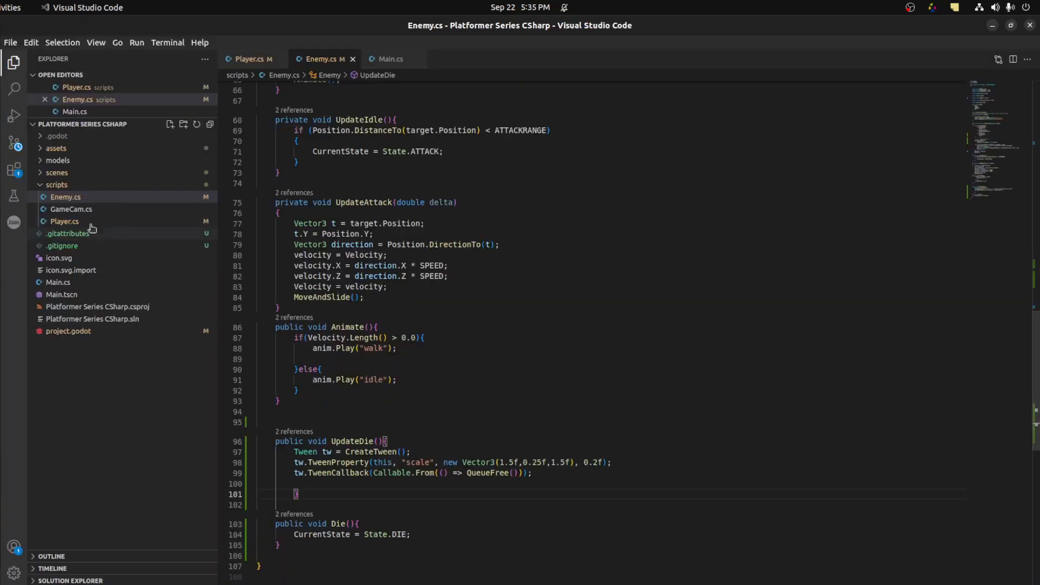
scroll("up", 3)
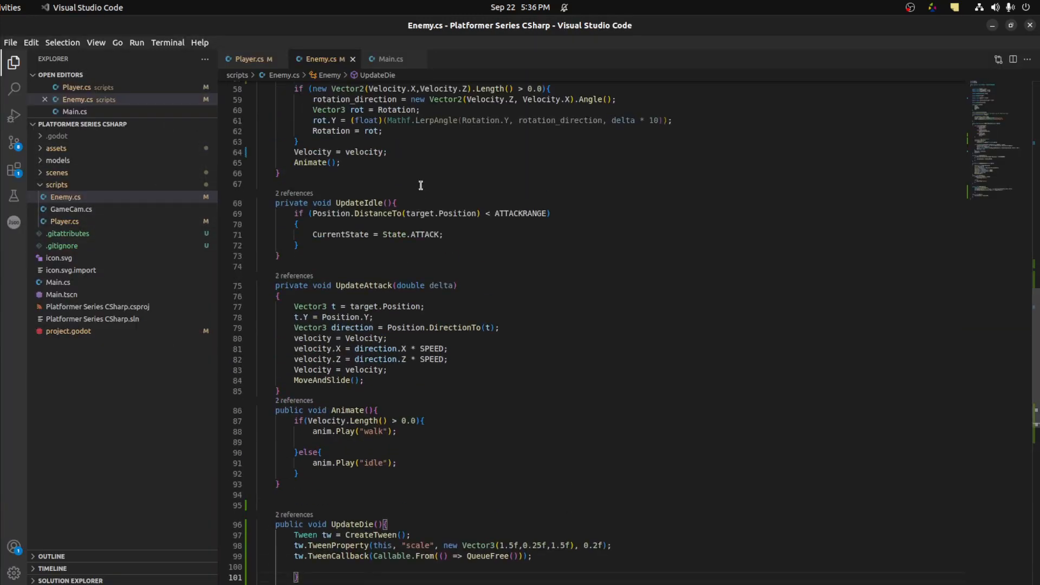
scroll("up", 3)
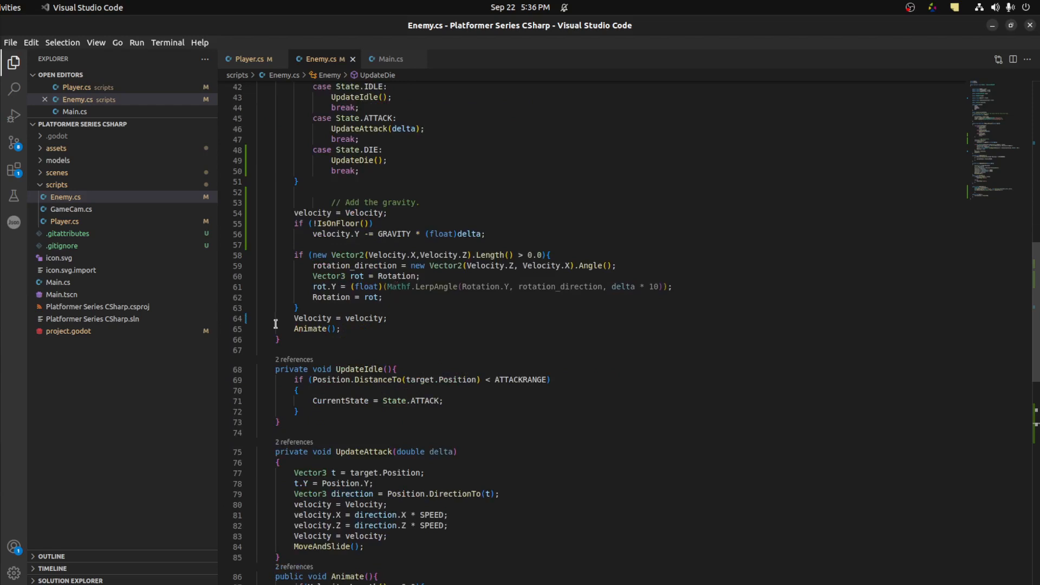
scroll("down", 3)
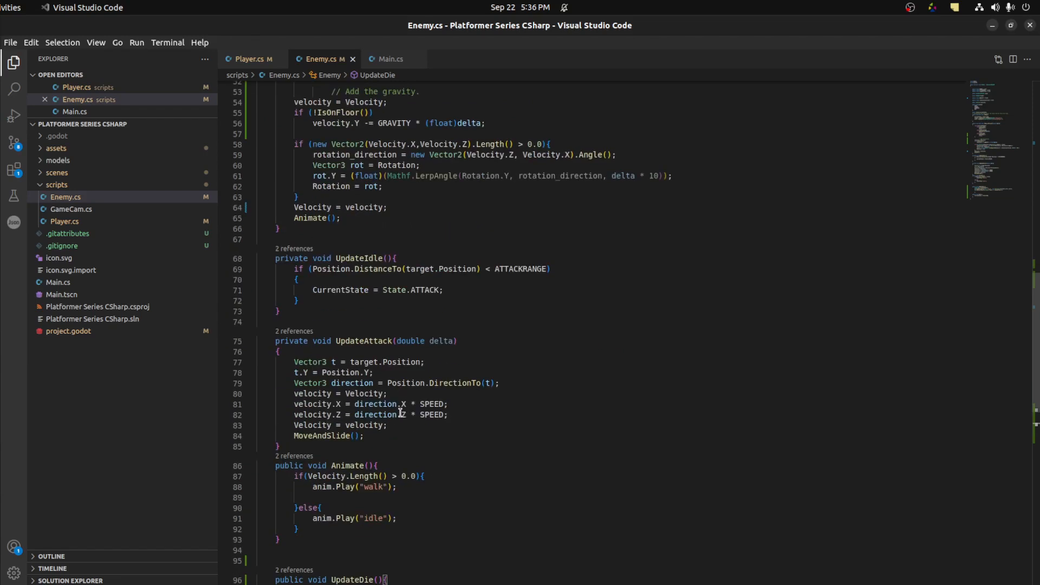
scroll("up", 3)
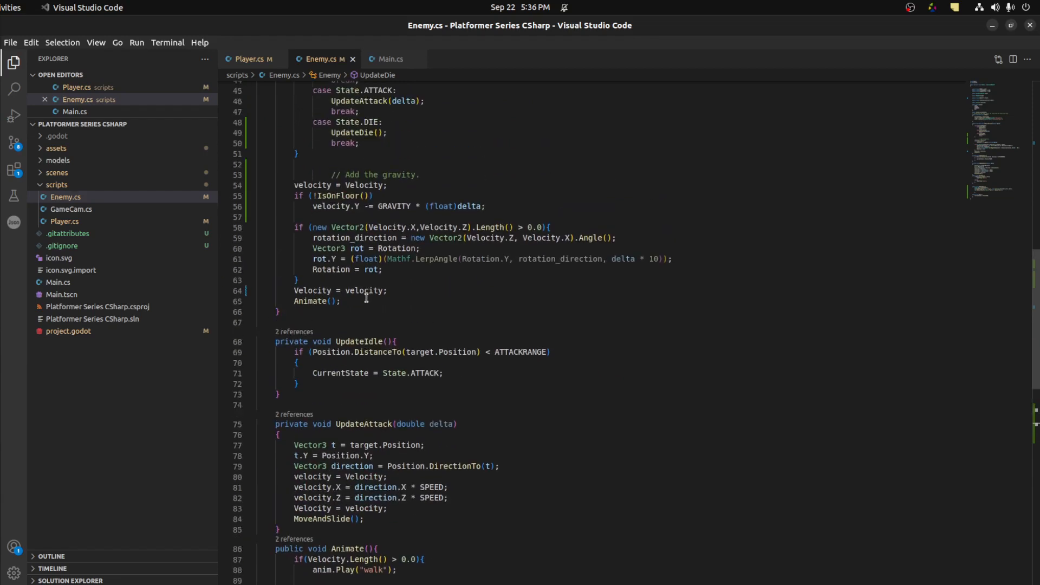
scroll("up", 3)
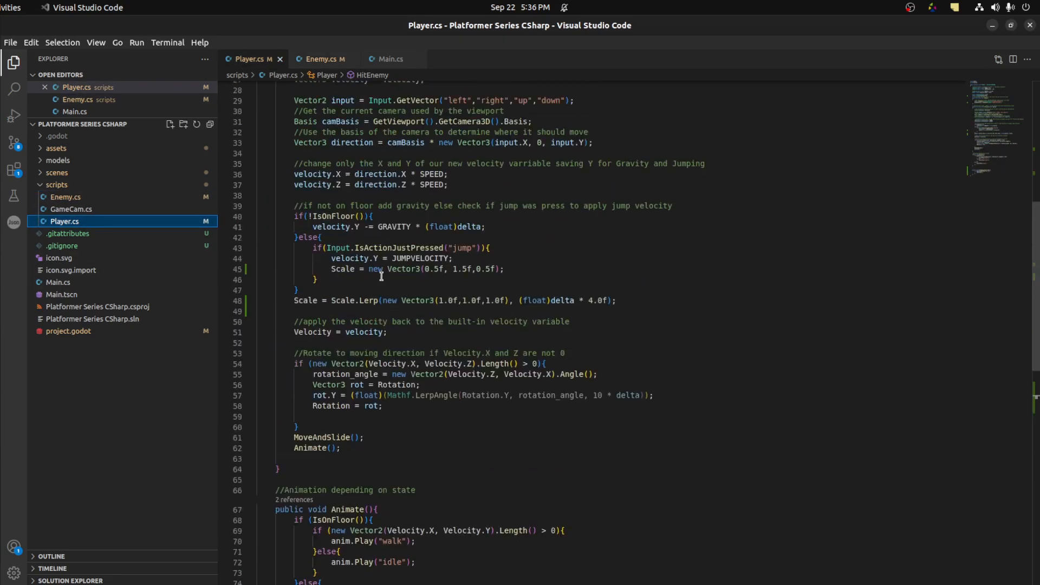
Step: Assign EnemyHitArea.Monitoring = true in the jump branch and = false in the grounded branch of _Process
scroll("up", 3)
type("E")
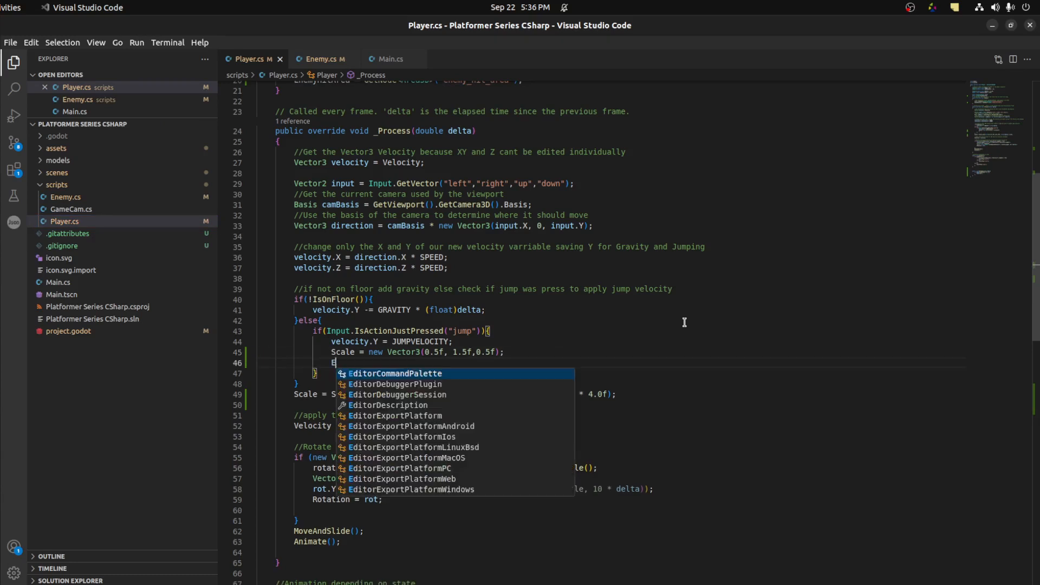
type("nemyHitArea.Monitoring = true;")
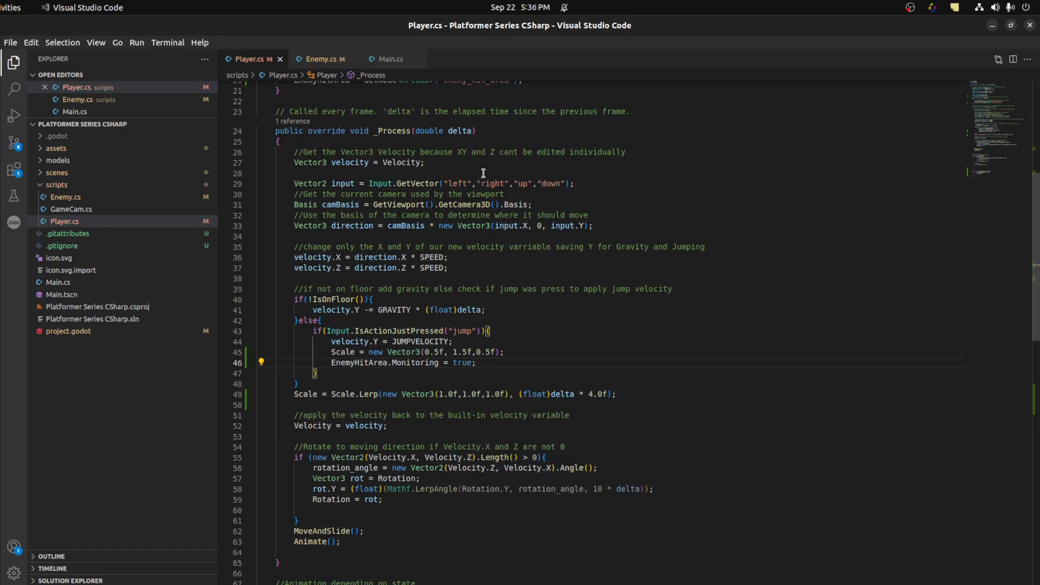
scroll("down", 3)
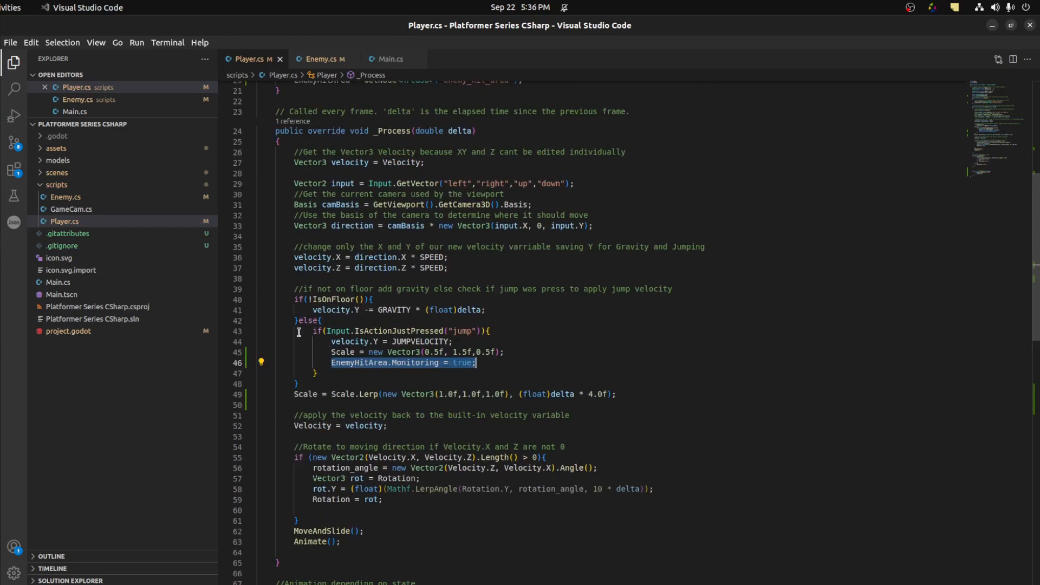
scroll("up", 3)
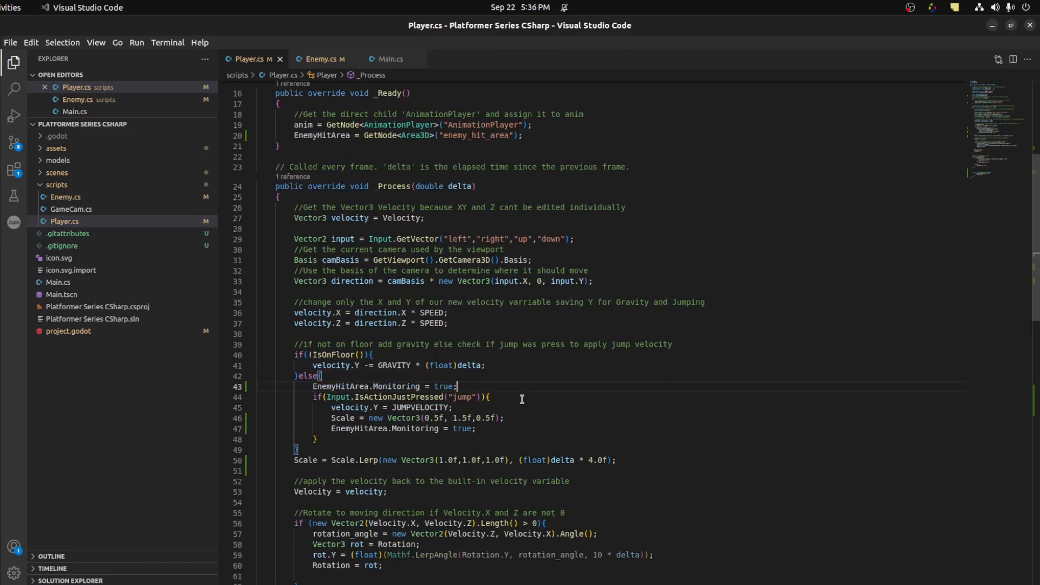
double_click(444, 386)
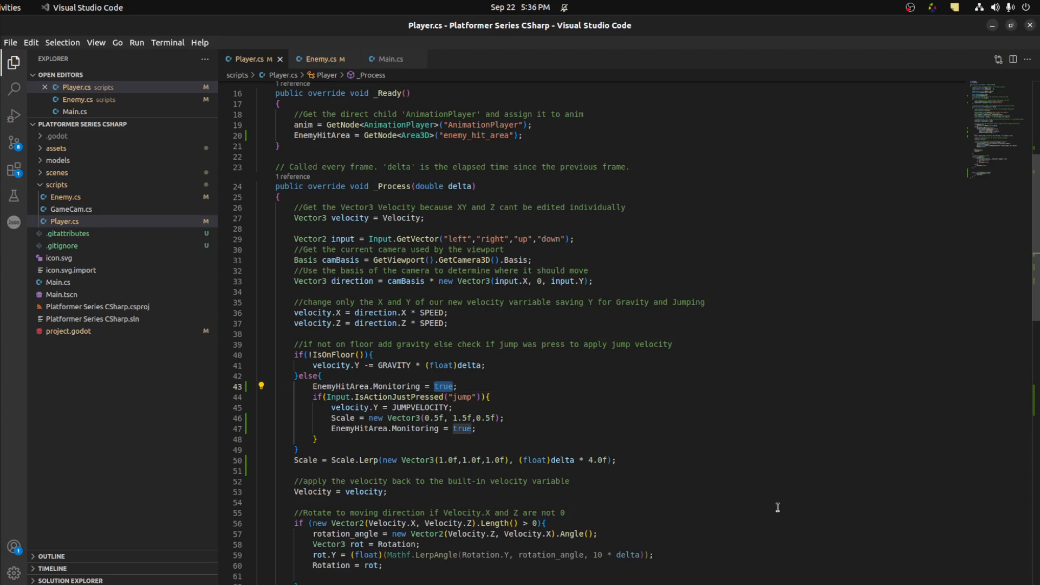
type("false")
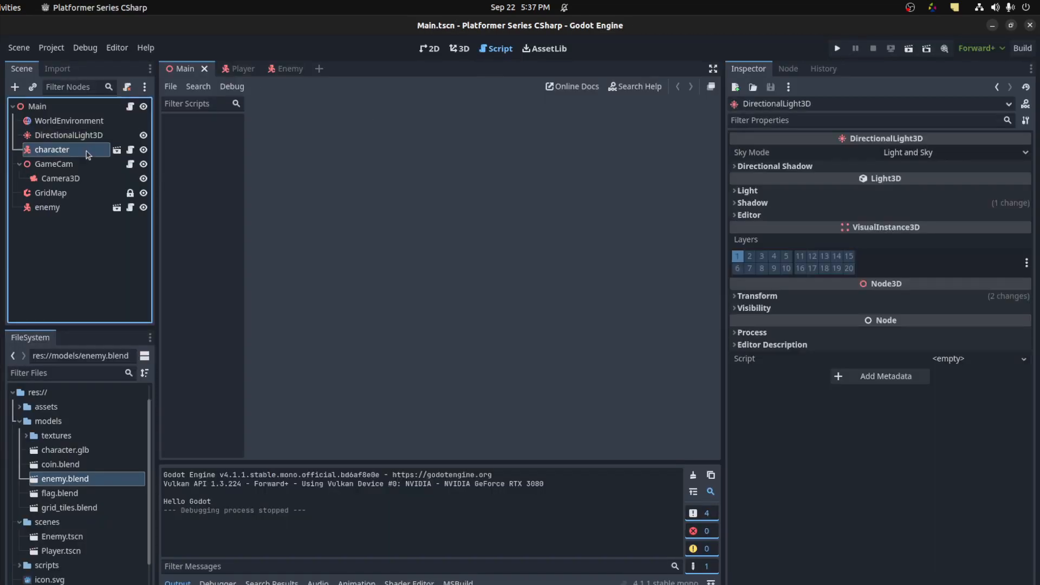
Step: Connect enemy_hit_area's body_entered signal to a receiver method named HitEnemy in the Player scene
left_click(226, 69)
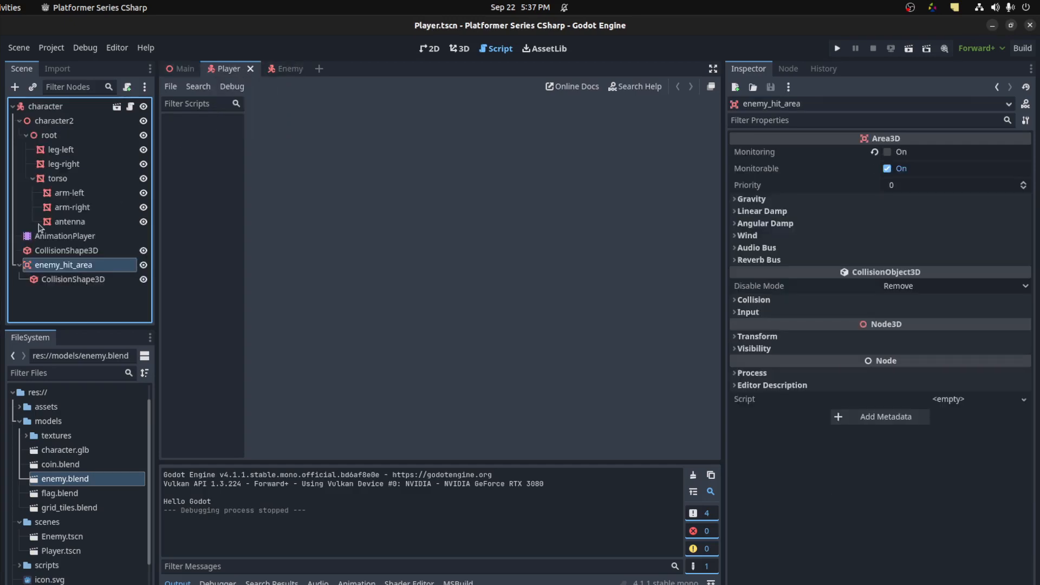
mouse_move(849, 102)
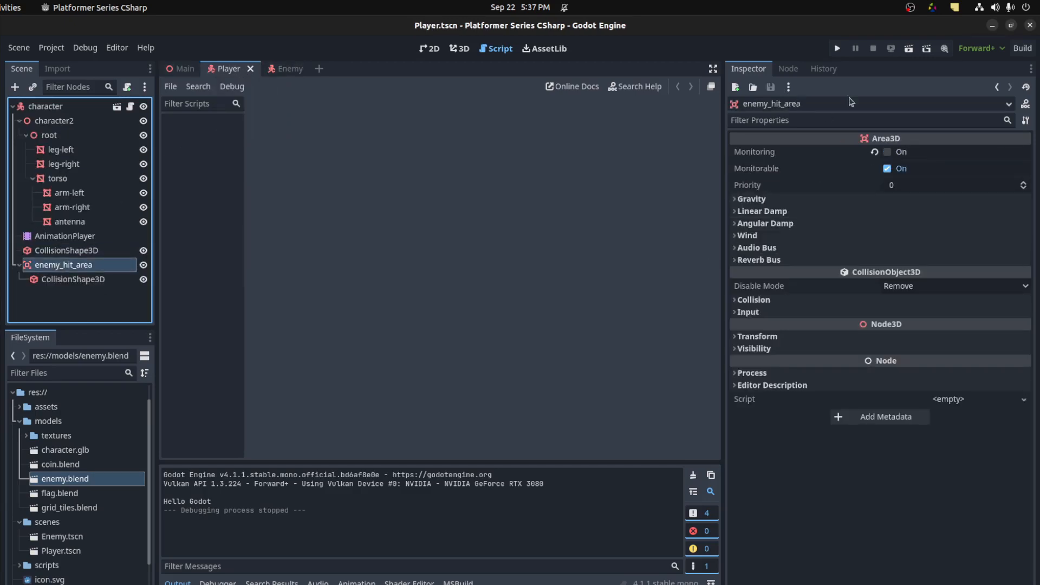
left_click(787, 68)
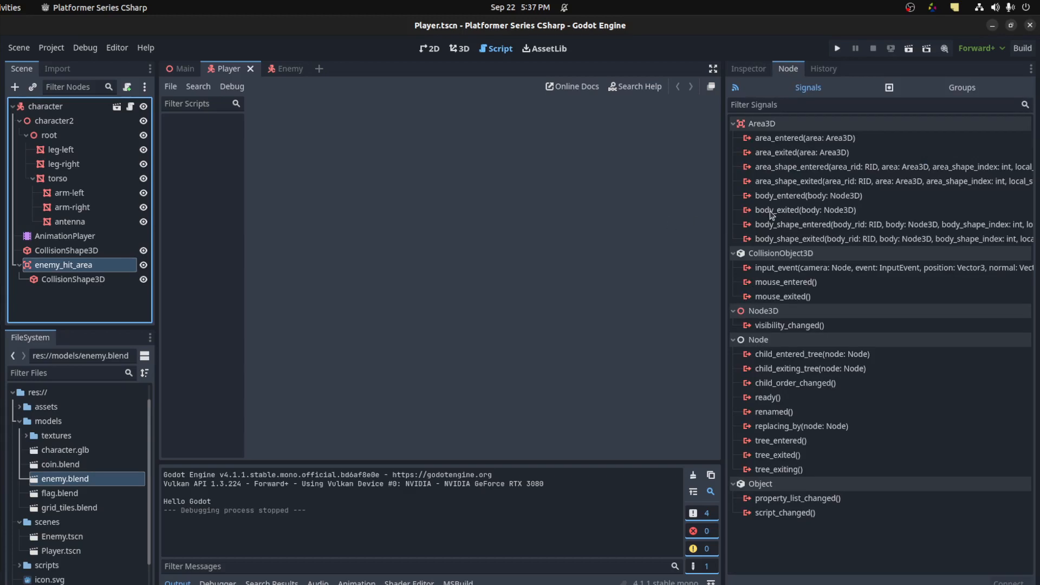
double_click(806, 195)
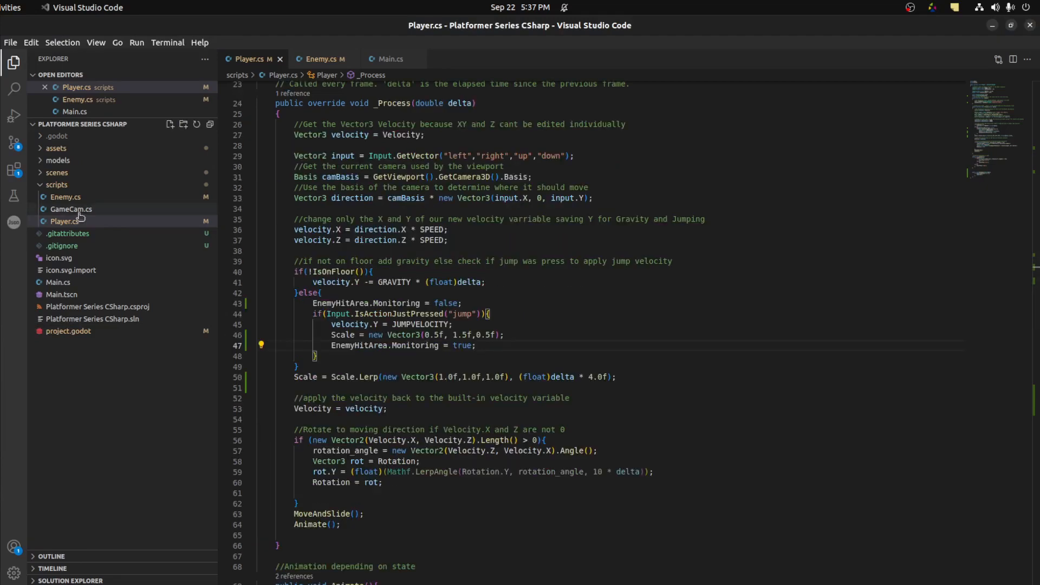
scroll("down", 3)
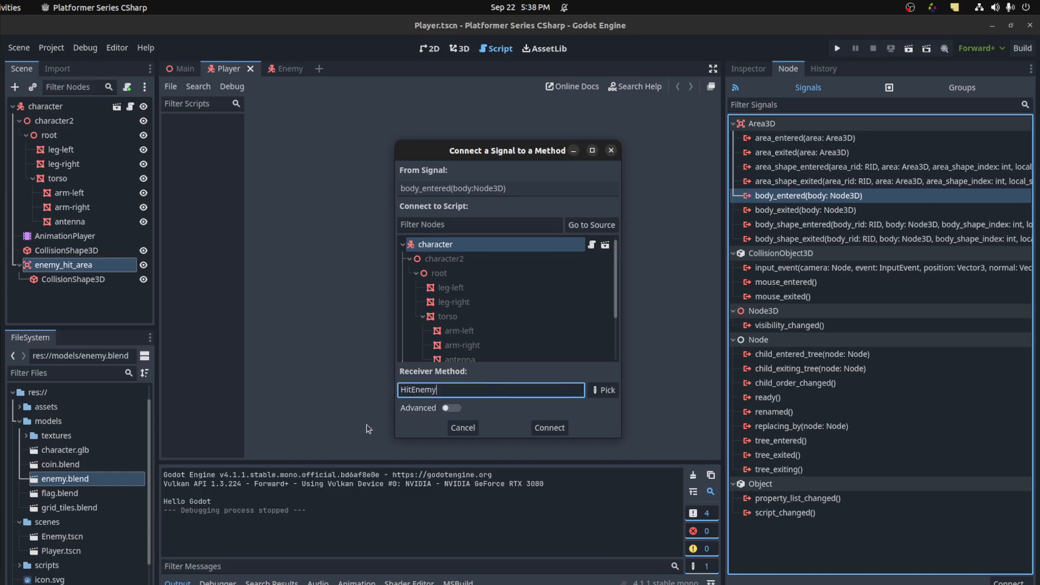
mouse_move(497, 264)
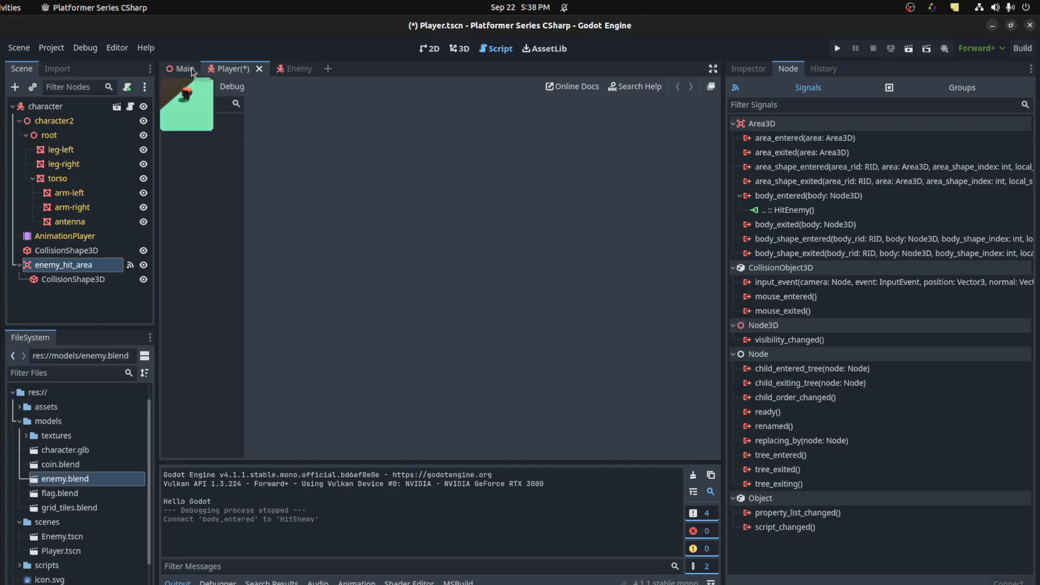
Step: Review the hit area's collision layer and mask, then run and stop the game once
left_click(747, 68)
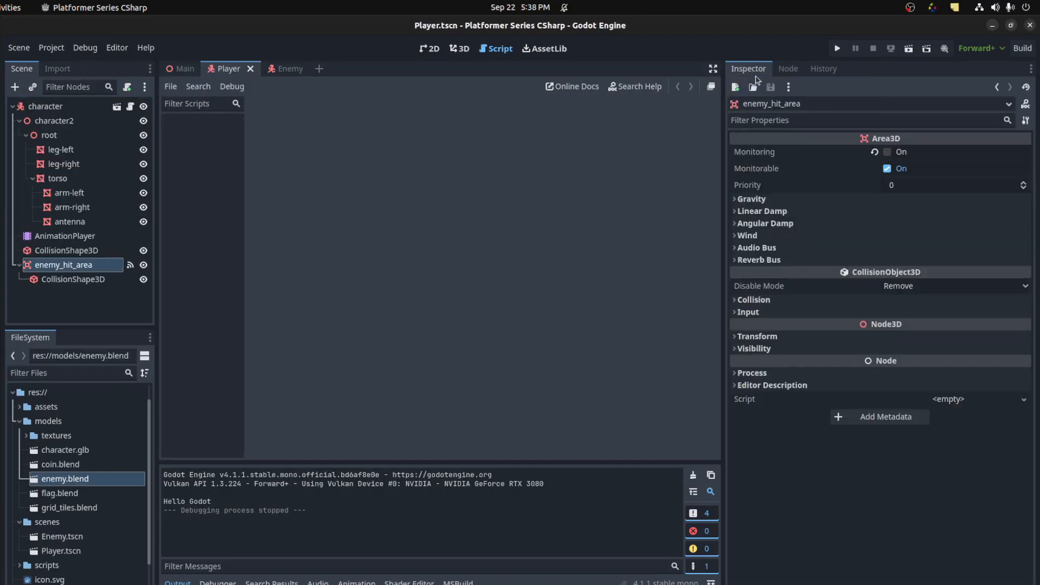
left_click(752, 299)
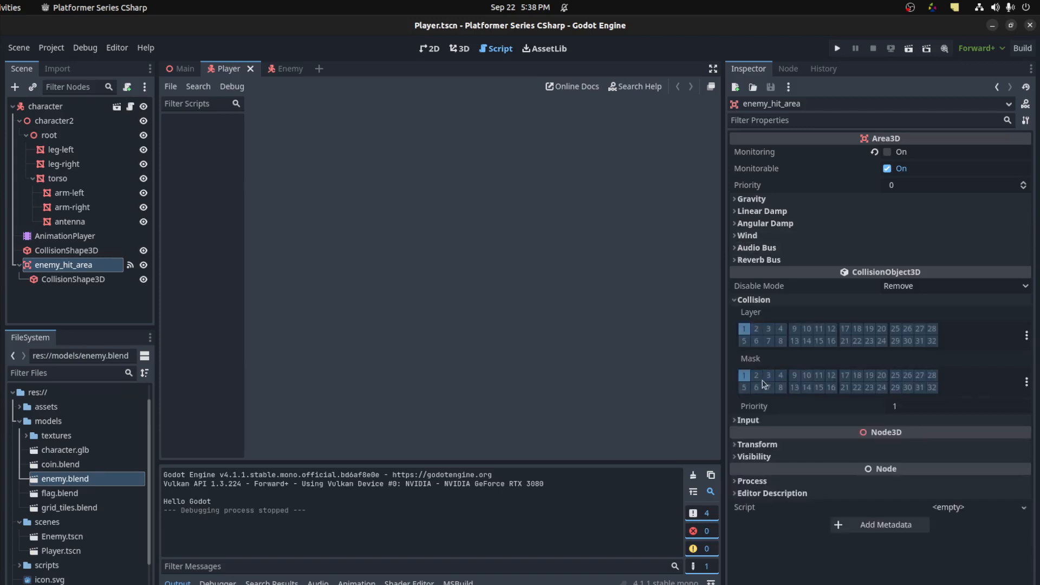
left_click(836, 48)
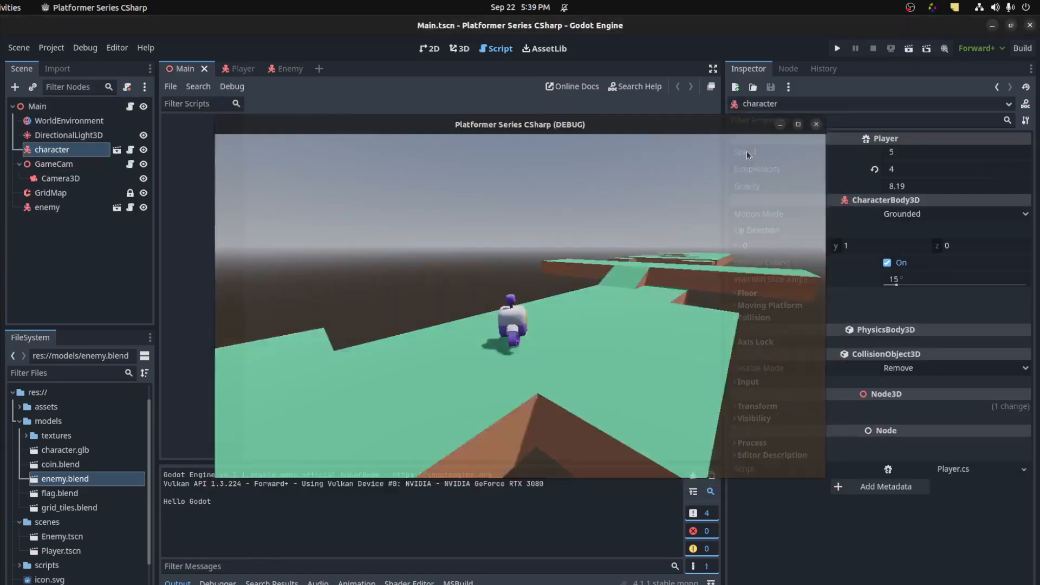
left_click(873, 47)
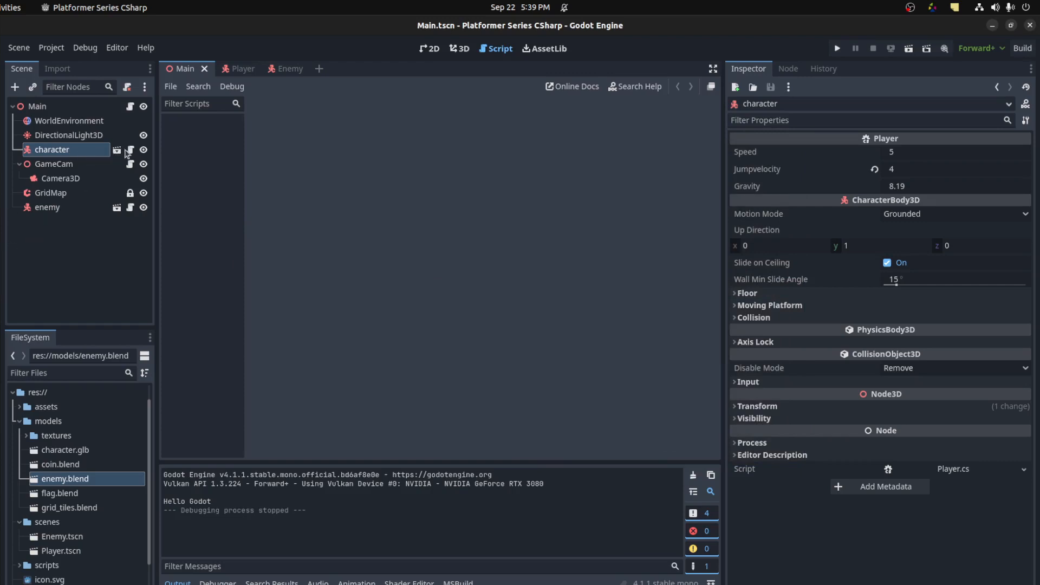
Step: Reposition and resize the sphere CollisionShape3D in the Player hit area and the Enemy scene
left_click(273, 69)
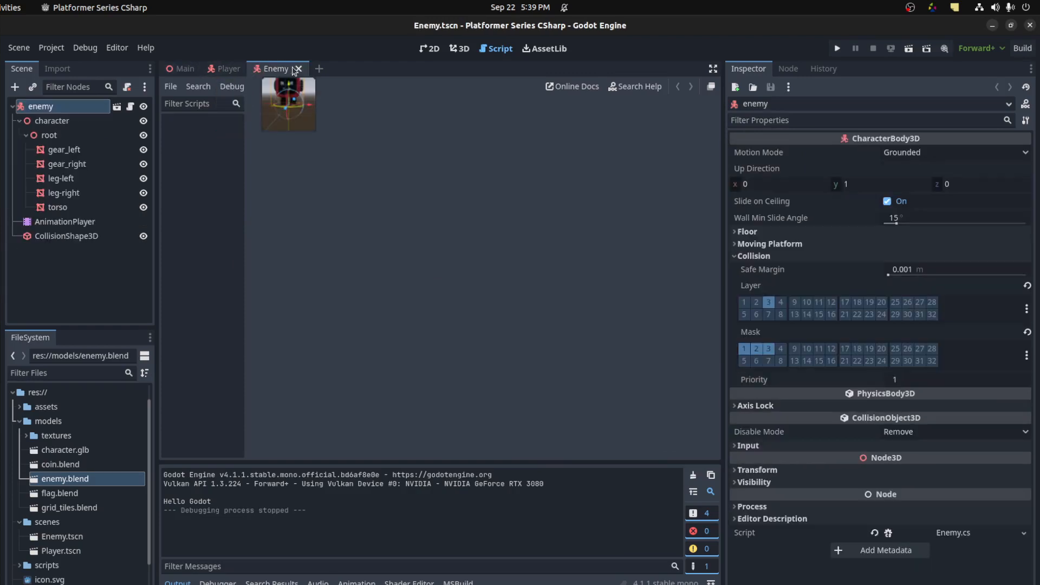
left_click(227, 68)
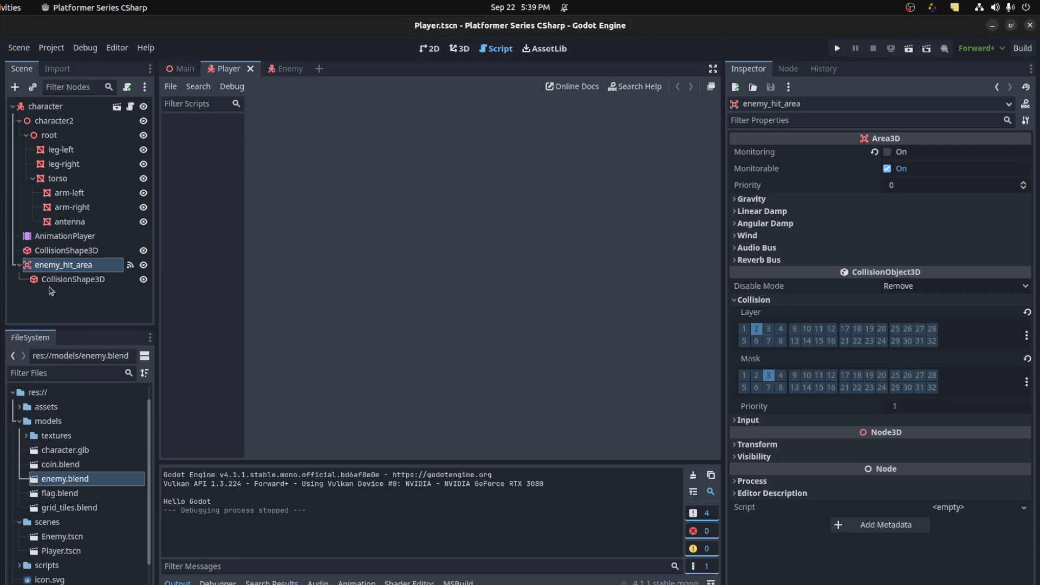
left_click(73, 278)
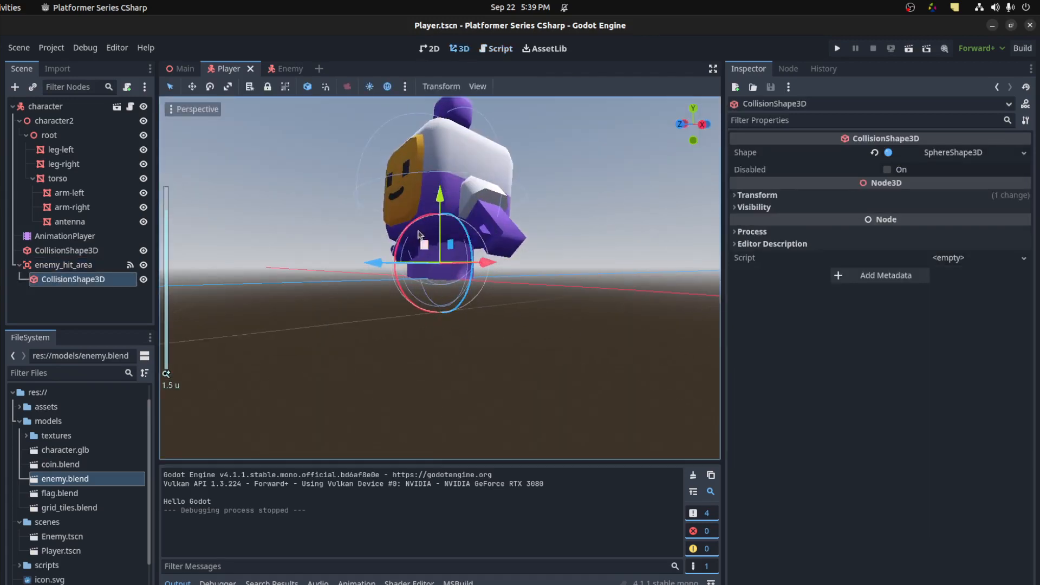
left_click(284, 69)
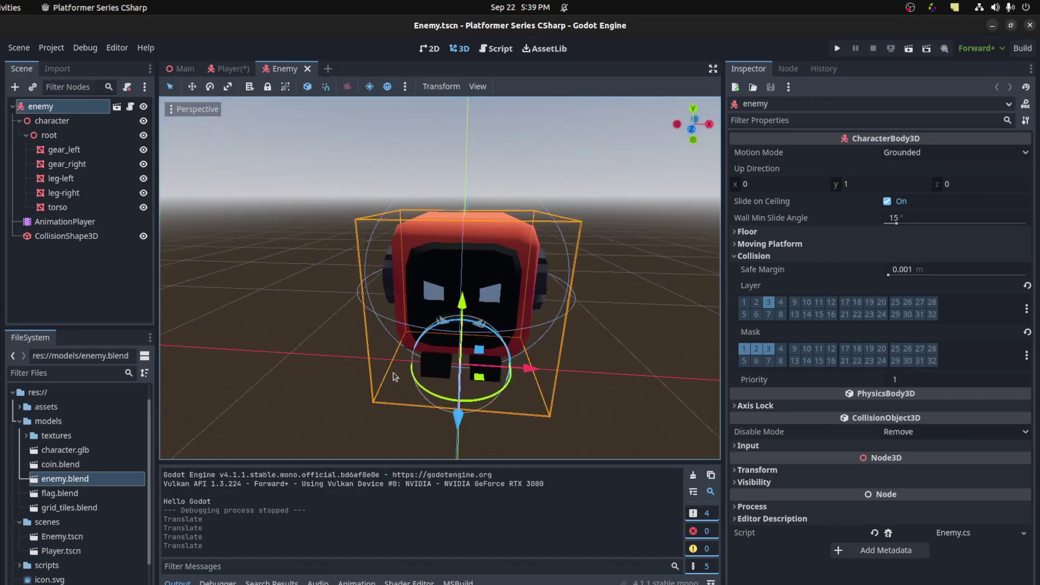
left_click(66, 237)
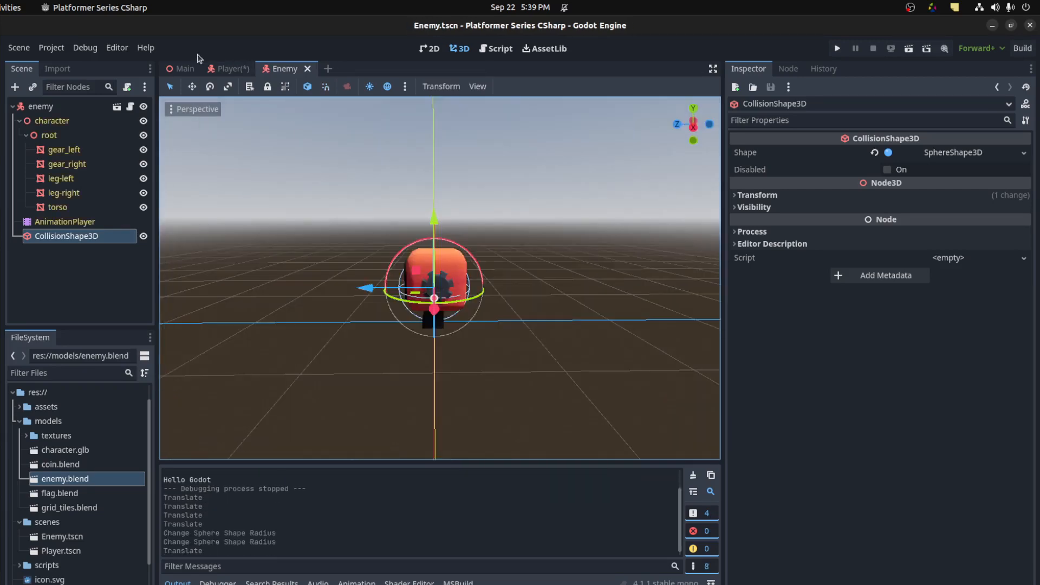
left_click(231, 68)
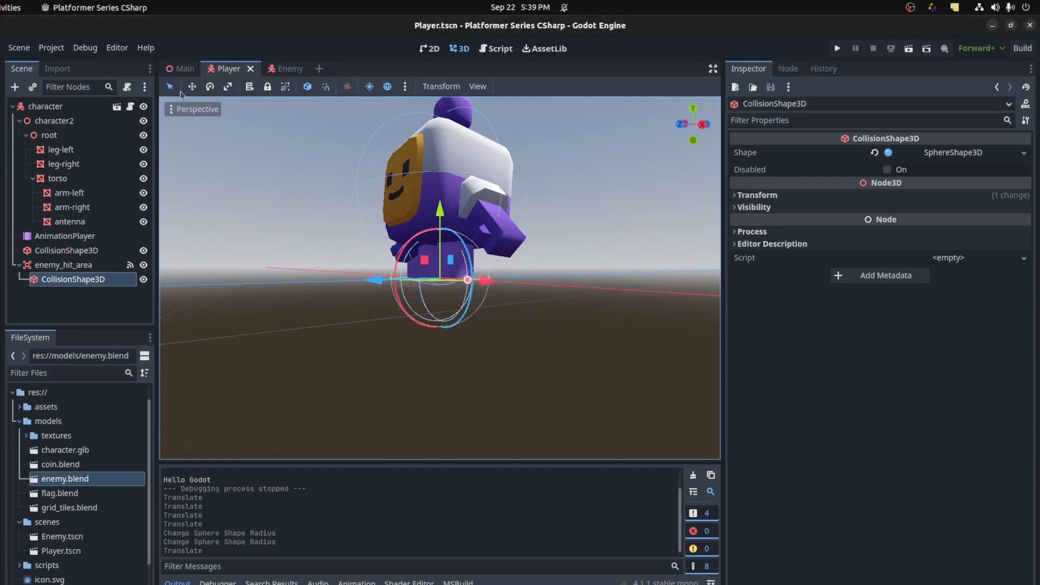
Step: Make velocity a class field by removing its Vector3 declaration inside _Process
left_click(184, 68)
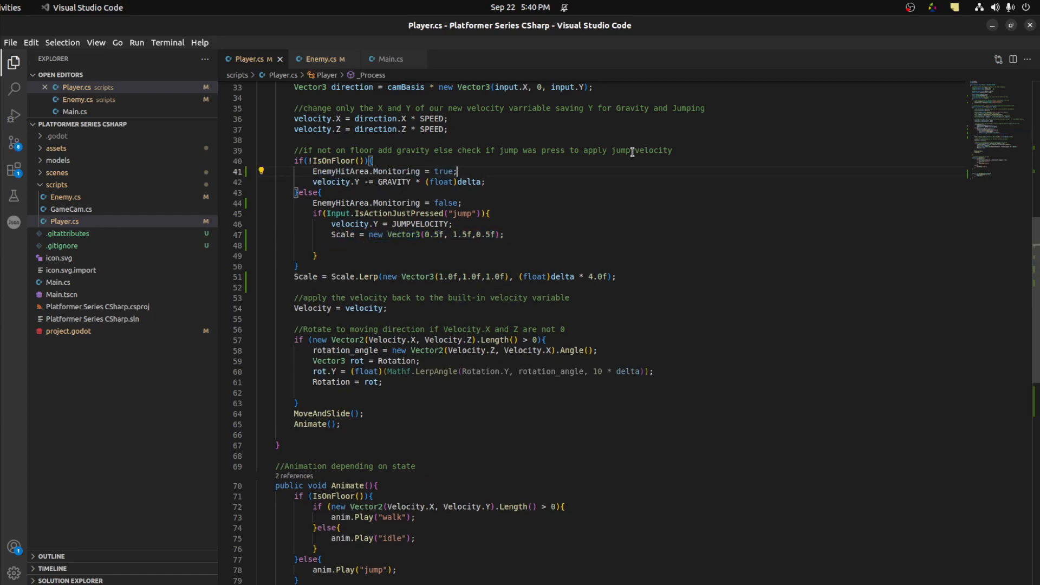
scroll("down", 3)
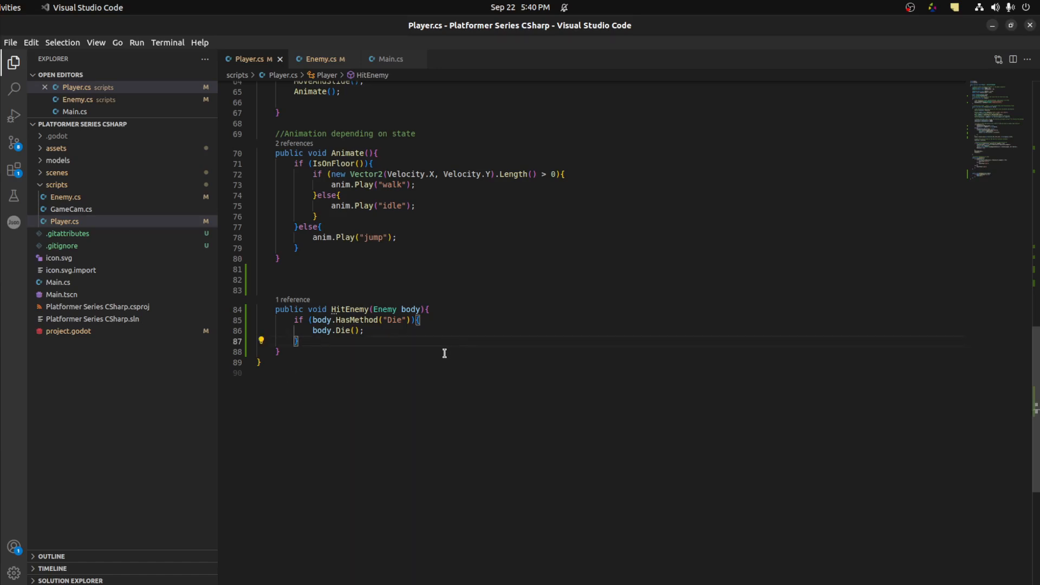
type("velocity = Velocity;")
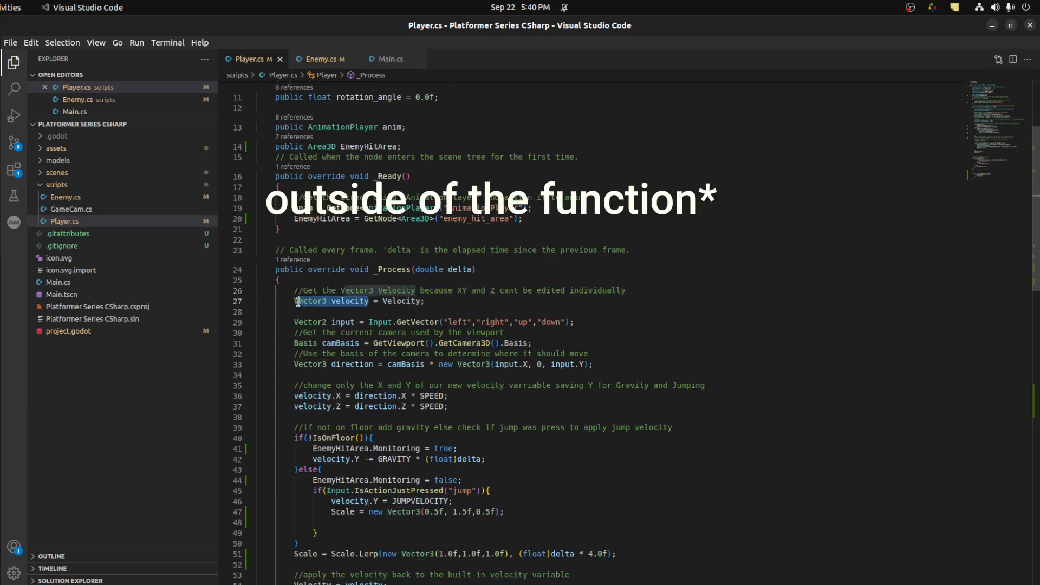
scroll("down", 3)
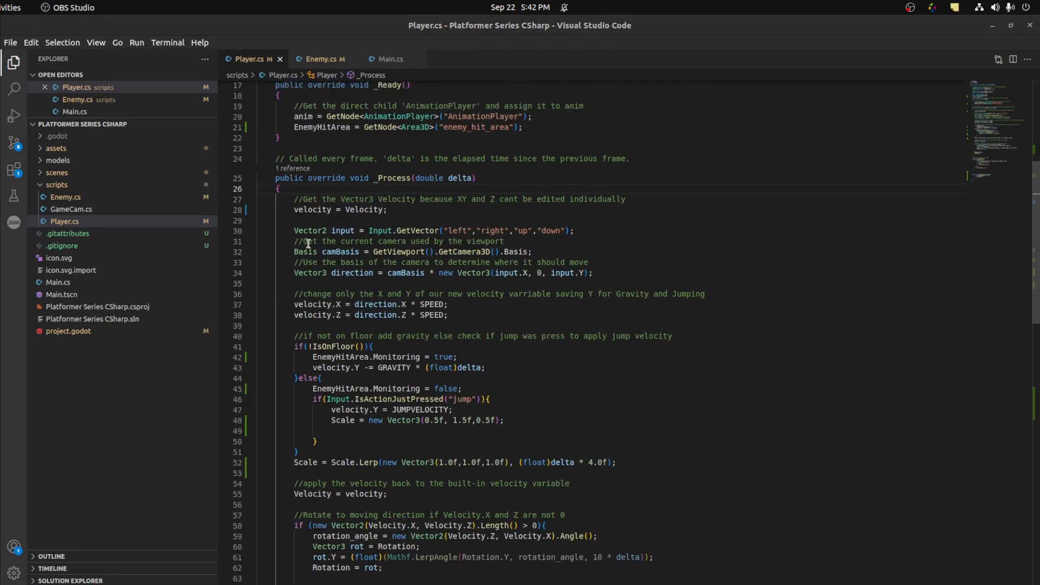
scroll("down", 3)
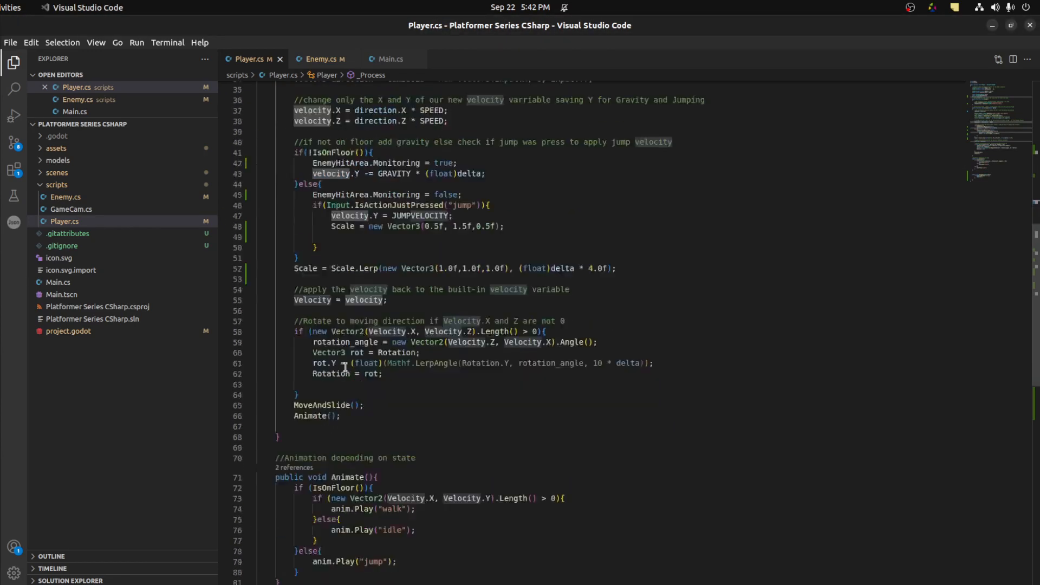
scroll("down", 3)
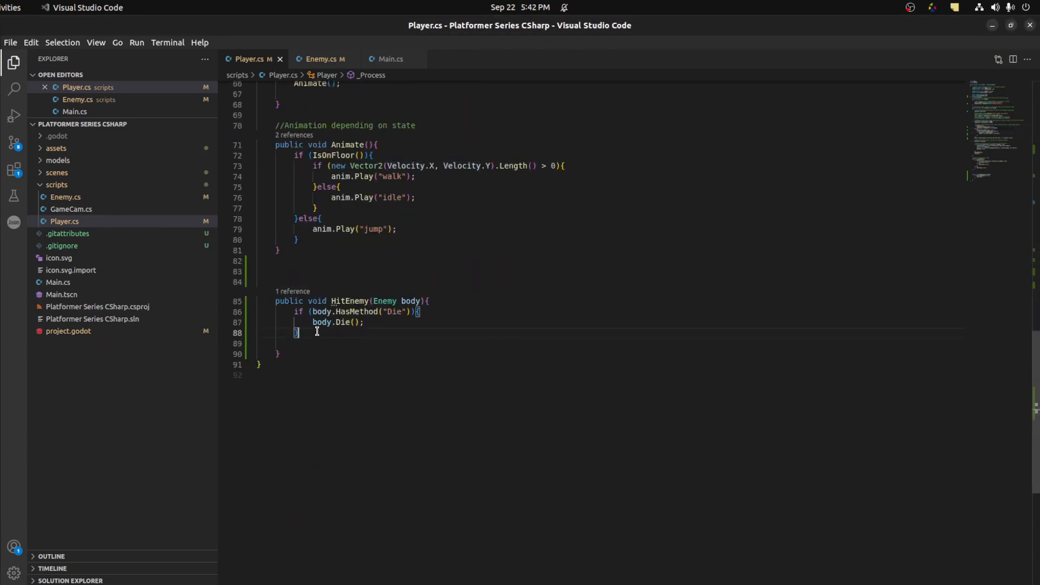
Step: End HitEnemy with velocity.Y = JUMPVELOCITY; and Velocity = velocity; so the player bounces
type("velocity.")
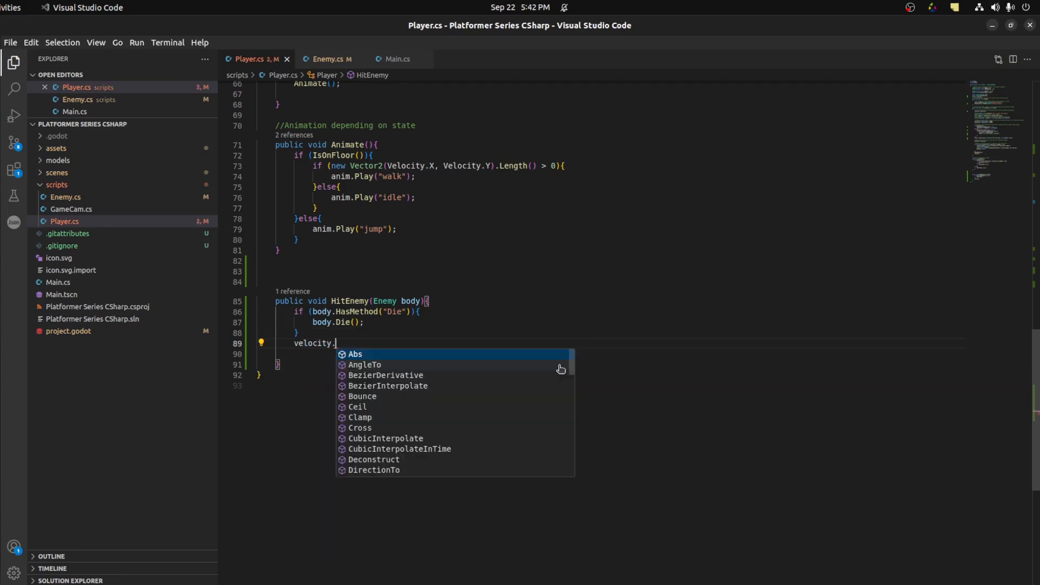
type("Y =")
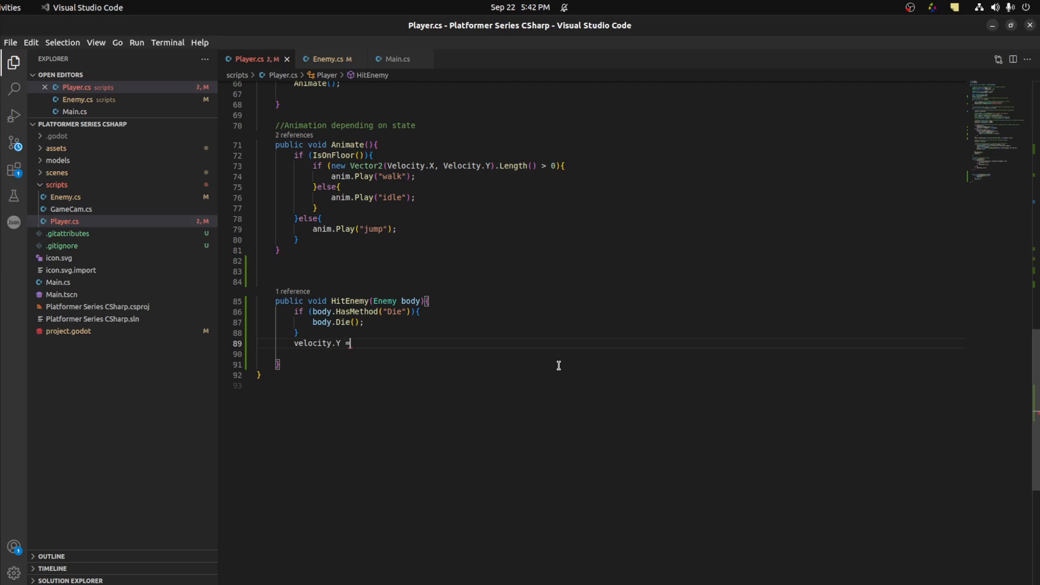
type("JUMPVELOCITY;")
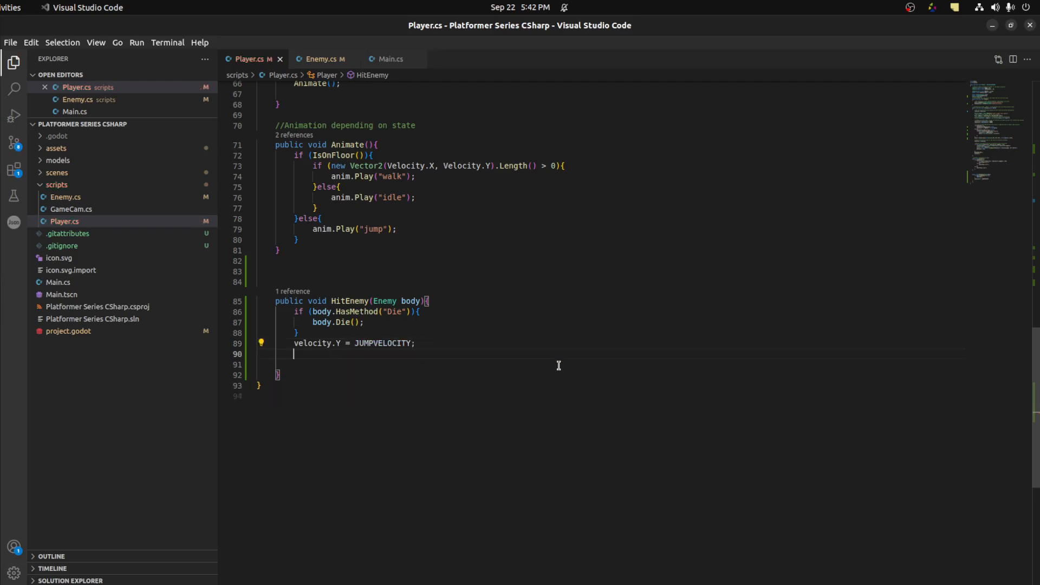
type("Vec")
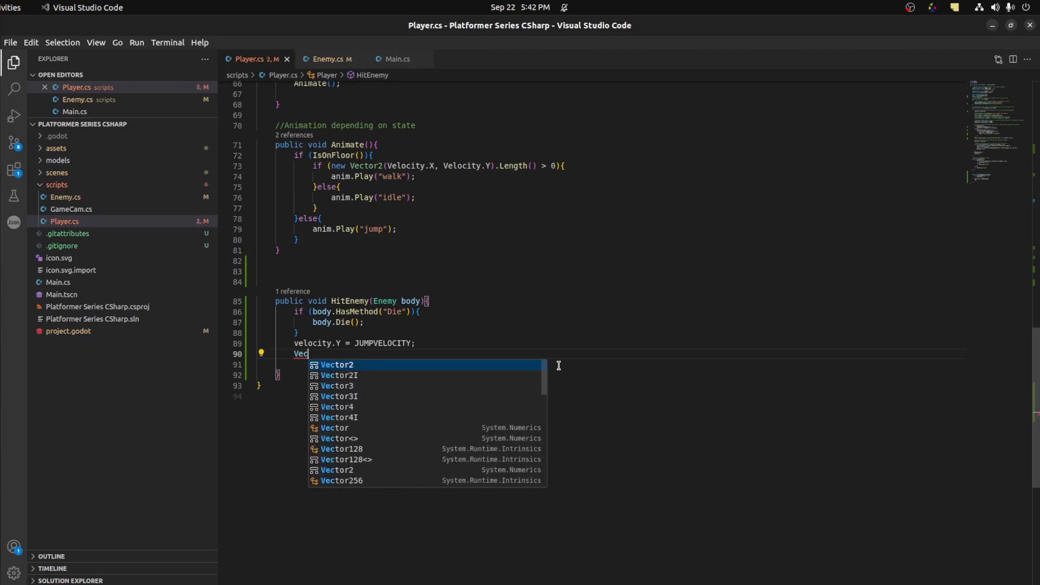
type("Velocity")
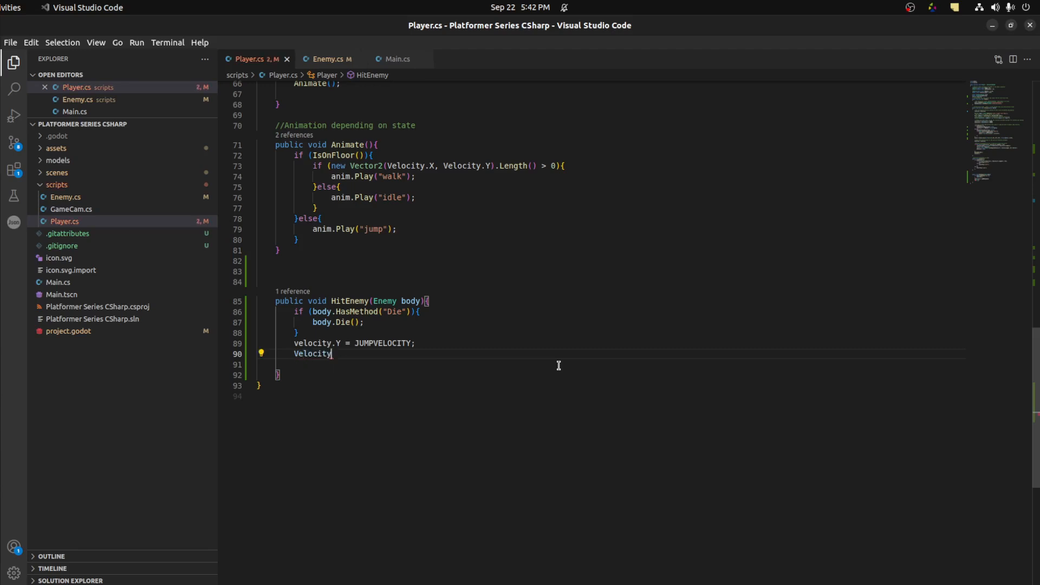
type("= velocity;")
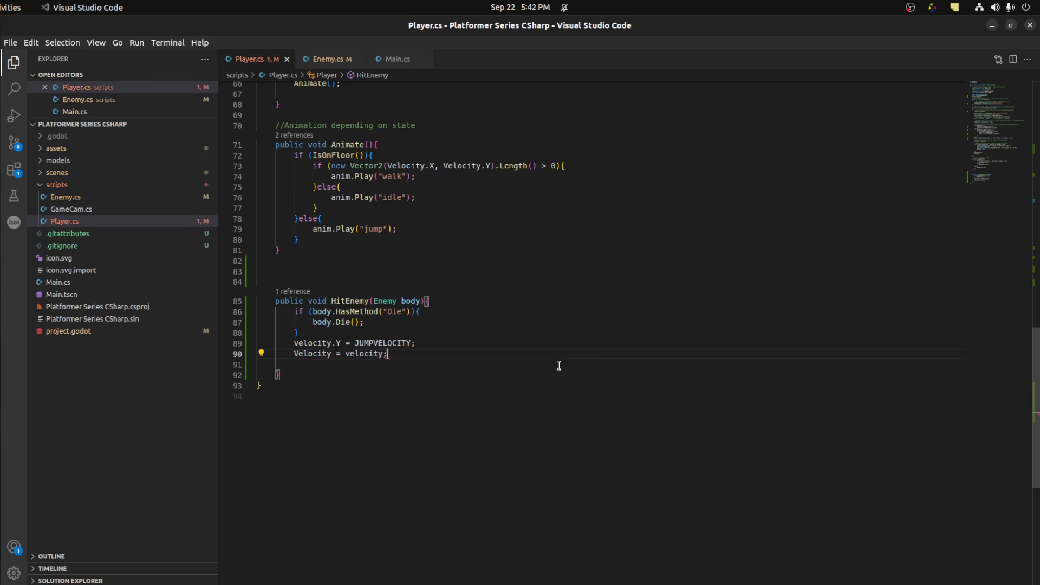
Step: Save Player.cs and run the Main scene with the character's Jumpvelocity 4 and Gravity 8.19
key("ctrl+s")
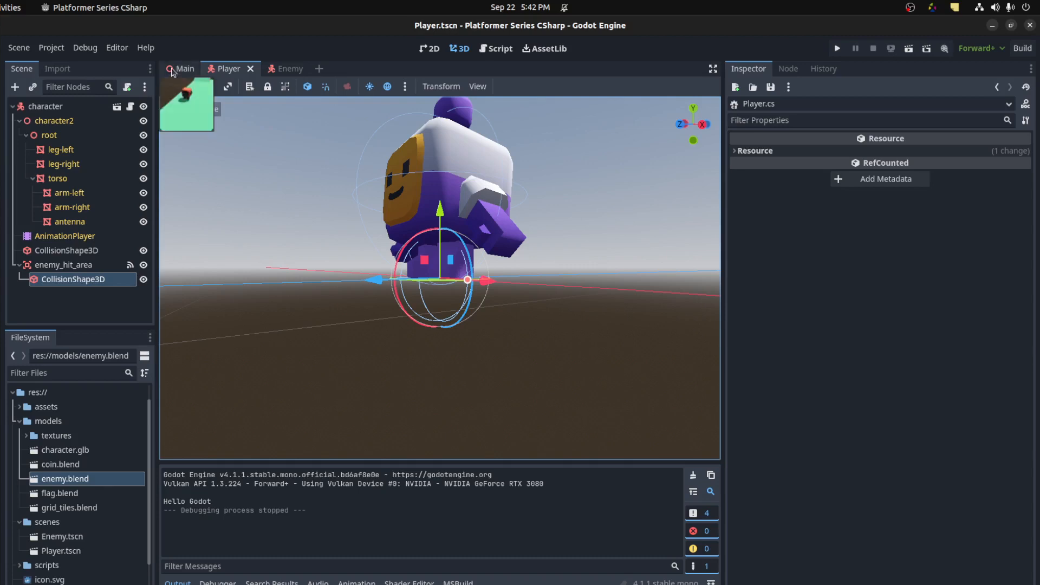
left_click(184, 68)
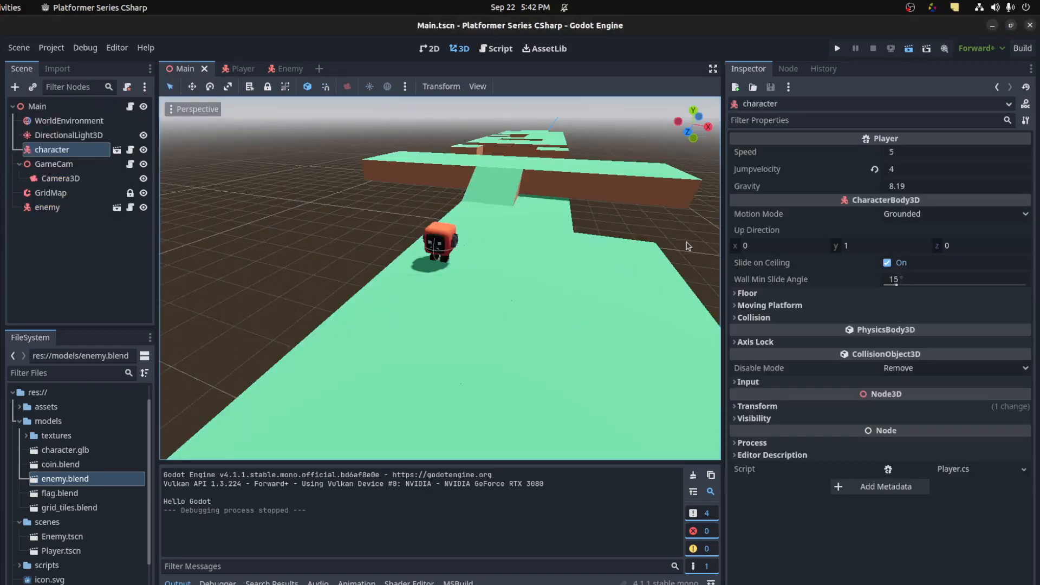
left_click(836, 47)
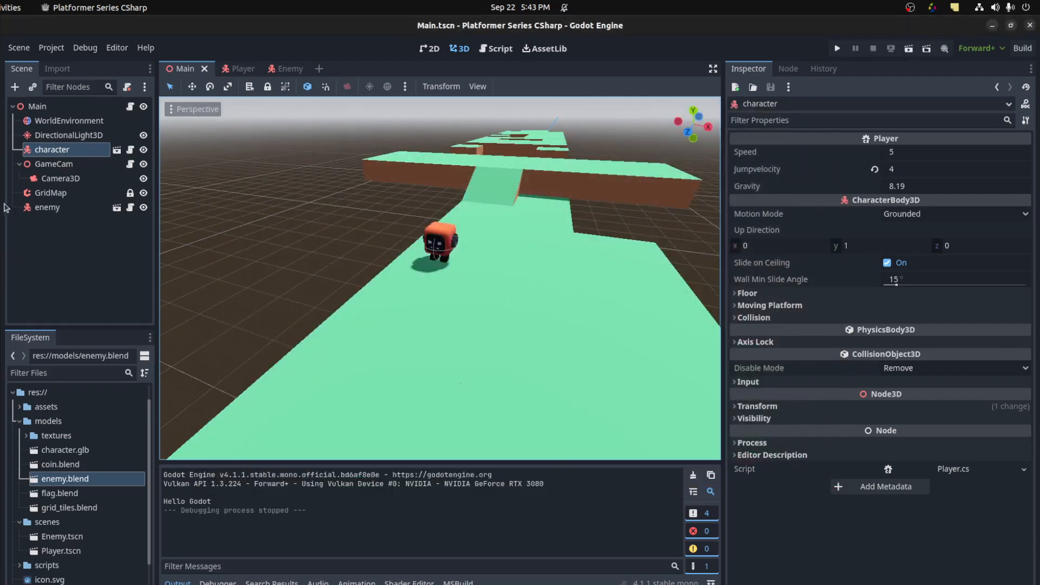
Step: Duplicate the enemy to four, spread them out and group them under a new enemies node
left_click(37, 106)
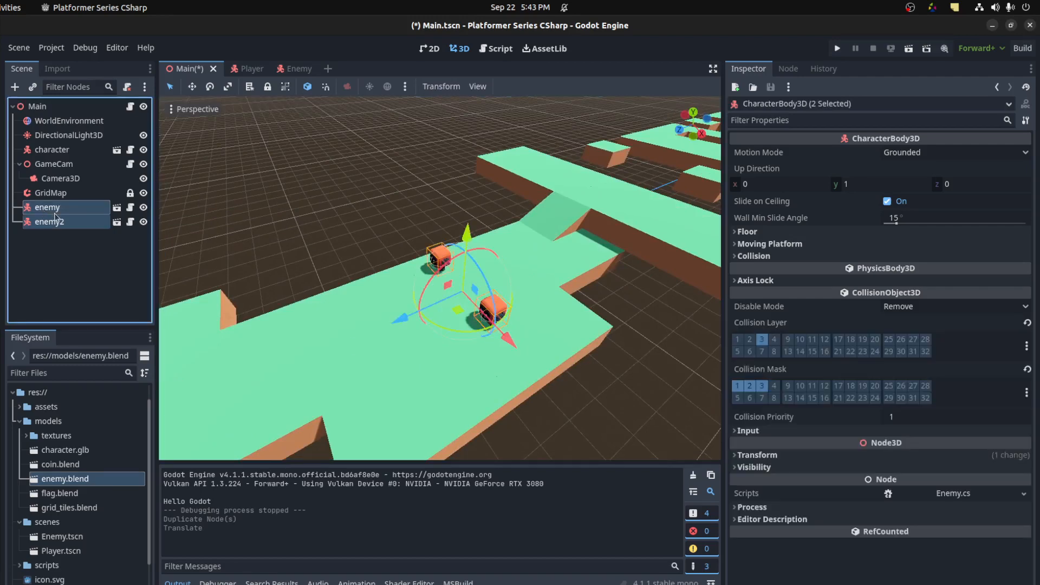
key("ctrl+d")
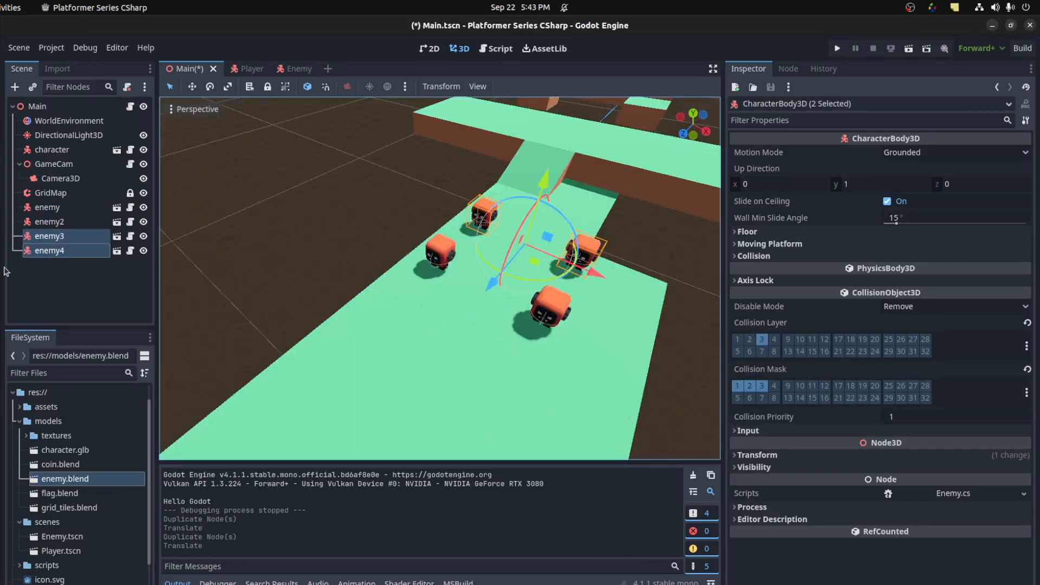
left_click(48, 251)
type("enemies")
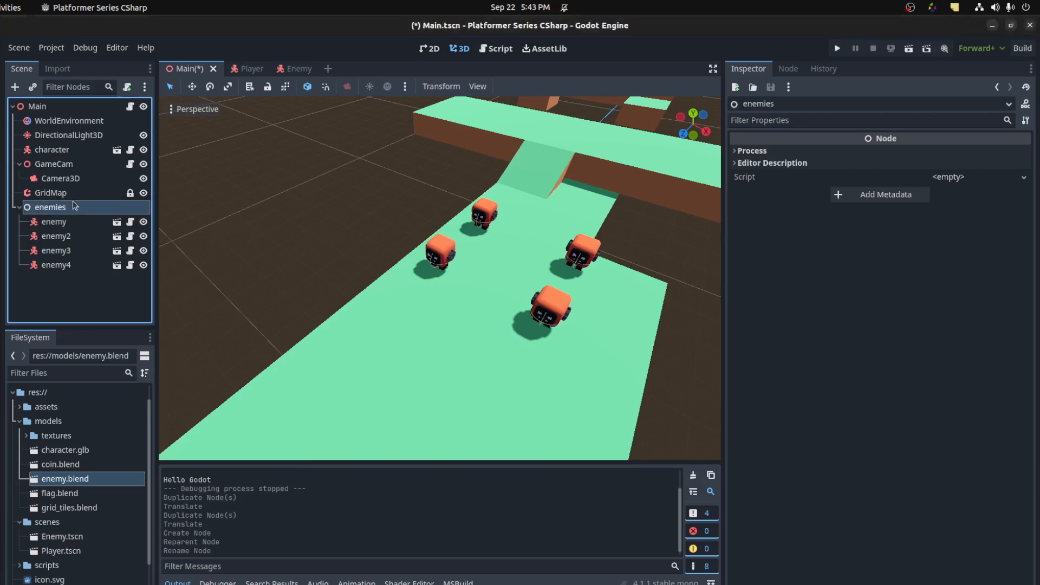
Step: Review Enemy.cs's _Ready target lookup, then save the Main scene with the grouped enemies
left_click(57, 251)
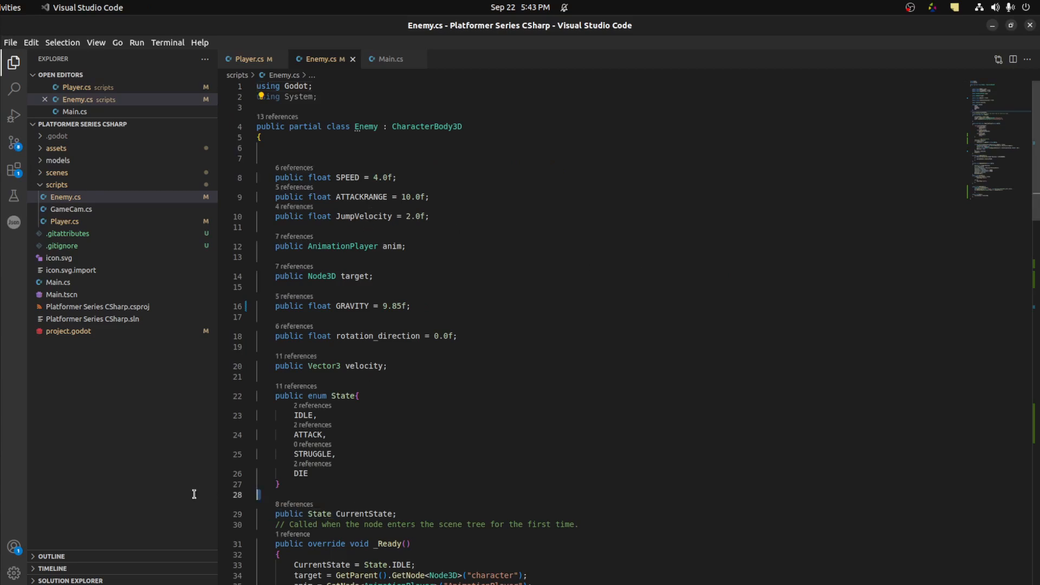
scroll("down", 3)
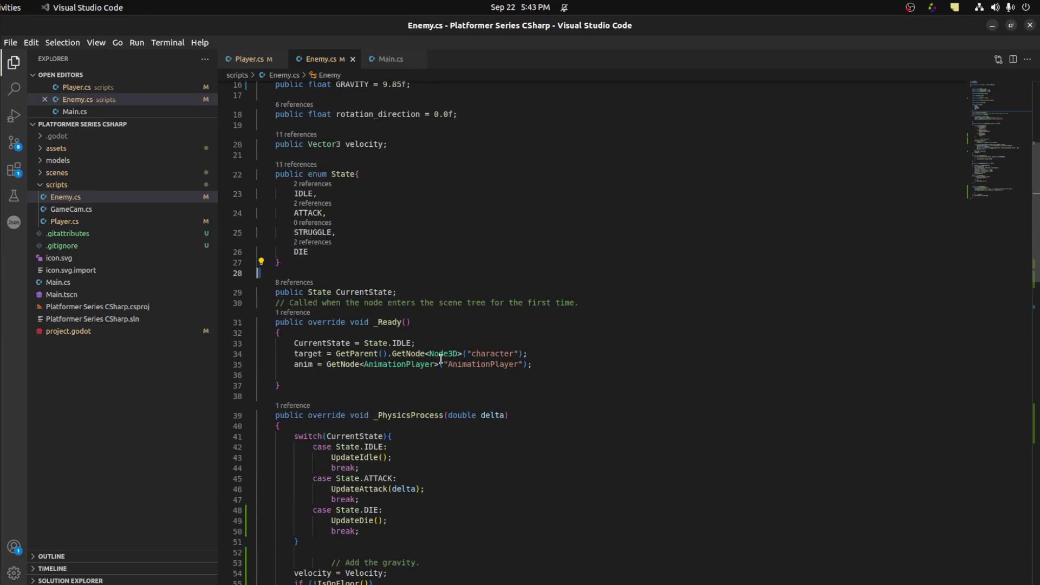
left_click(604, 353)
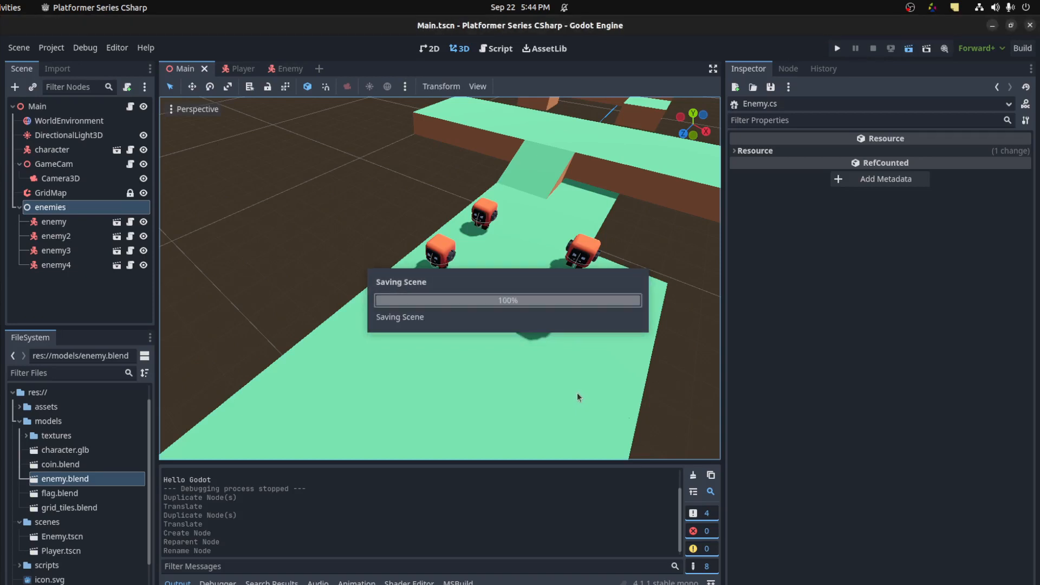
Step: Run the project to test the player walking on the level
left_click(836, 48)
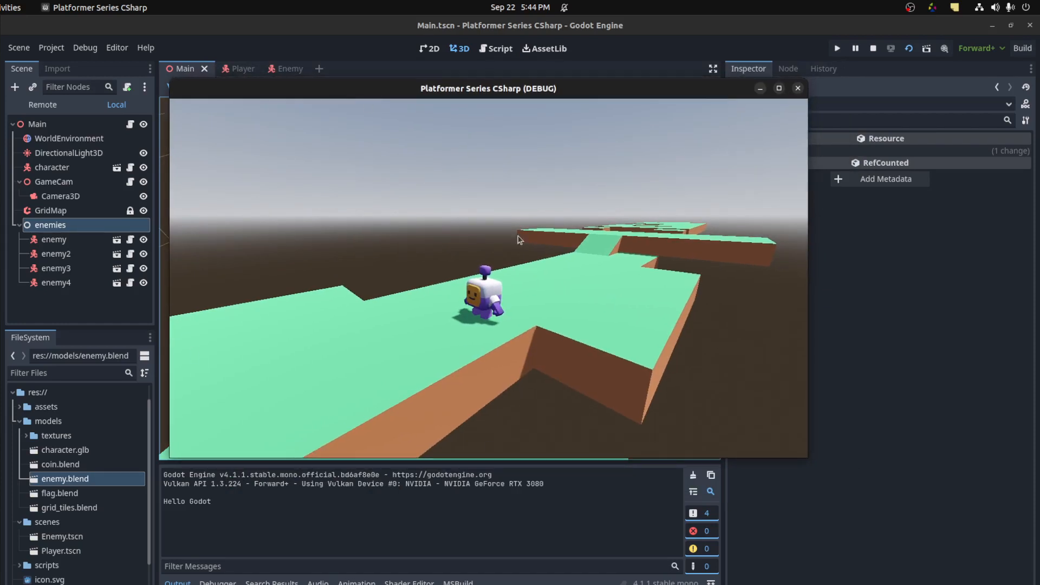
mouse_move(574, 392)
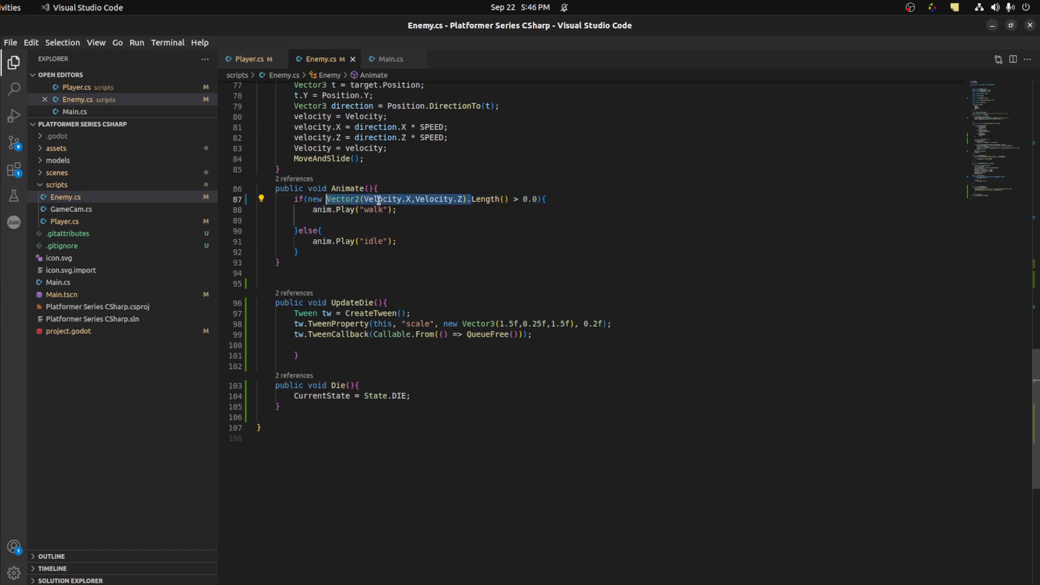
left_click(456, 199)
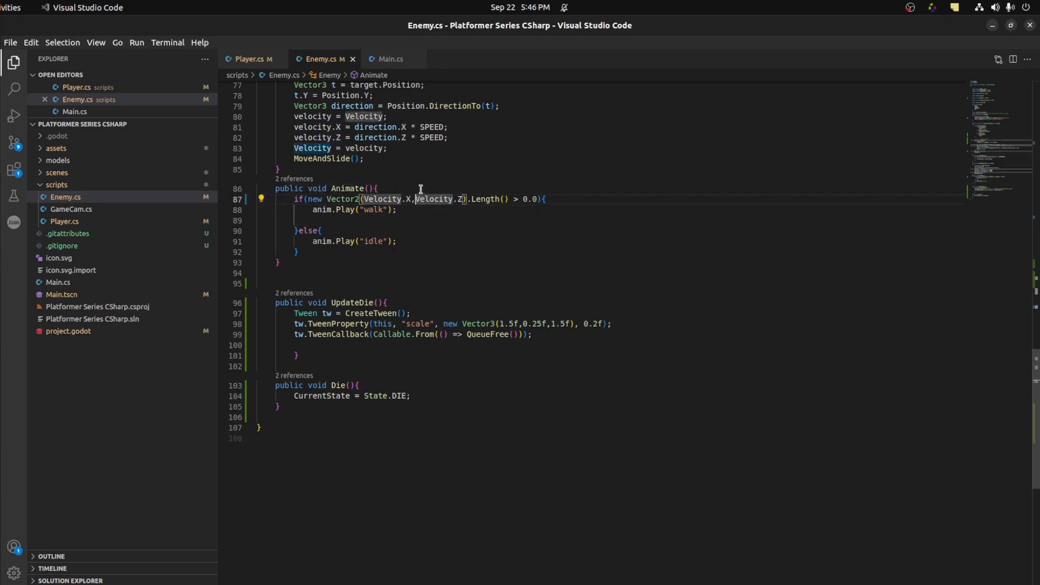
mouse_move(538, 208)
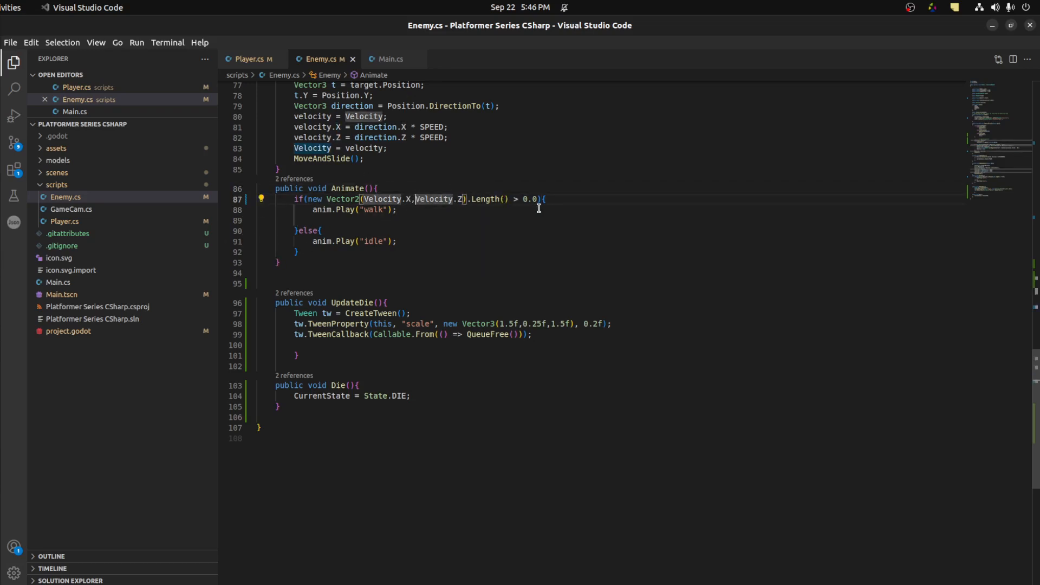